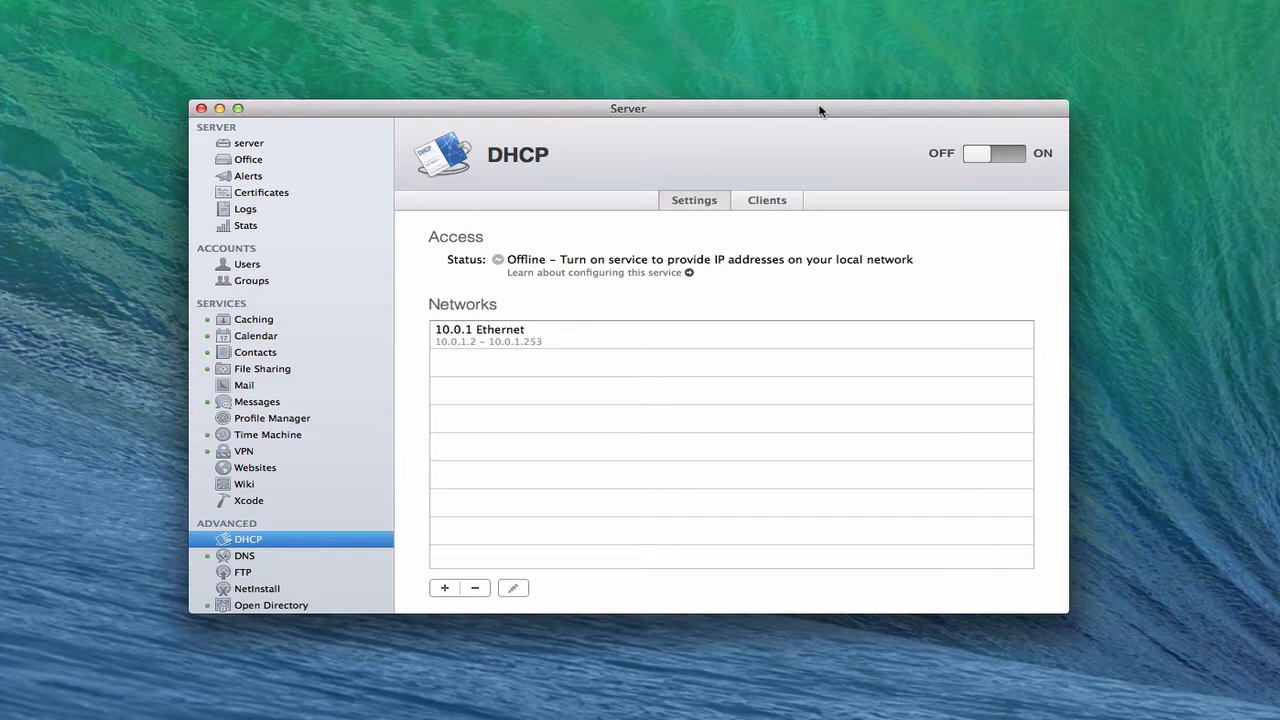
pyautogui.moveTo(820, 110)
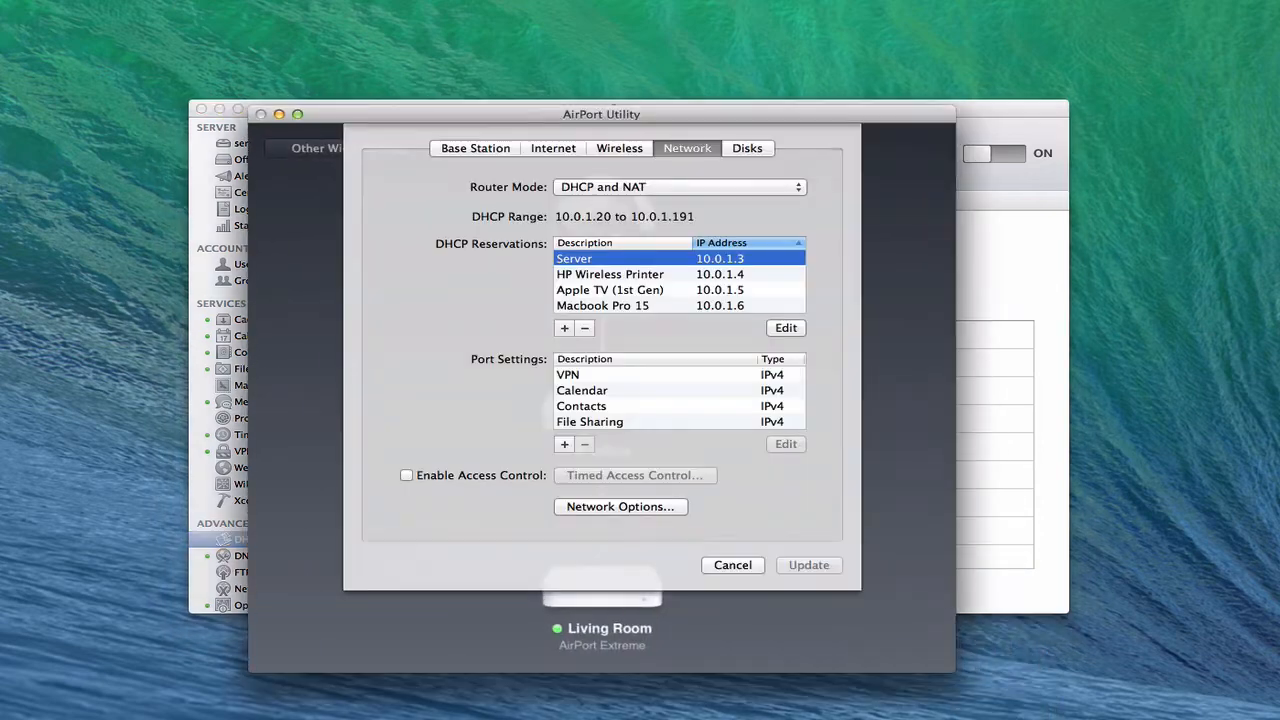
pyautogui.moveTo(438, 280)
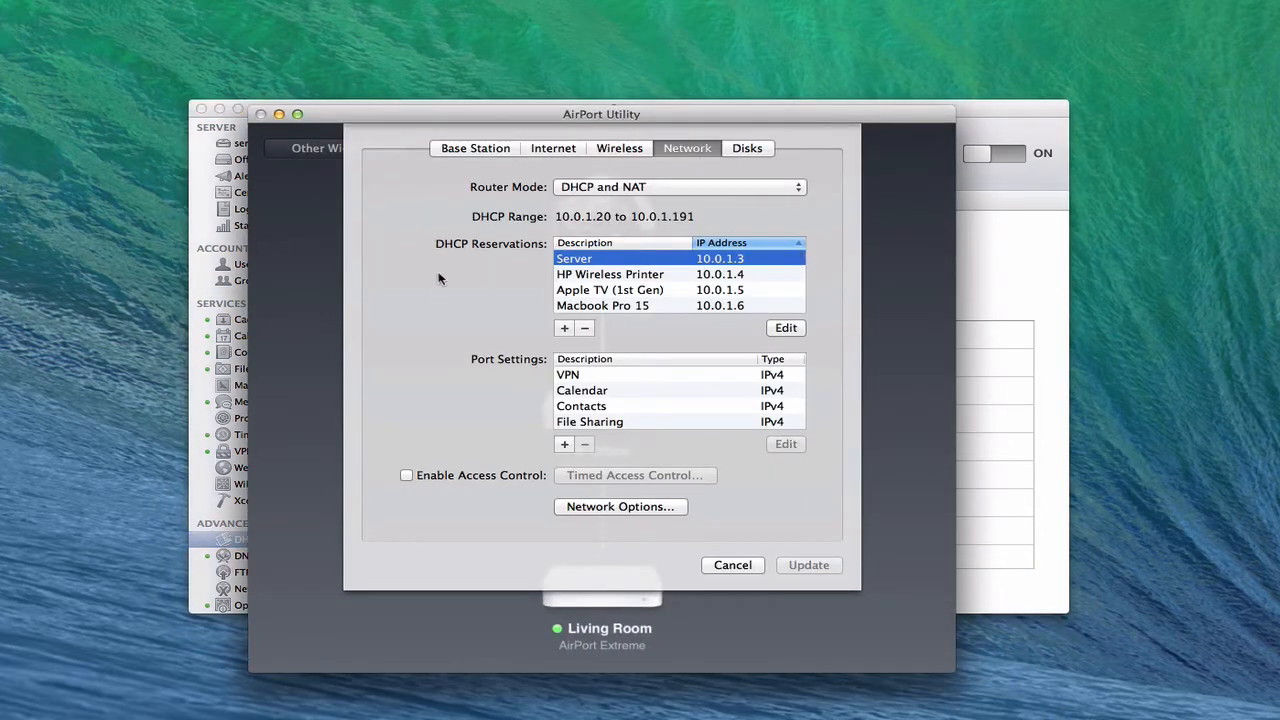
pyautogui.moveTo(796, 206)
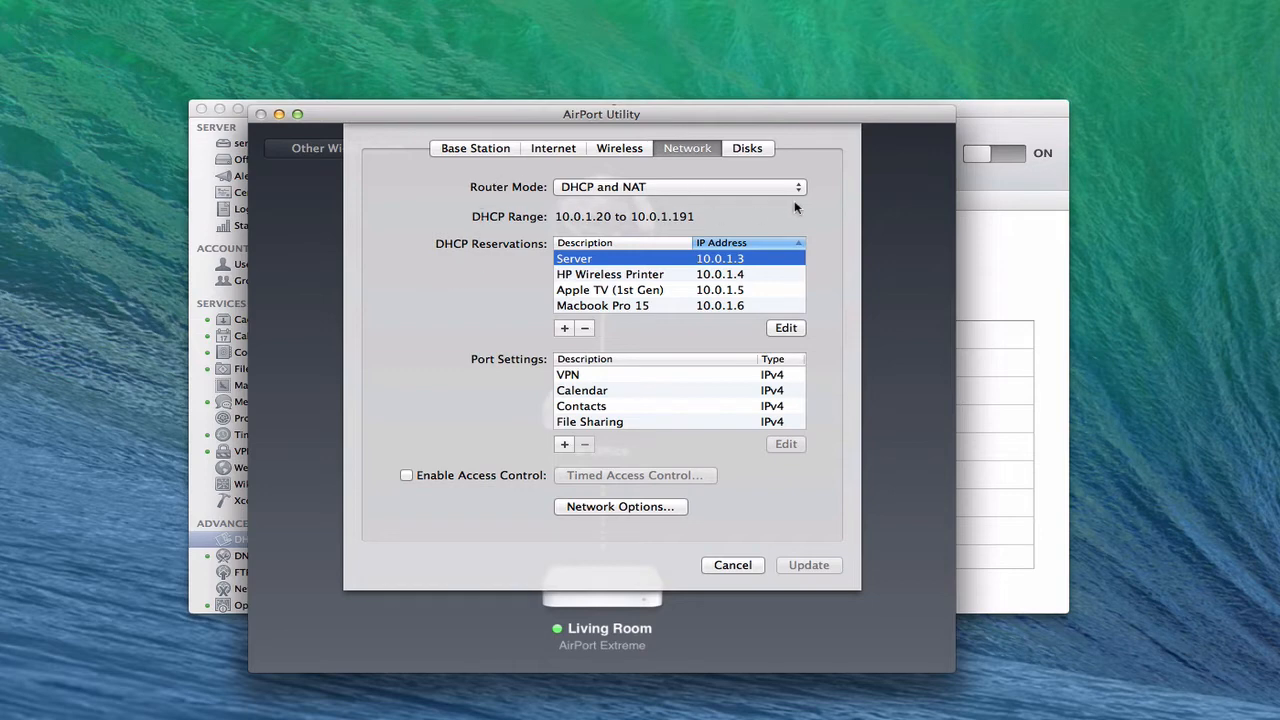
pyautogui.click(796, 188)
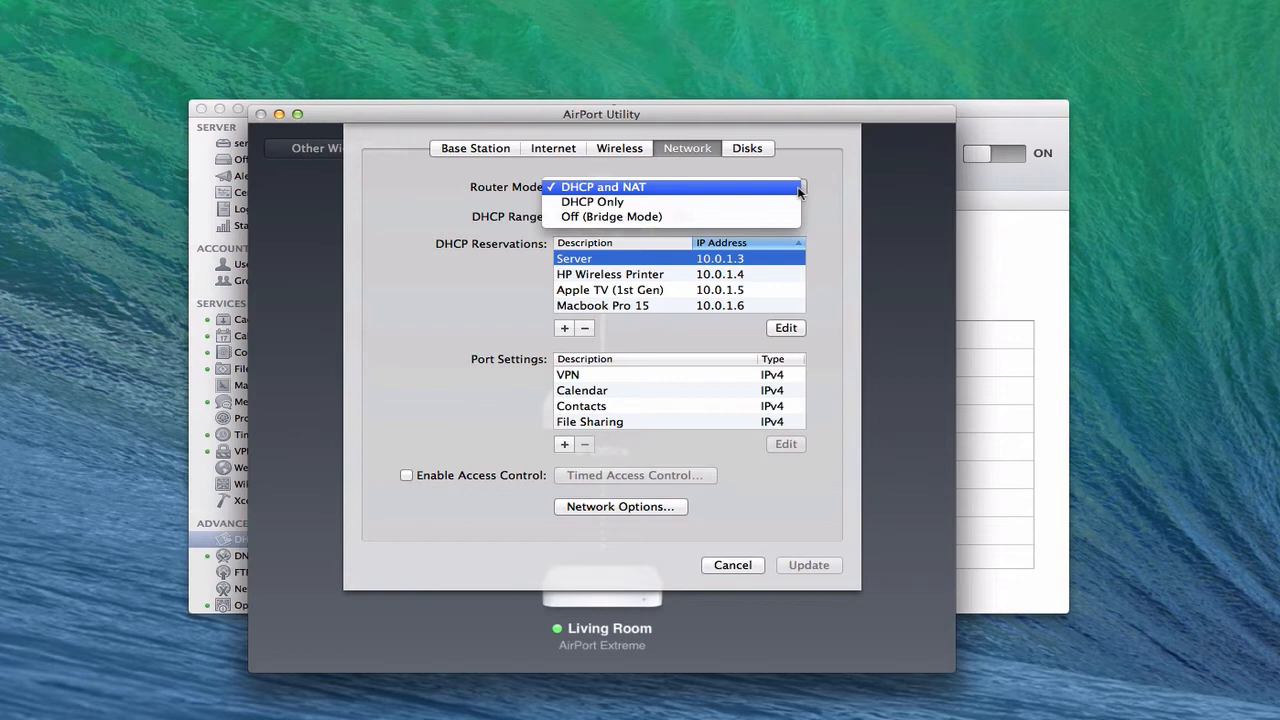
pyautogui.moveTo(656, 188)
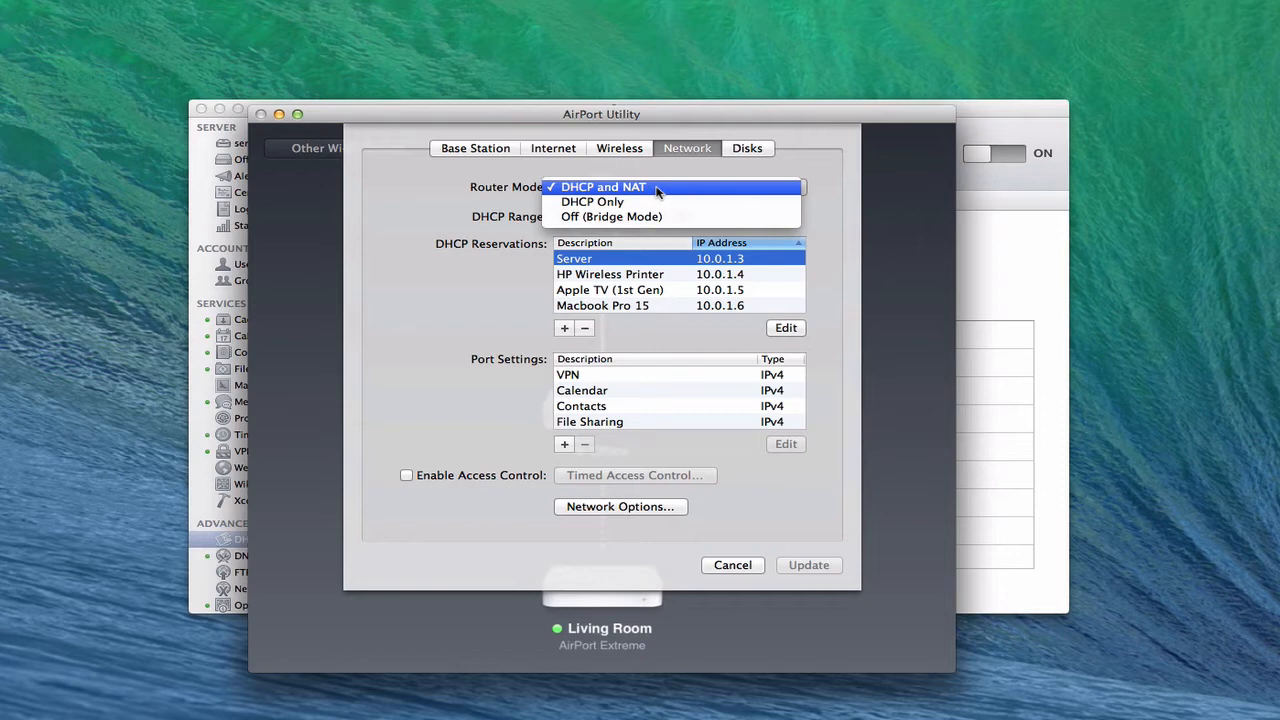
pyautogui.moveTo(642, 368)
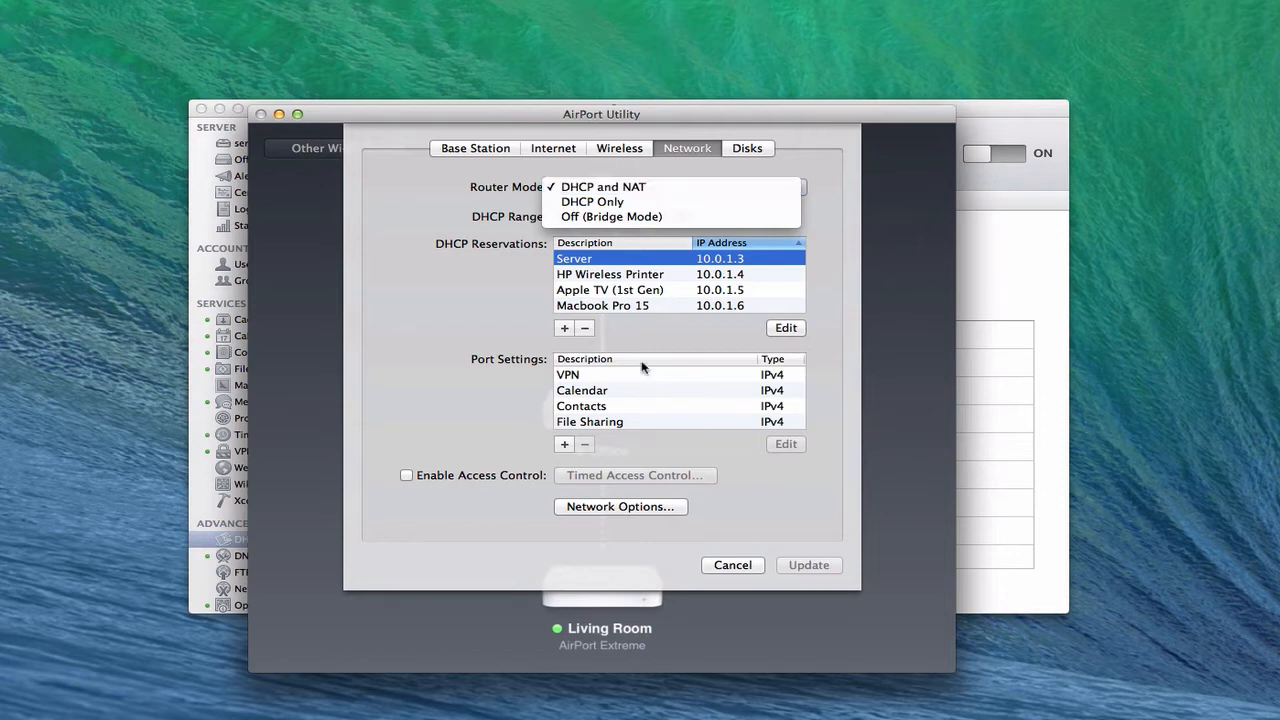
pyautogui.moveTo(820, 236)
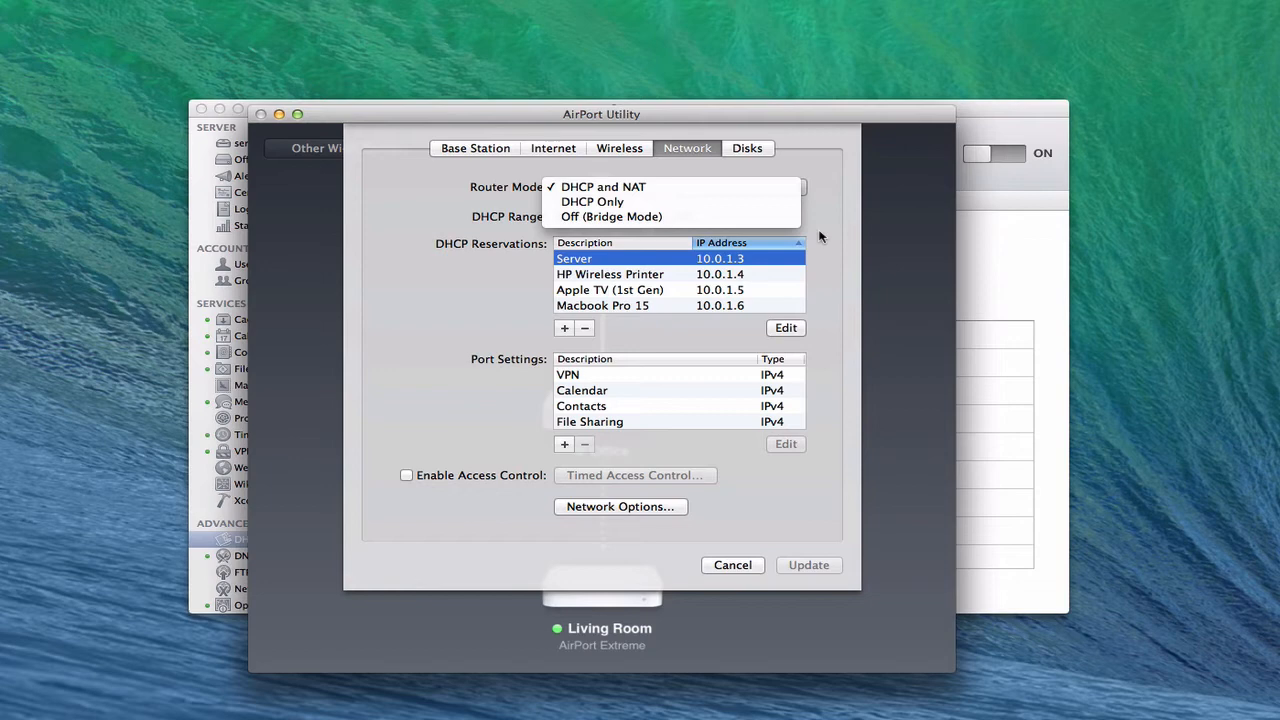
pyautogui.click(602, 186)
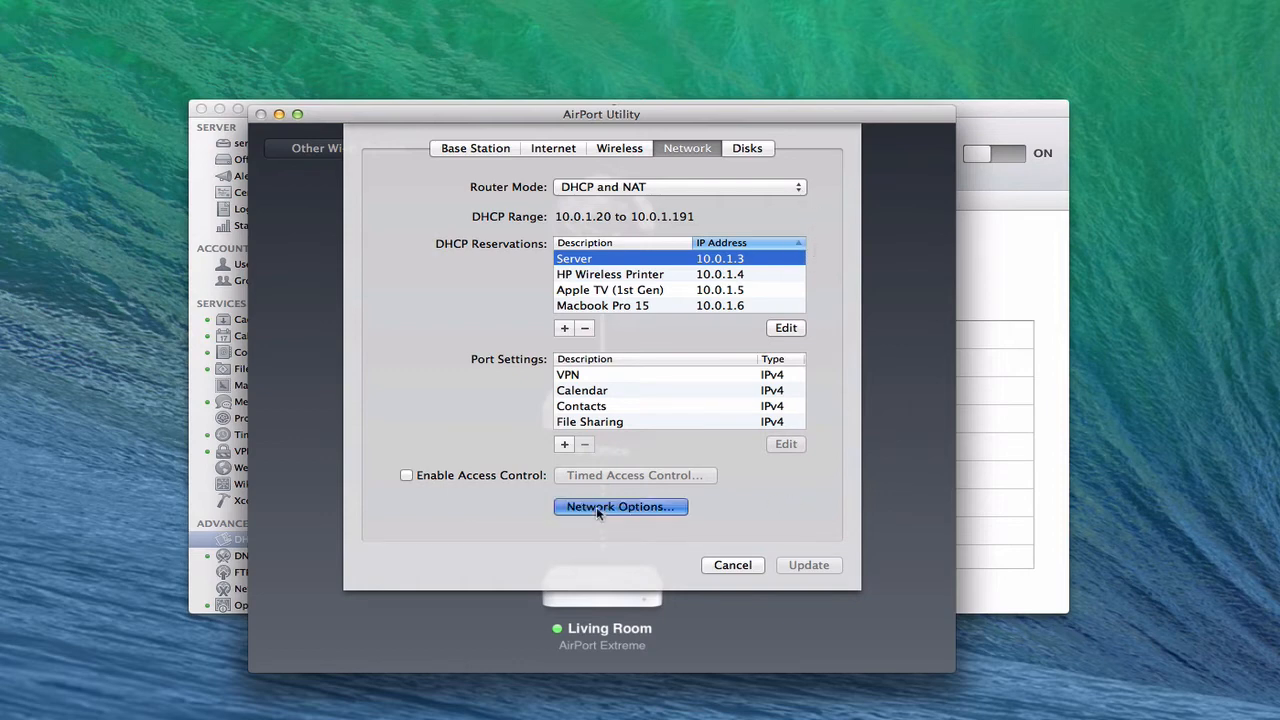
pyautogui.click(620, 506)
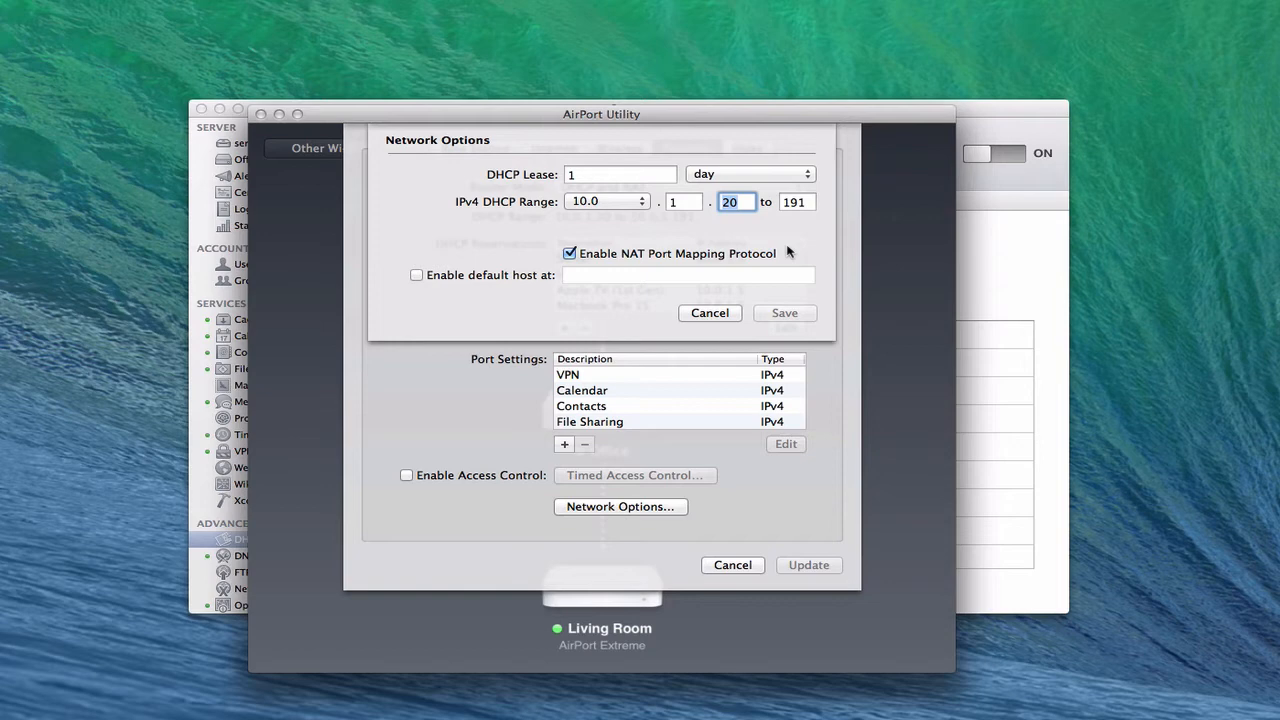
pyautogui.press('Backspace')
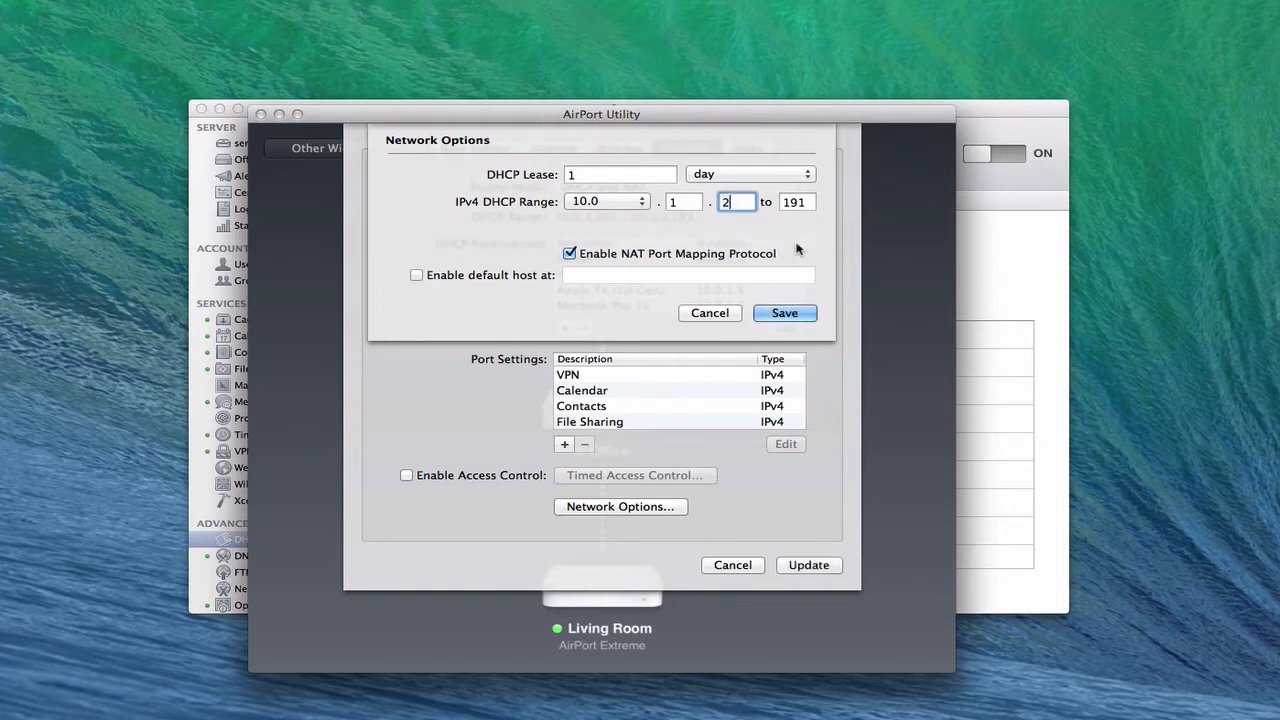
pyautogui.rightClick(792, 202)
pyautogui.write('3')
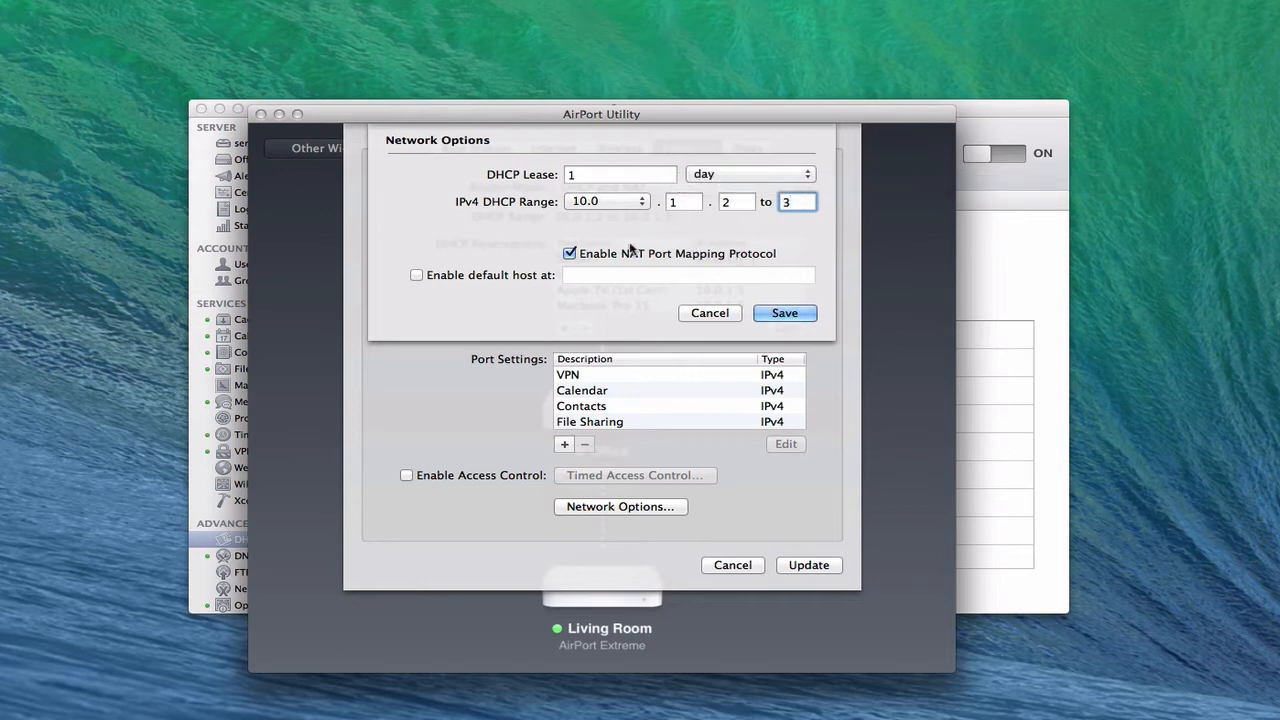
pyautogui.moveTo(504, 210)
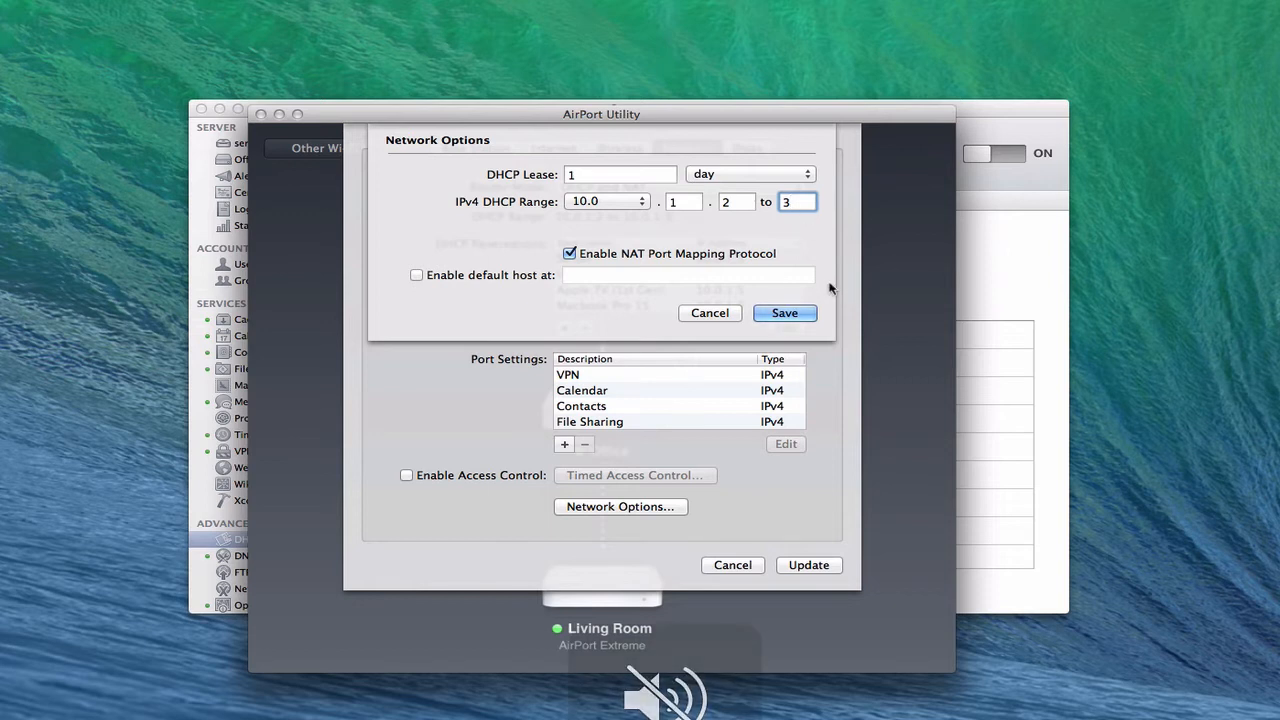
pyautogui.click(796, 200)
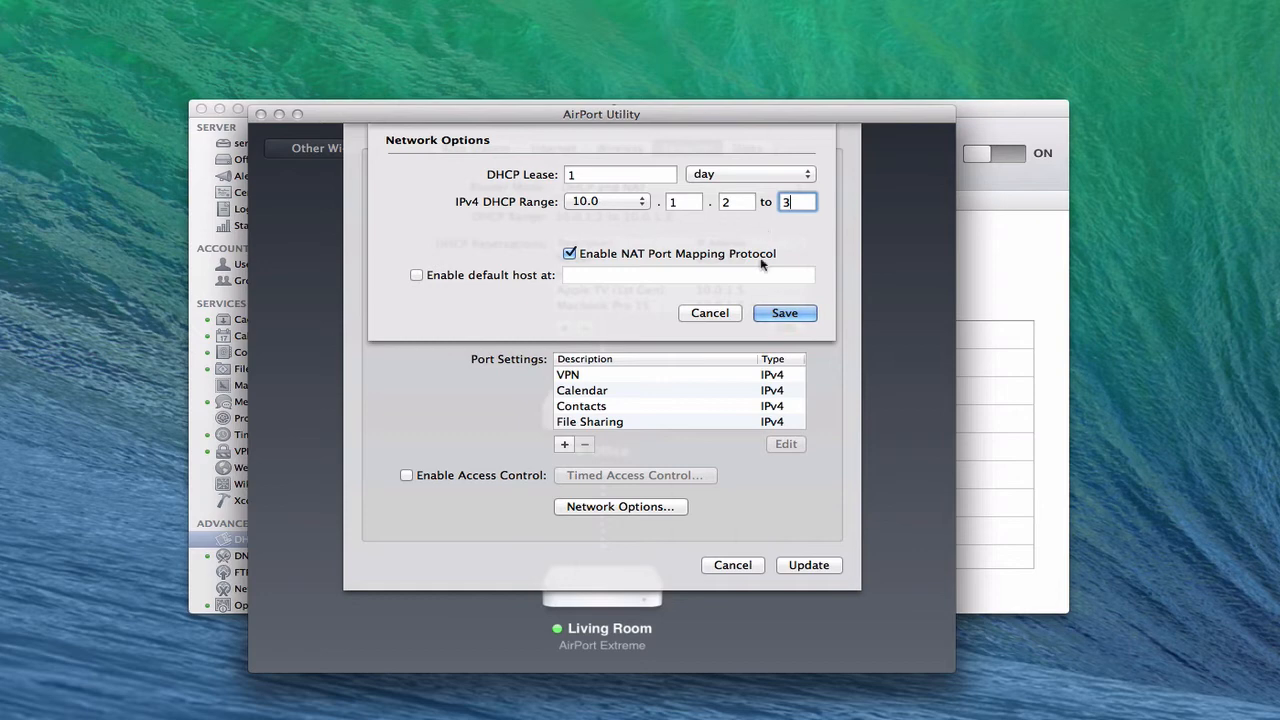
pyautogui.moveTo(380, 302)
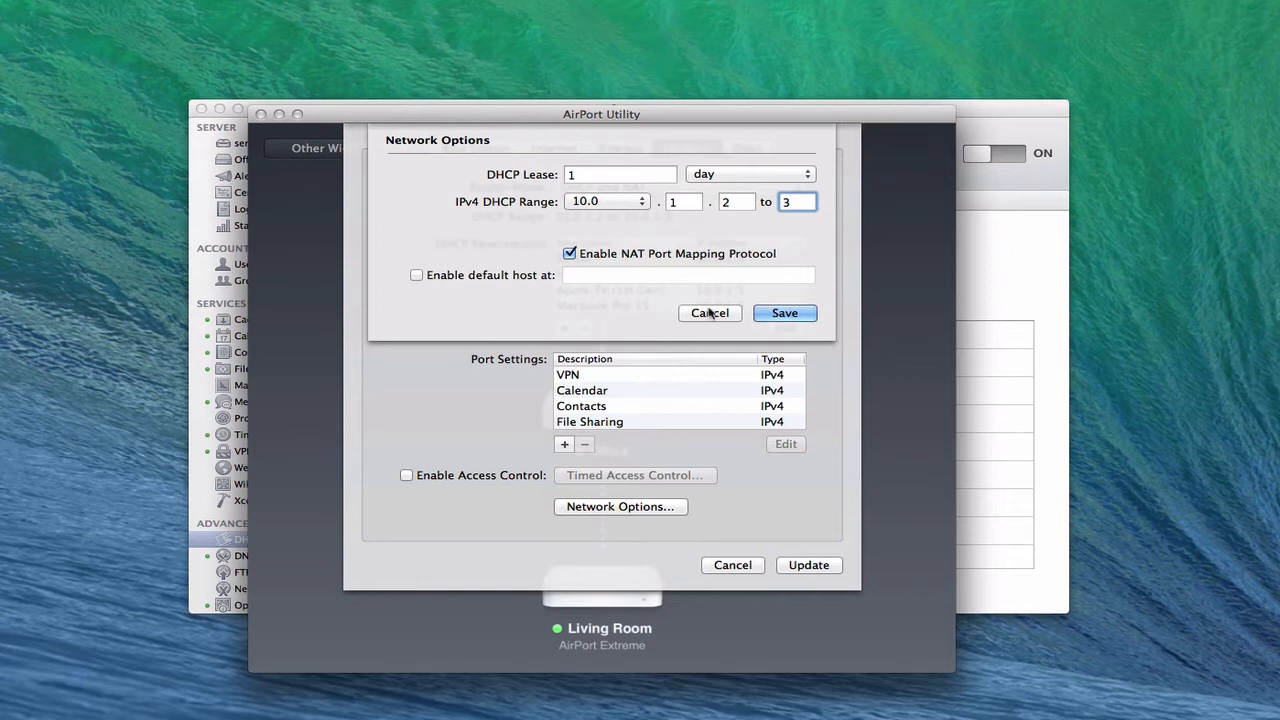
pyautogui.click(710, 312)
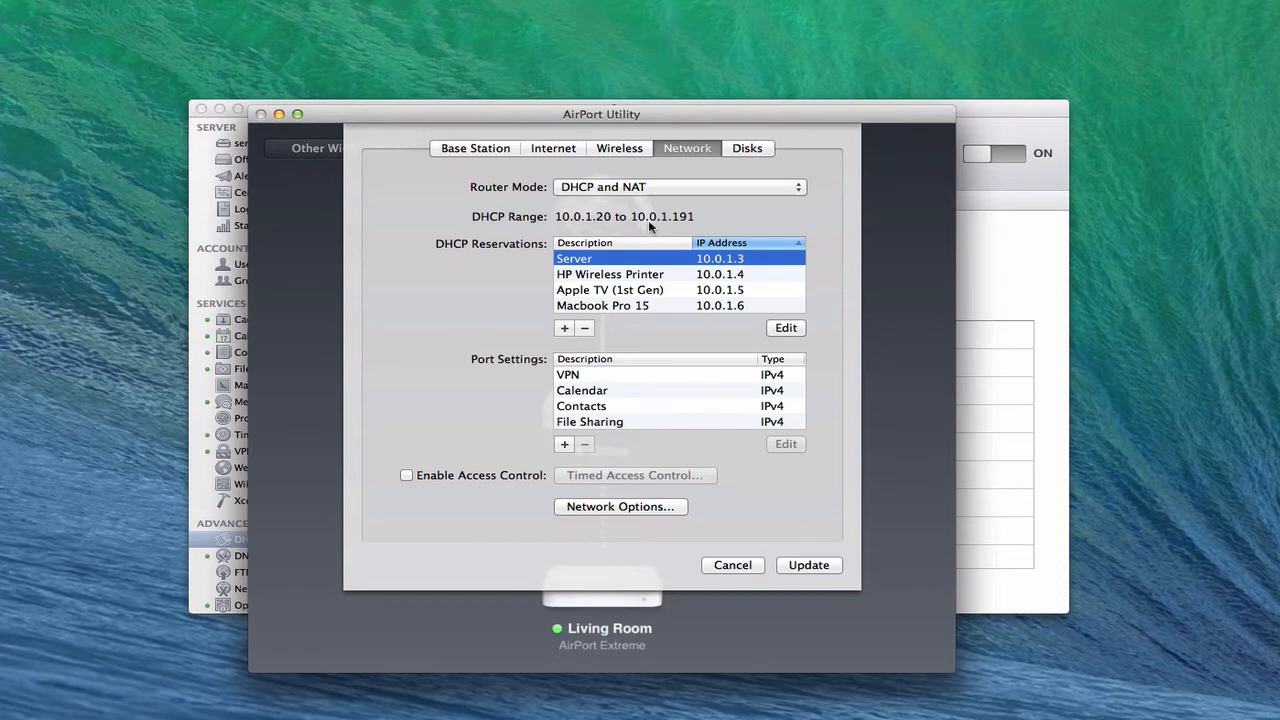
pyautogui.moveTo(600, 222)
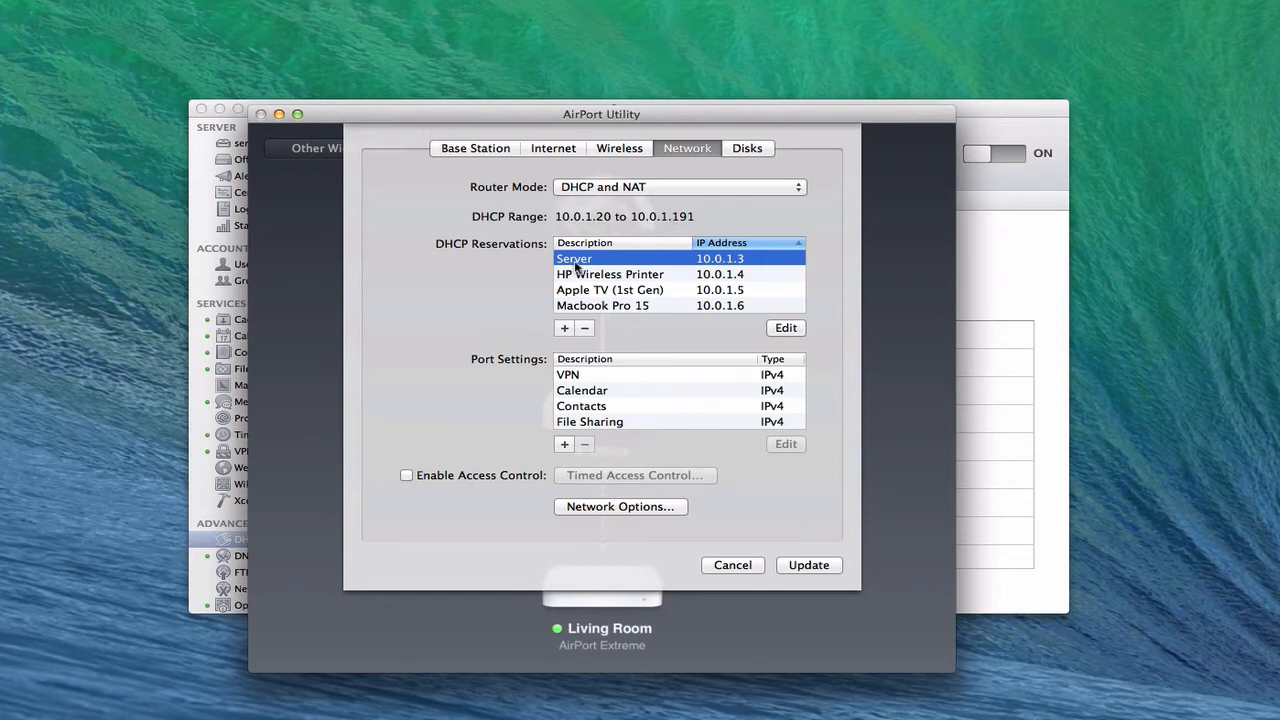
pyautogui.moveTo(758, 264)
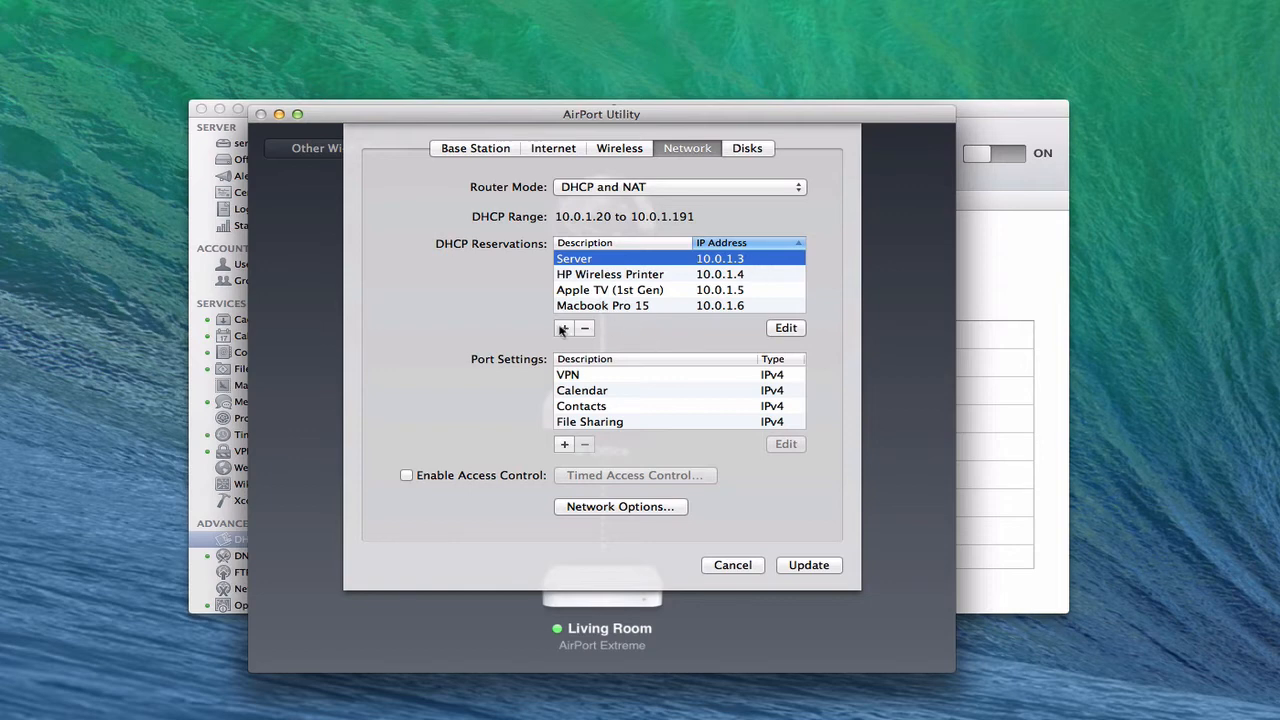
# Add a new DHCP reservation in AirPort Utility, opening a blank form suggesting 10.0.1.21
pyautogui.click(564, 328)
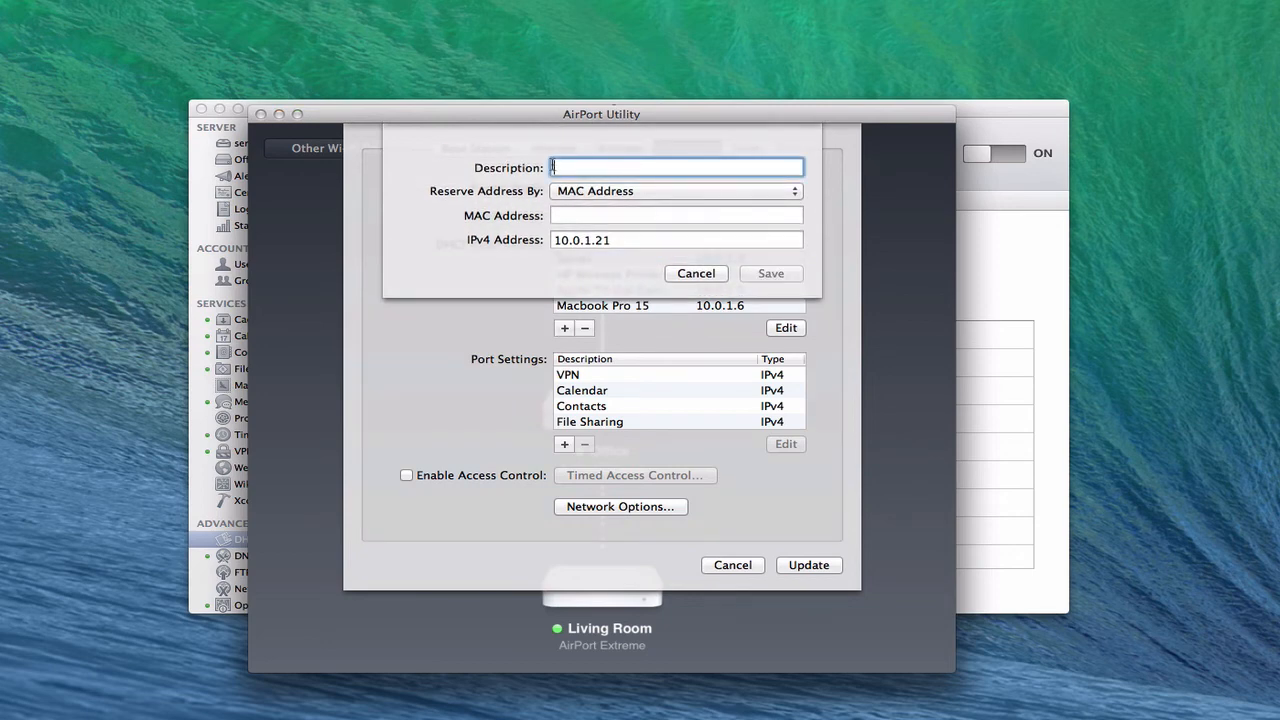
pyautogui.moveTo(754, 212)
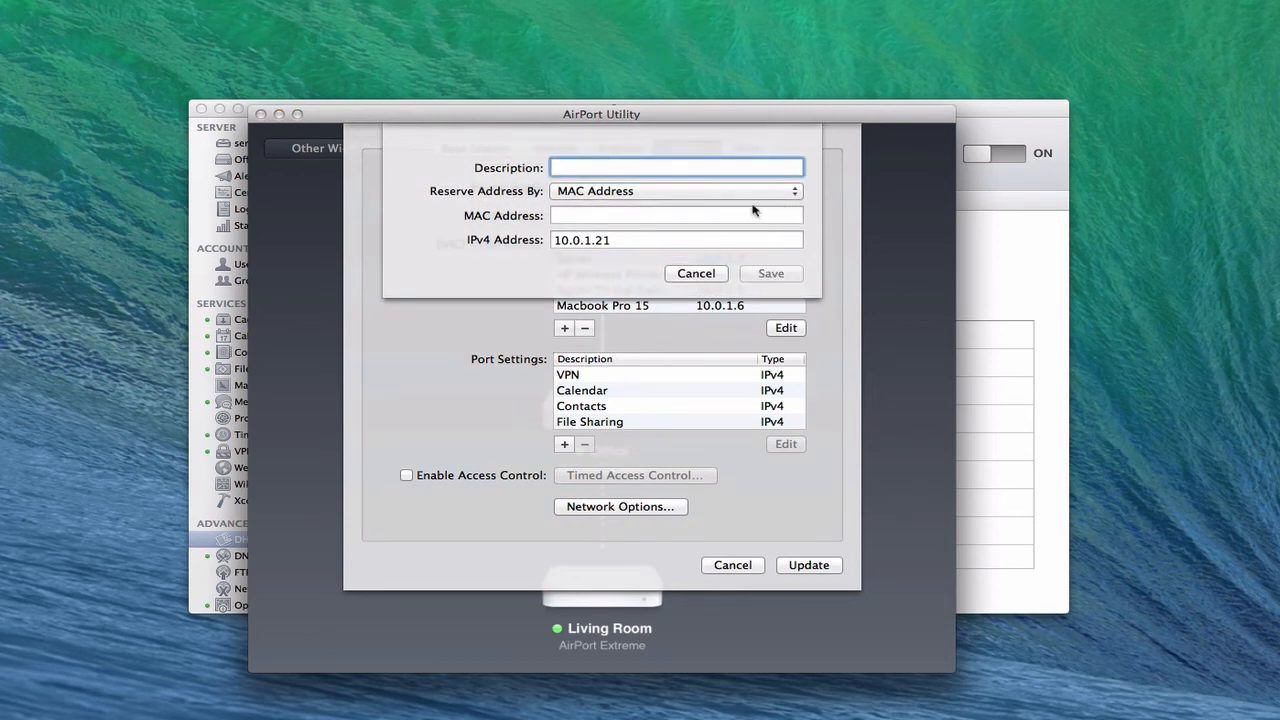
pyautogui.moveTo(670, 214)
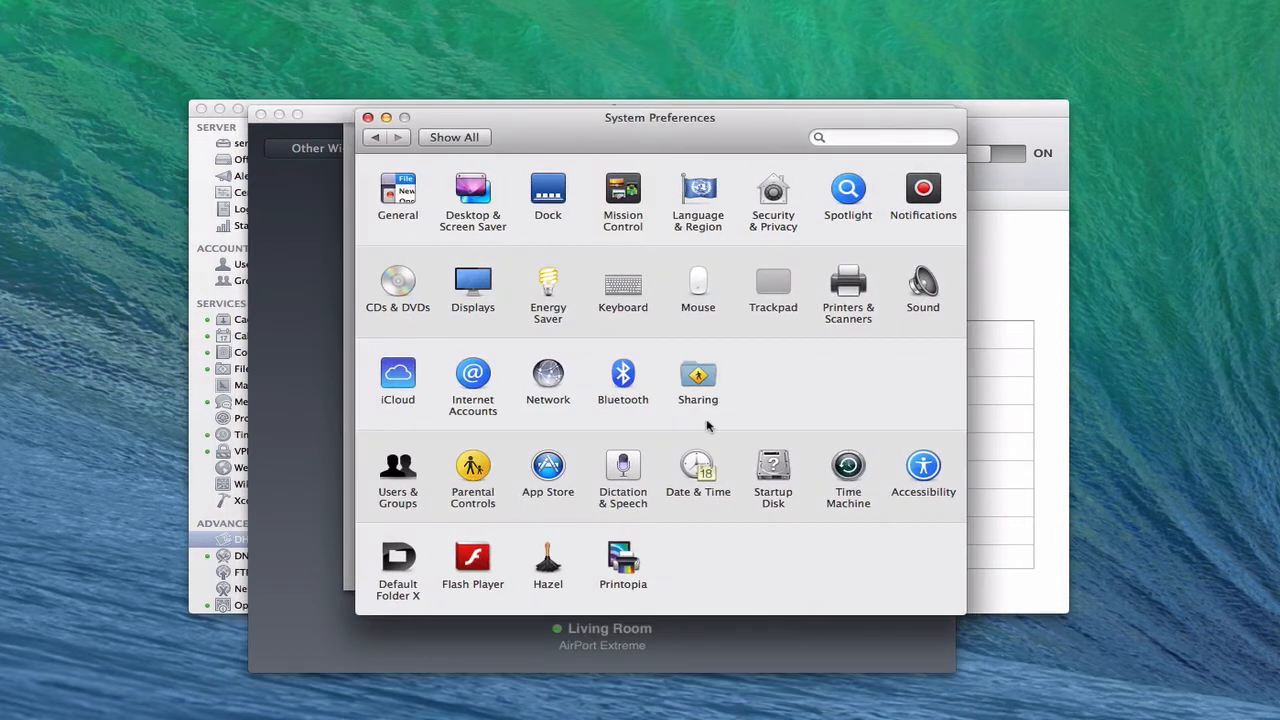
# Check Ethernet's advanced TCP/IP details showing DHCP address 10.0.1.3, then cancel out without changes
pyautogui.click(548, 380)
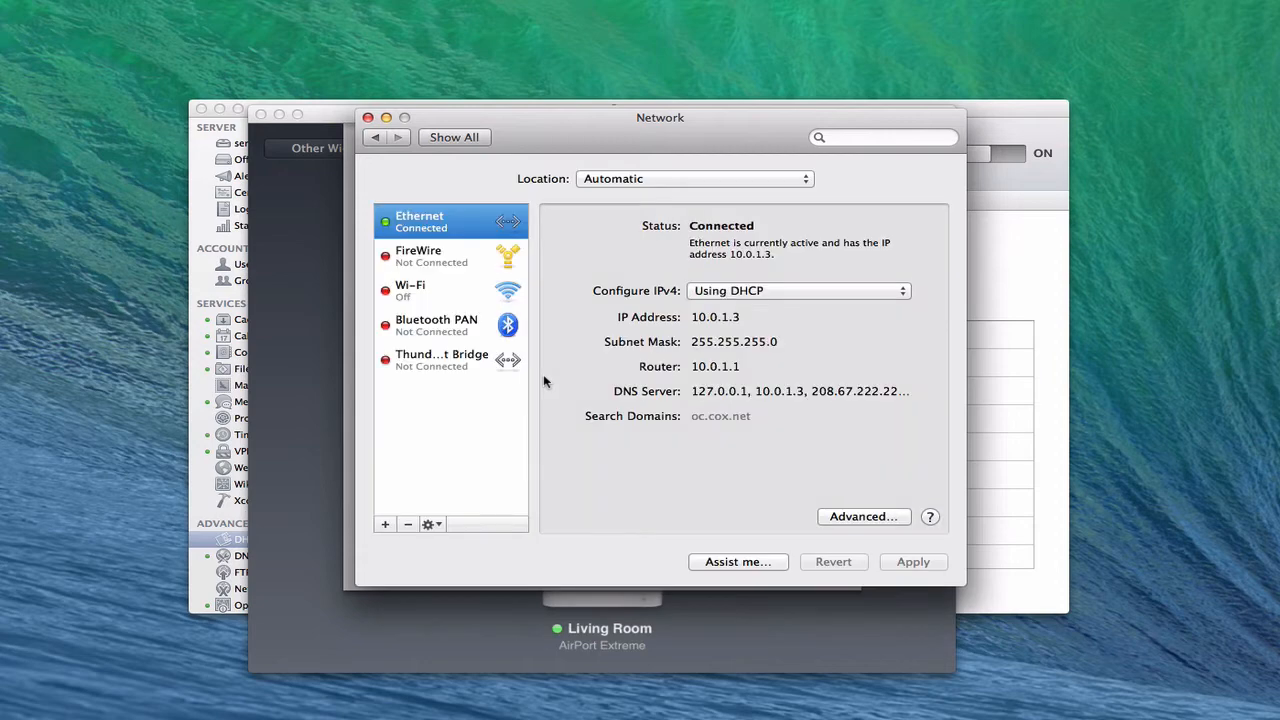
pyautogui.moveTo(850, 524)
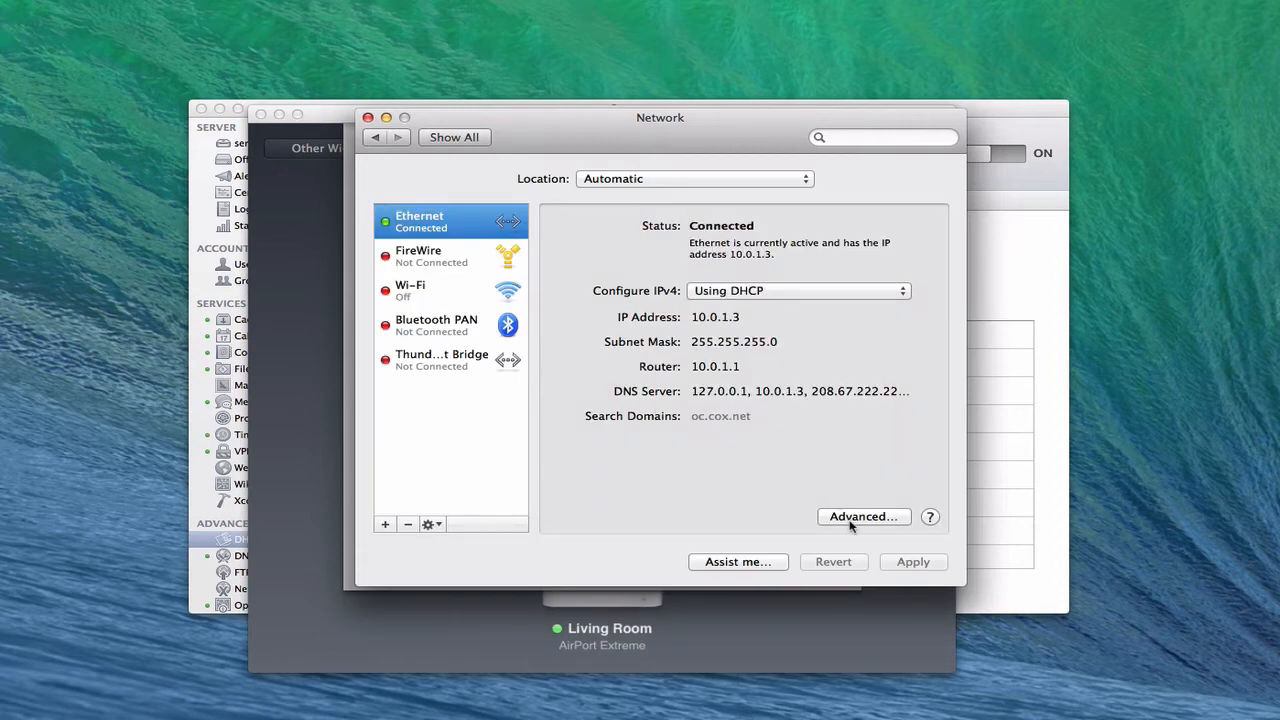
pyautogui.click(862, 516)
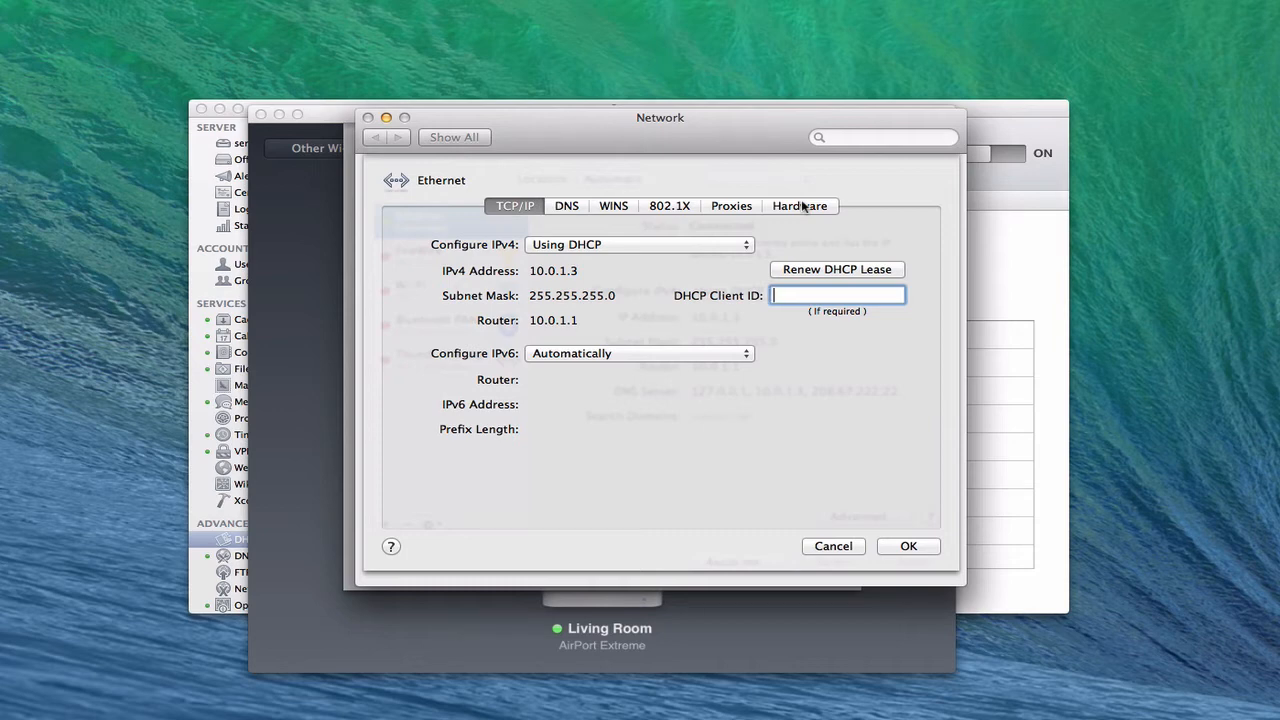
pyautogui.moveTo(828, 544)
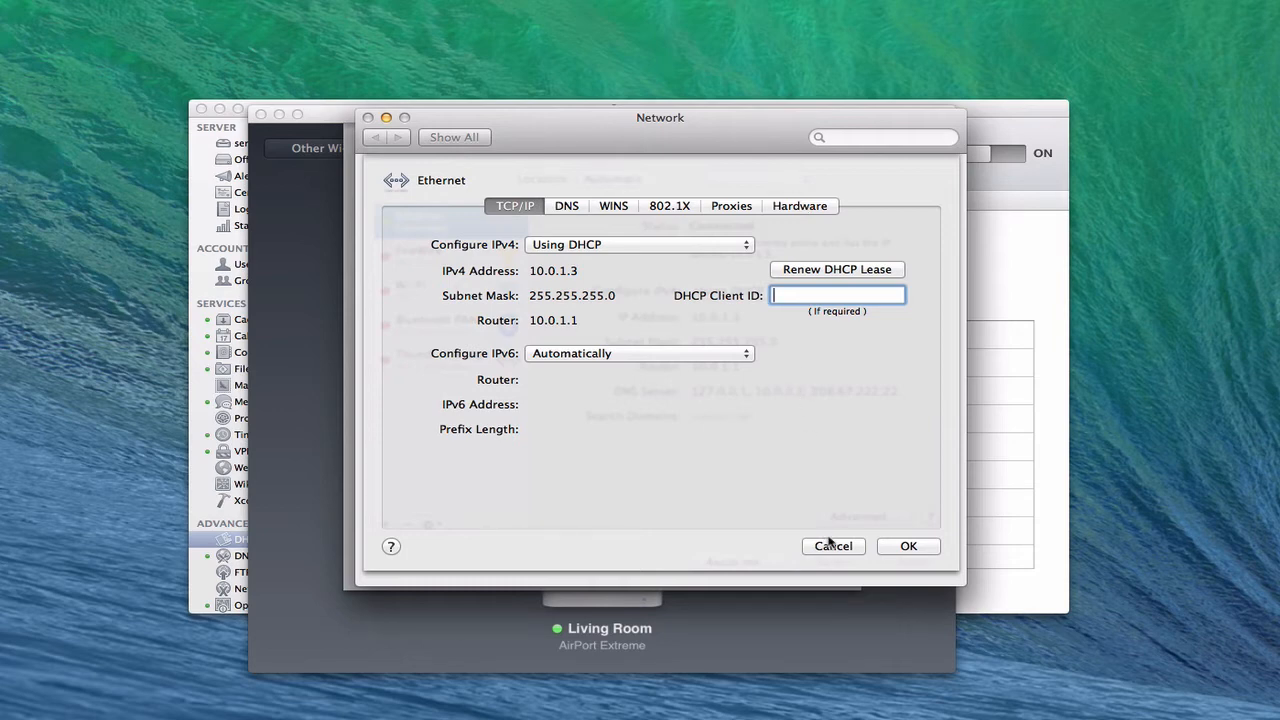
pyautogui.click(832, 546)
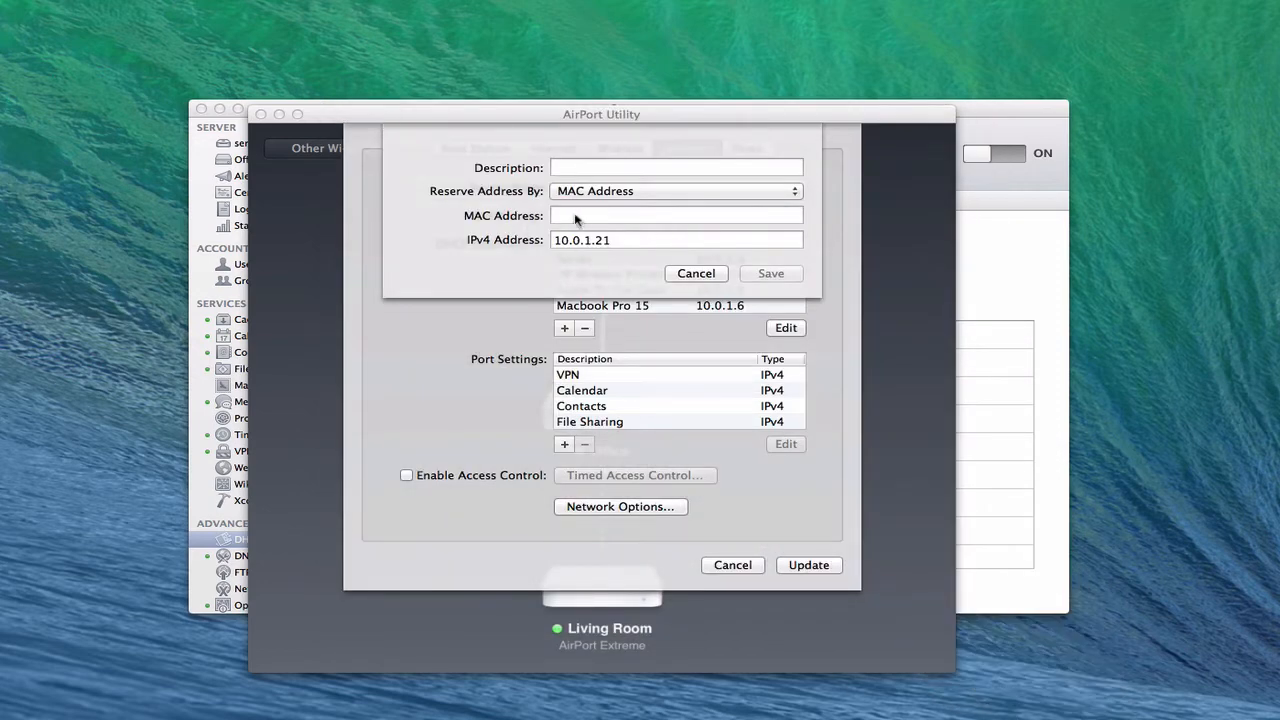
pyautogui.moveTo(608, 248)
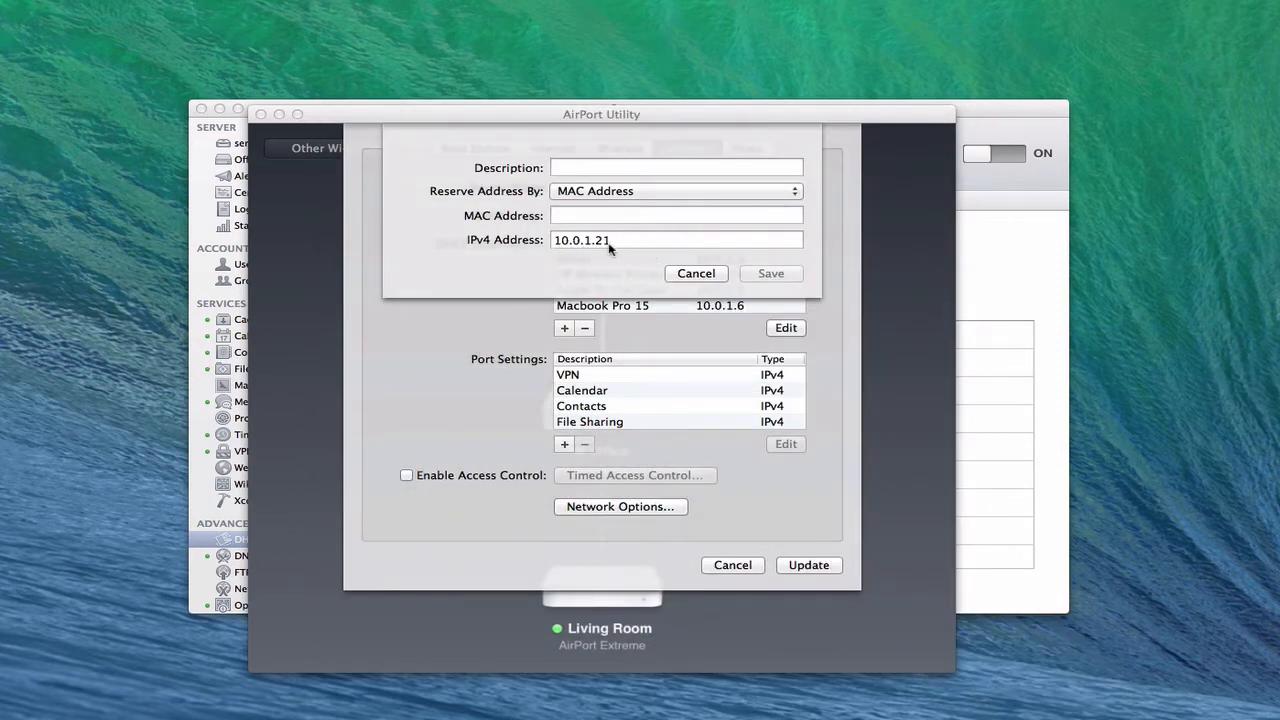
pyautogui.moveTo(632, 256)
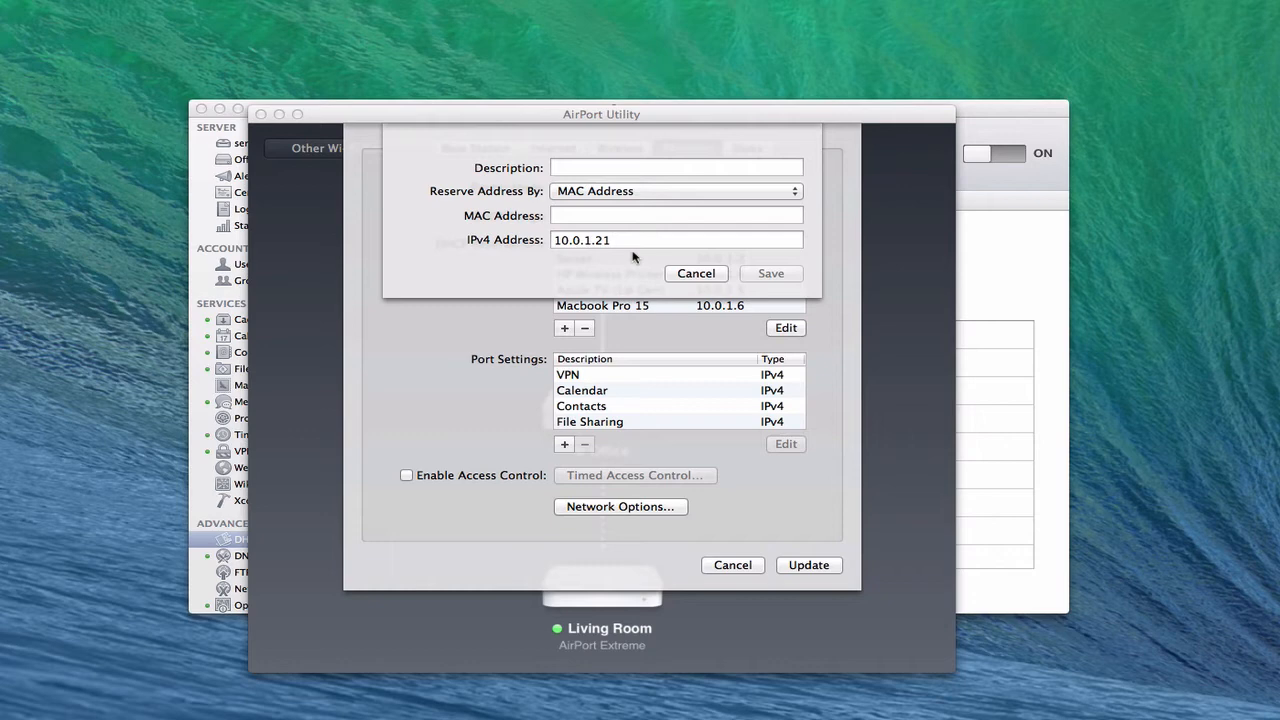
pyautogui.moveTo(652, 278)
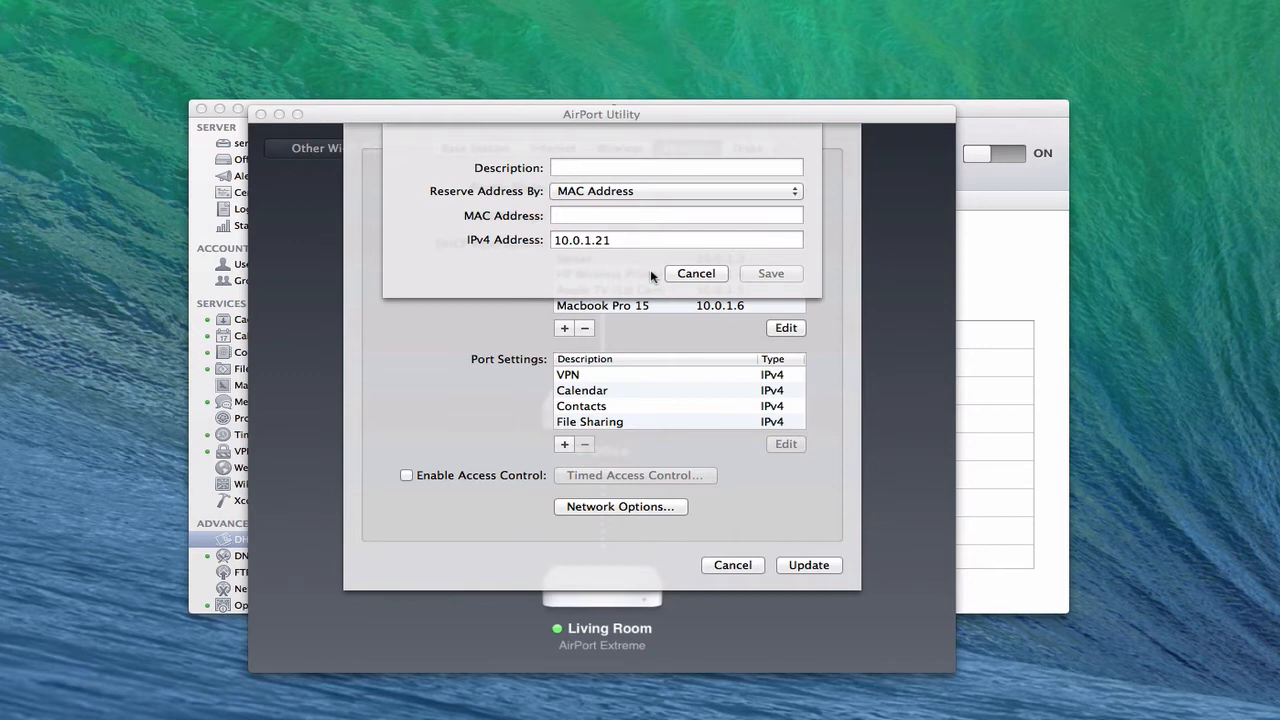
pyautogui.moveTo(556, 278)
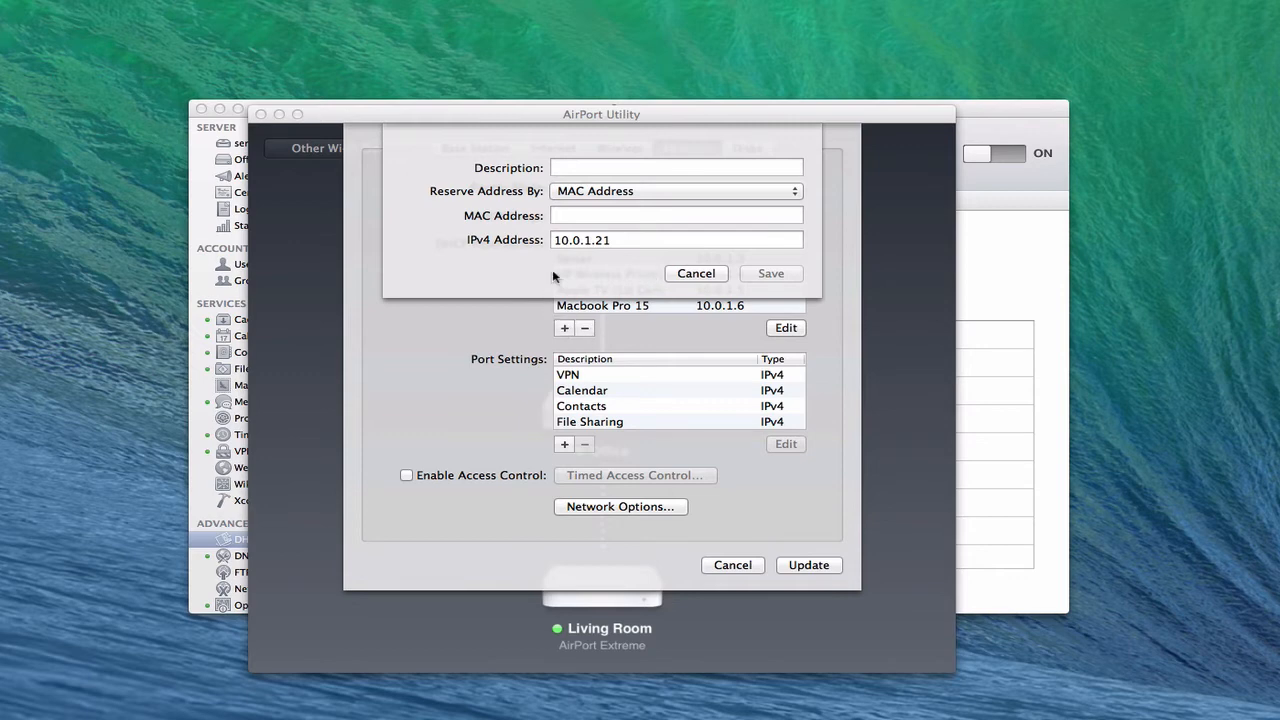
pyautogui.moveTo(556, 216)
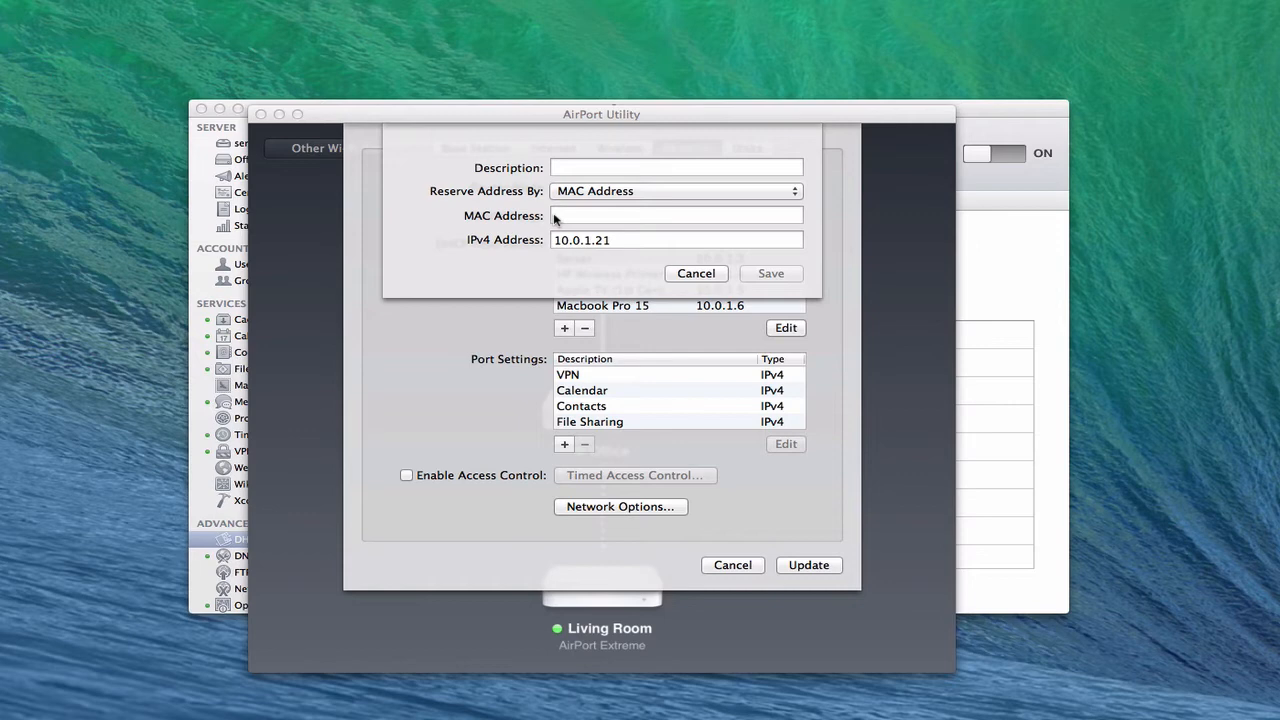
pyautogui.moveTo(564, 170)
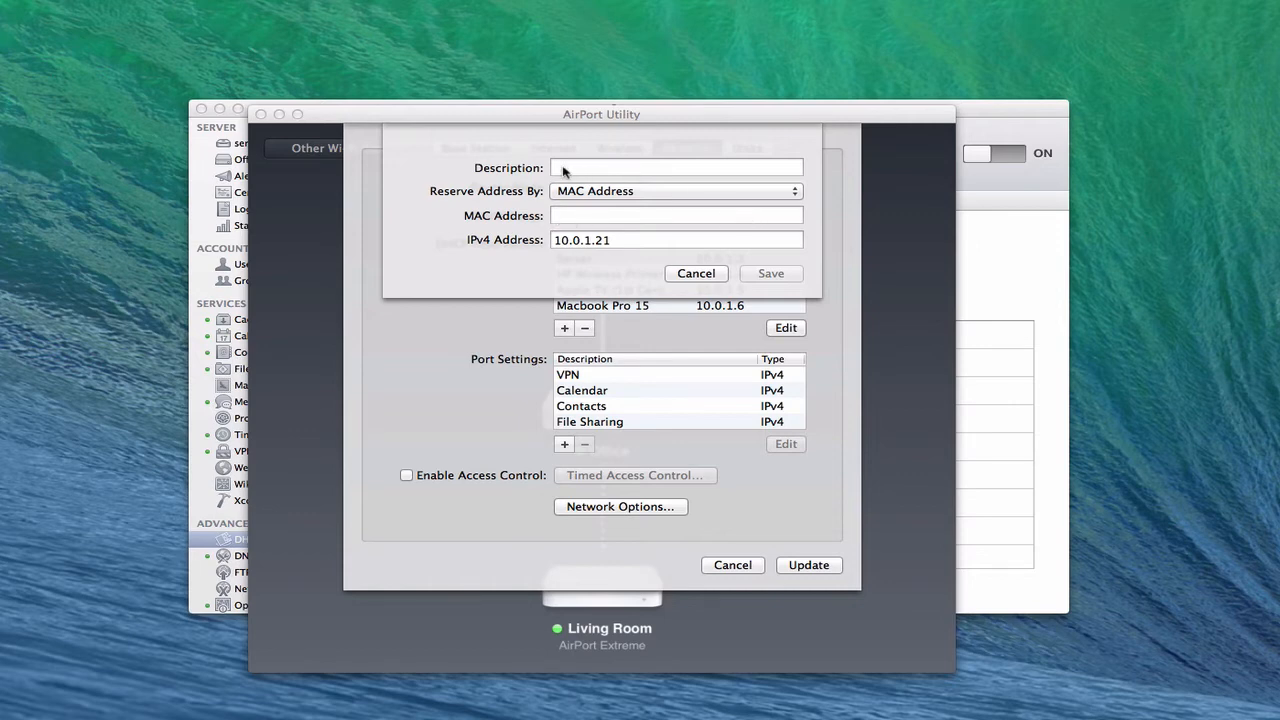
pyautogui.moveTo(664, 230)
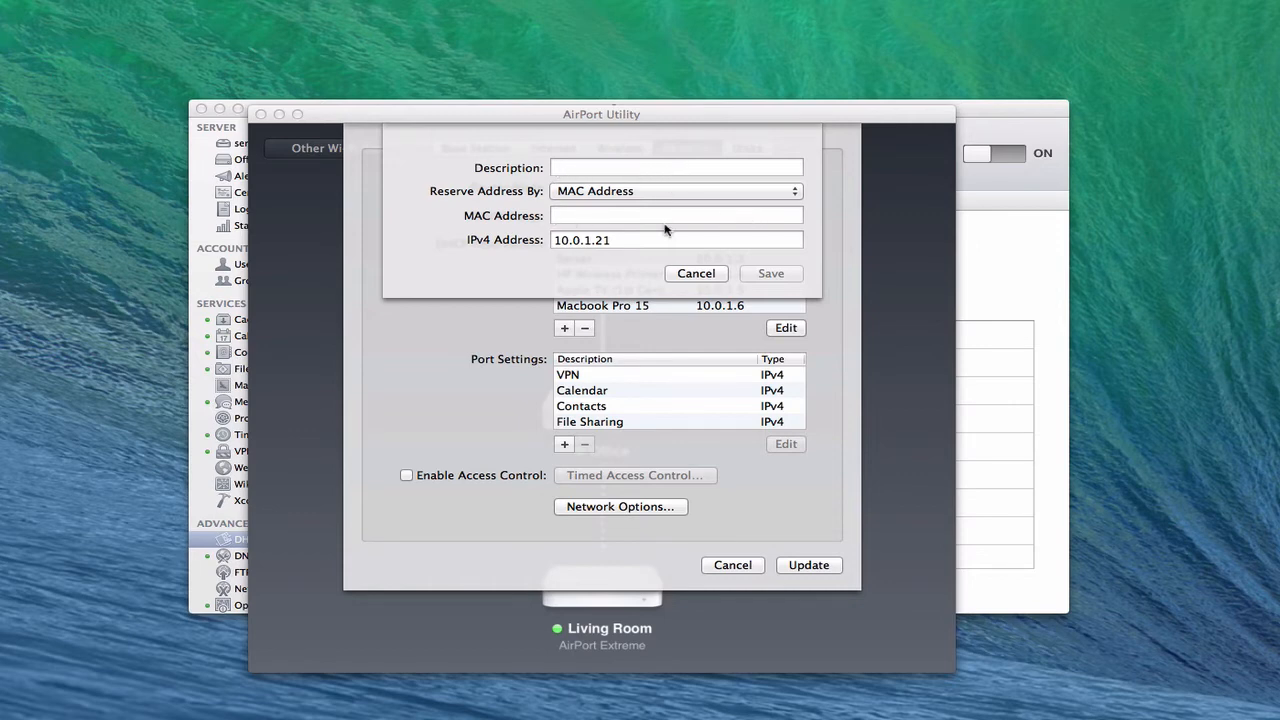
pyautogui.moveTo(608, 240)
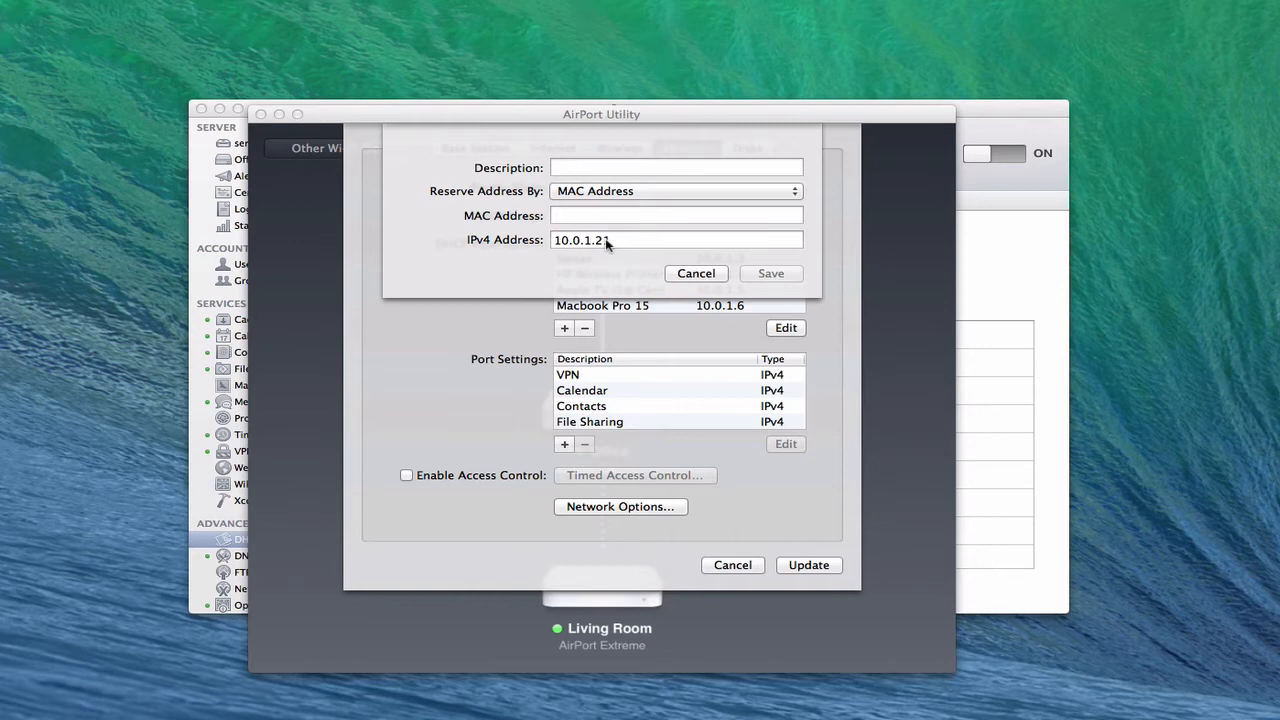
# Review the reservation's IPv4 address field and cancel the blank reservation, keeping the four existing ones
pyautogui.click(696, 272)
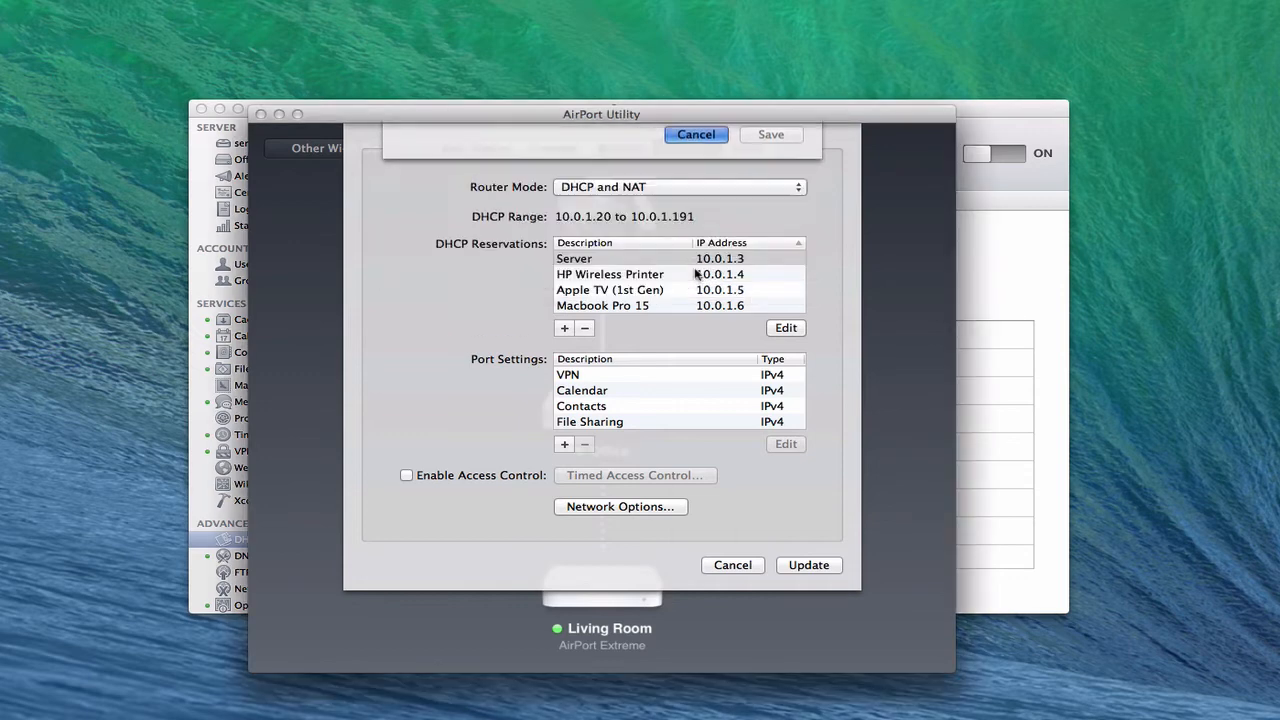
pyautogui.click(574, 258)
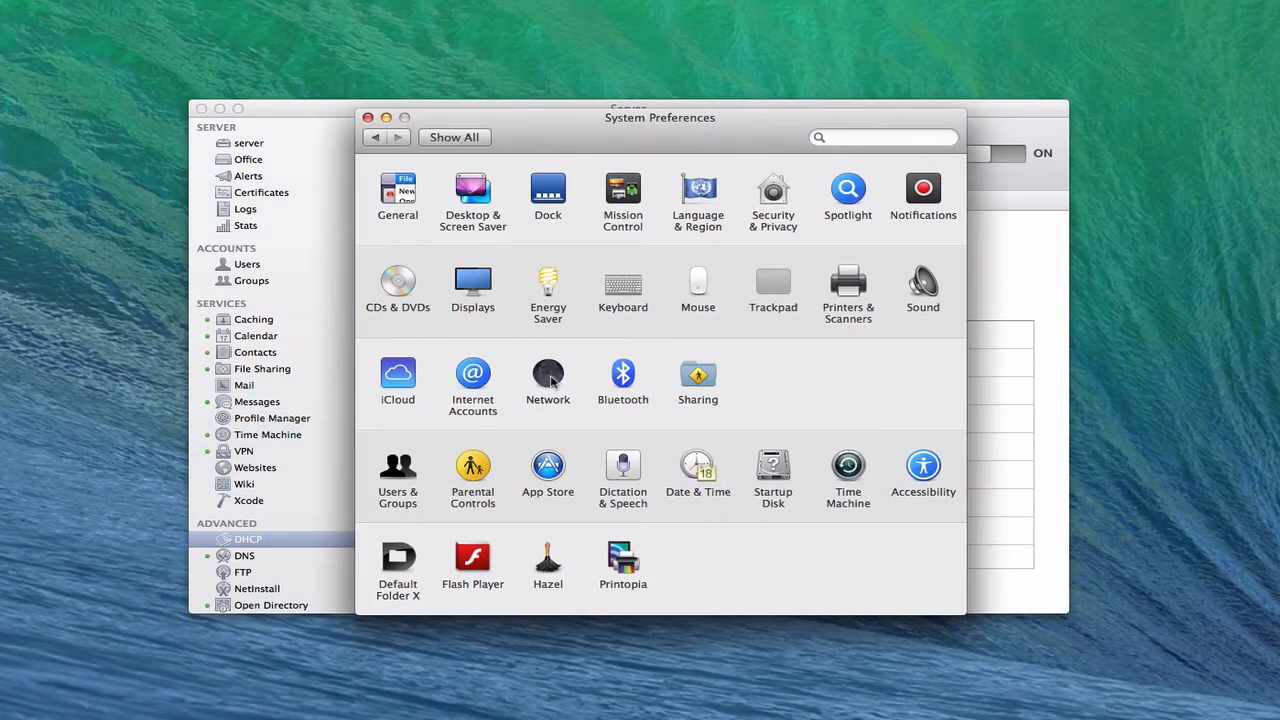
# Show the Network settings with Ethernet connected via DHCP at 10.0.1.3
pyautogui.click(548, 376)
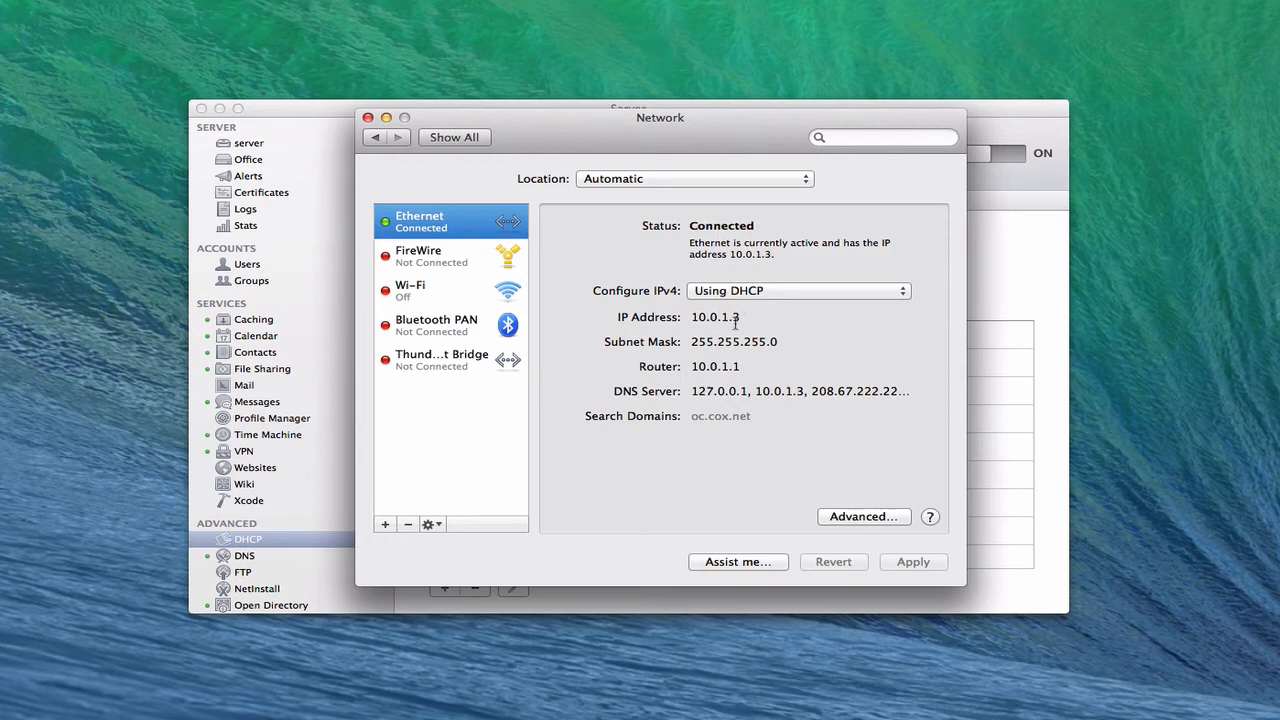
pyautogui.moveTo(692, 316)
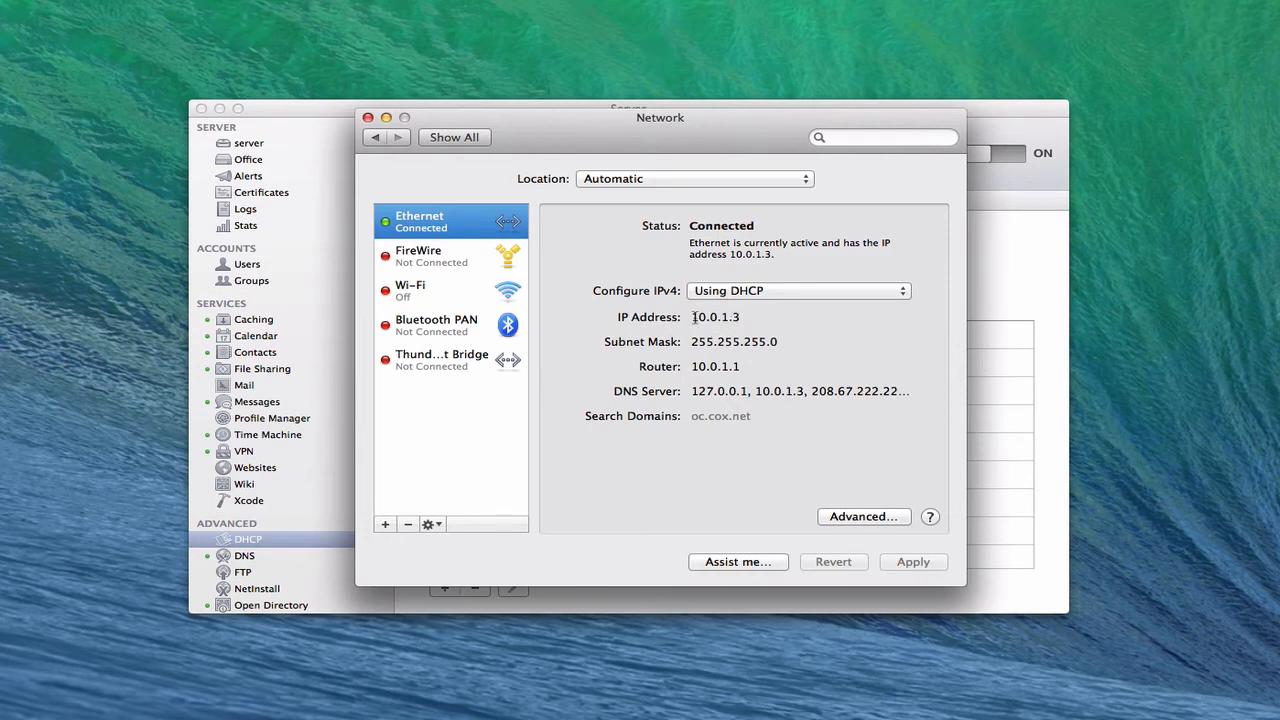
pyautogui.moveTo(718, 316)
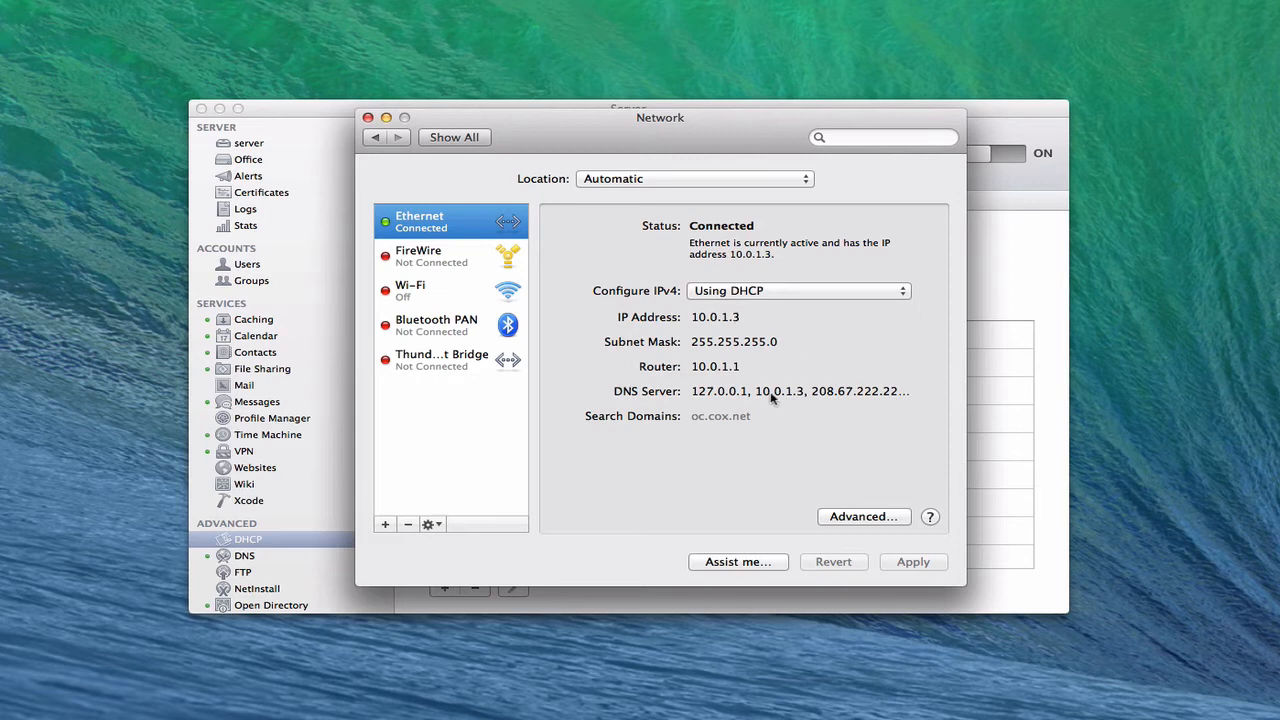
pyautogui.moveTo(782, 396)
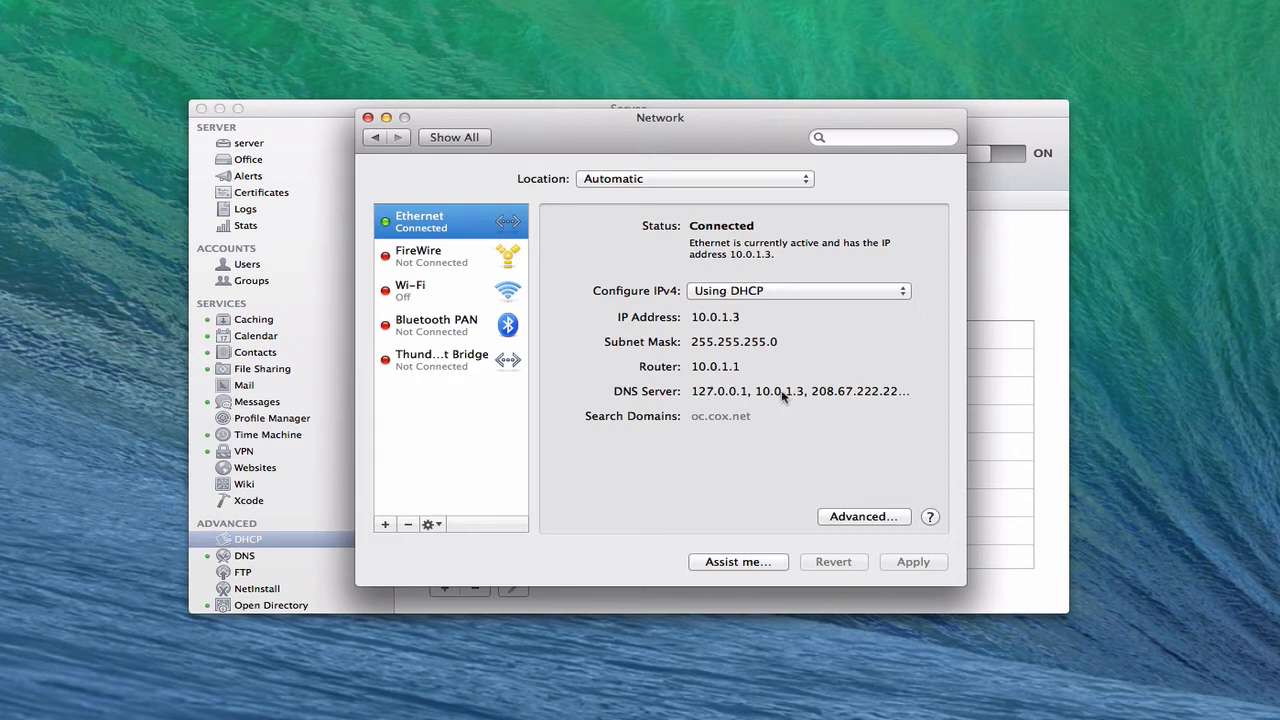
pyautogui.moveTo(696, 398)
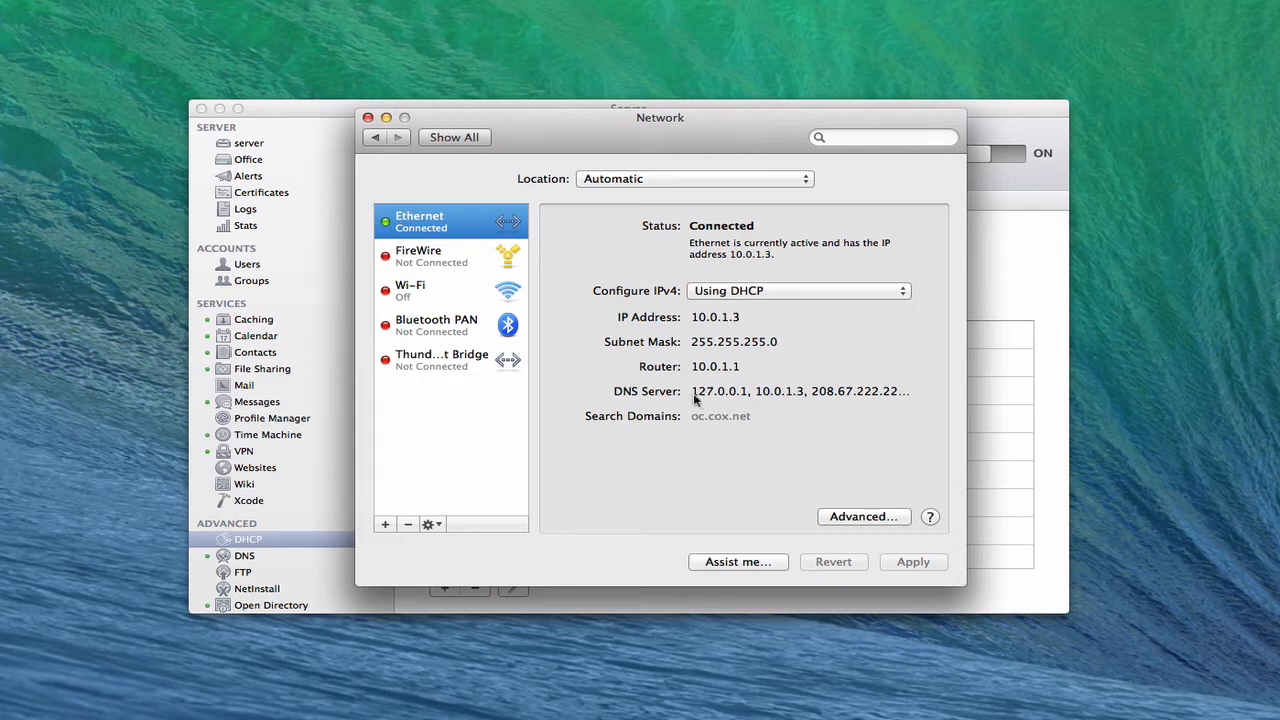
pyautogui.moveTo(750, 400)
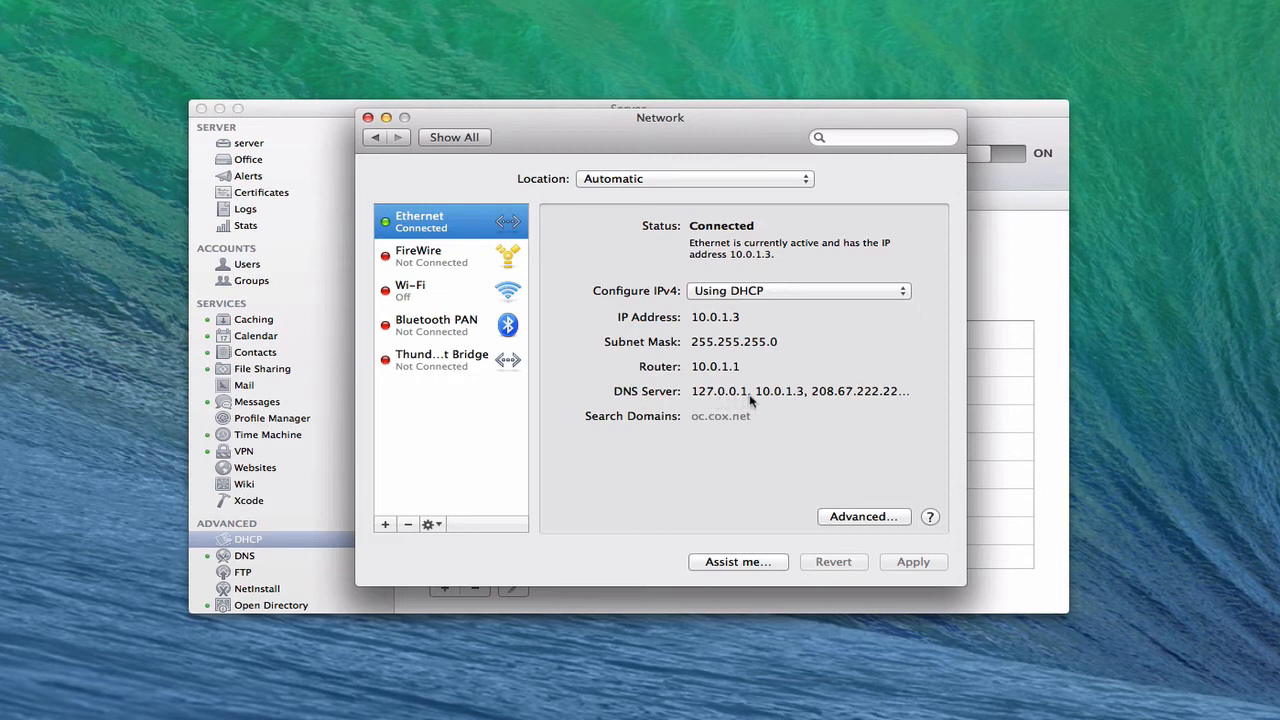
pyautogui.moveTo(748, 404)
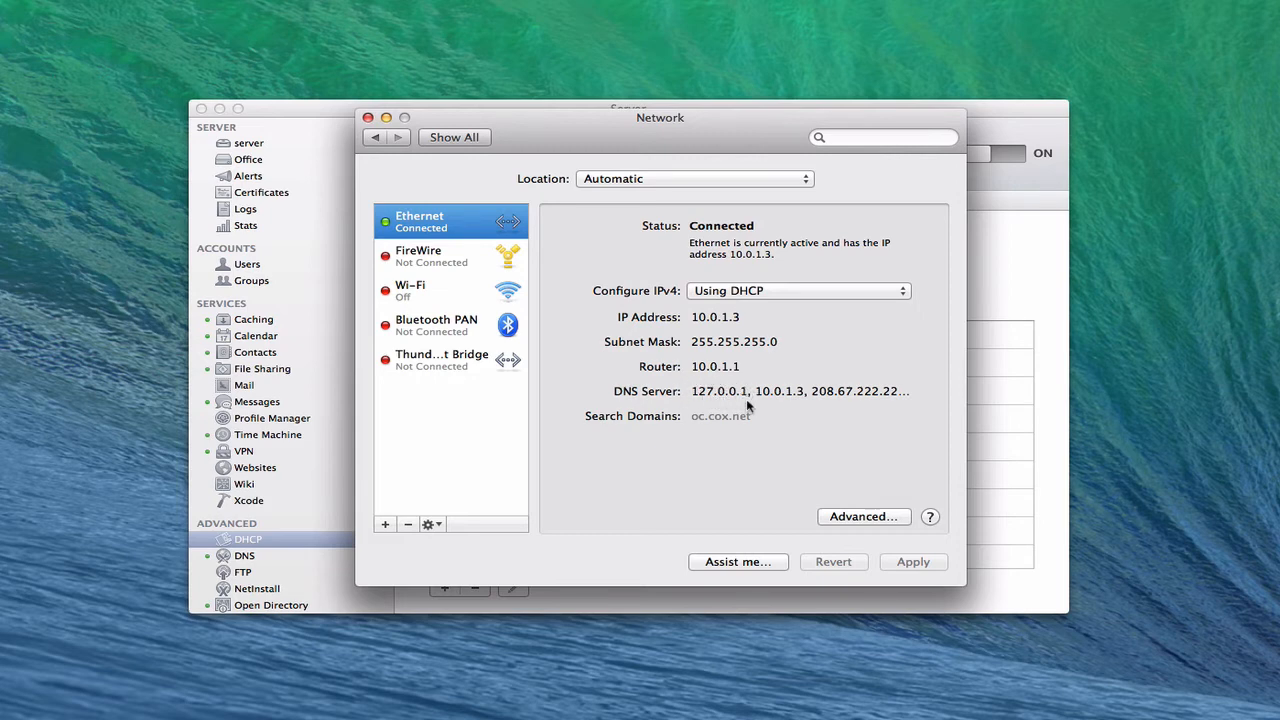
pyautogui.moveTo(710, 400)
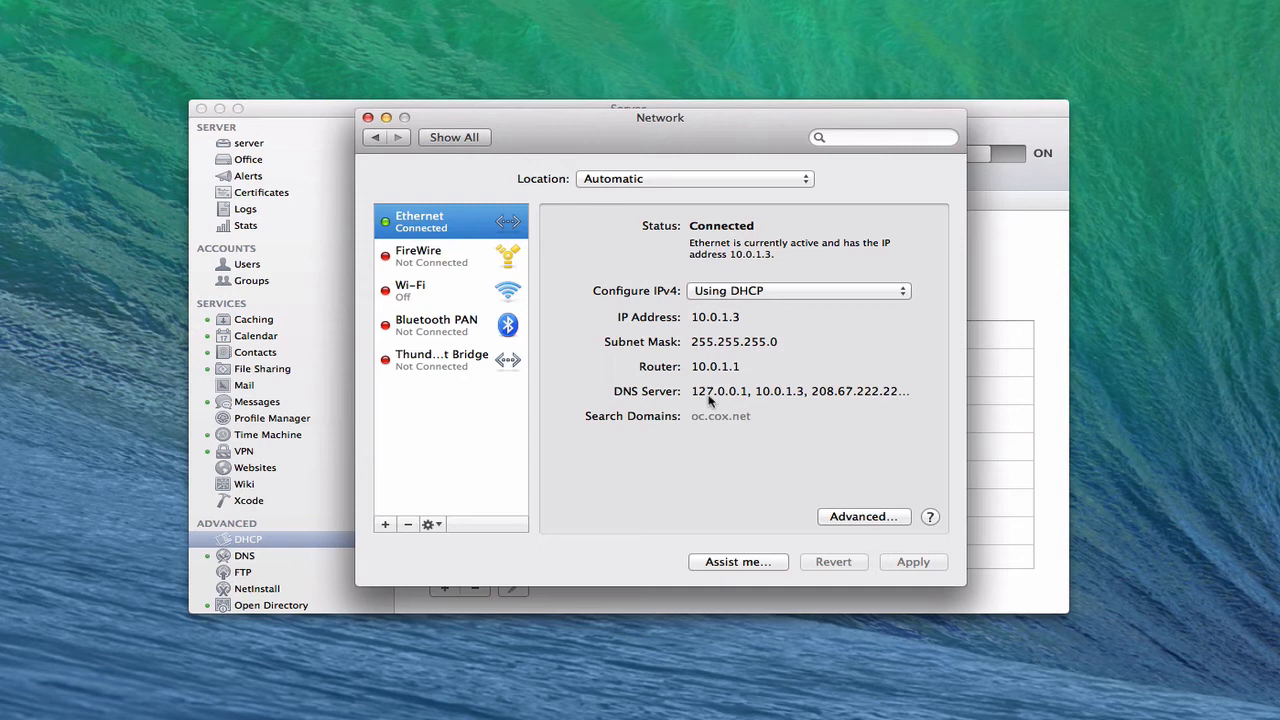
pyautogui.moveTo(692, 400)
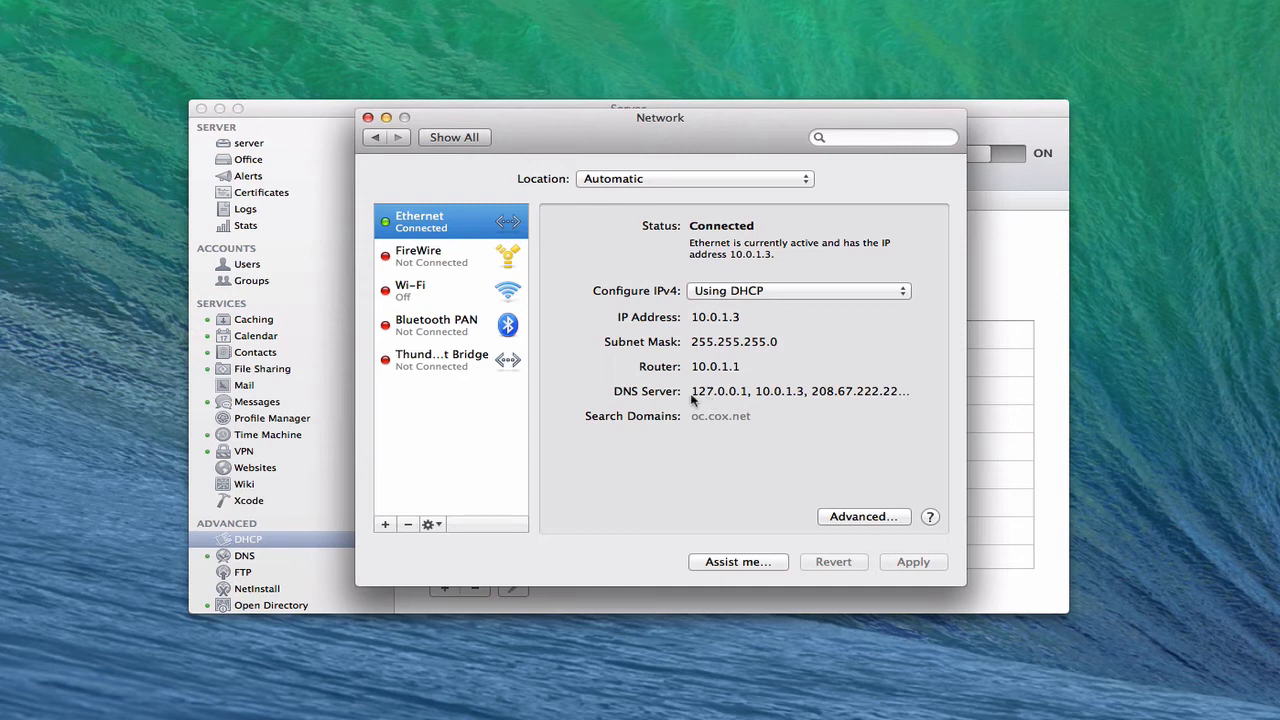
pyautogui.moveTo(724, 396)
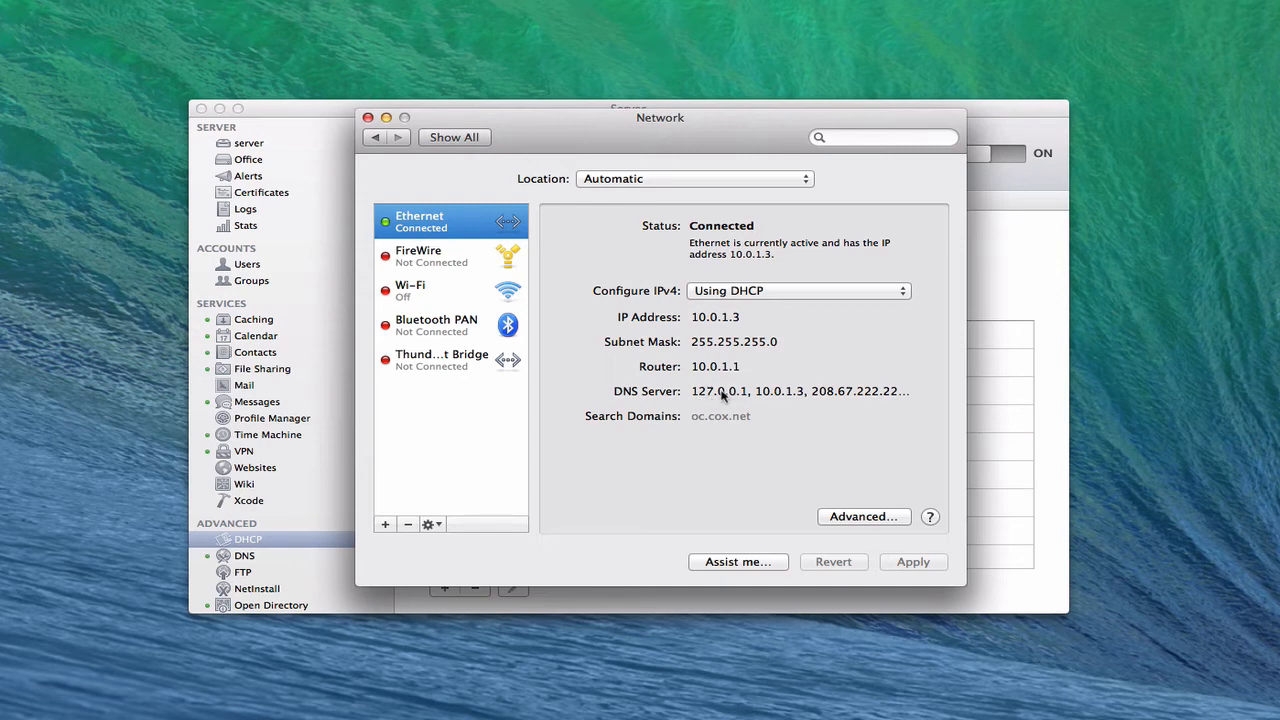
pyautogui.moveTo(788, 384)
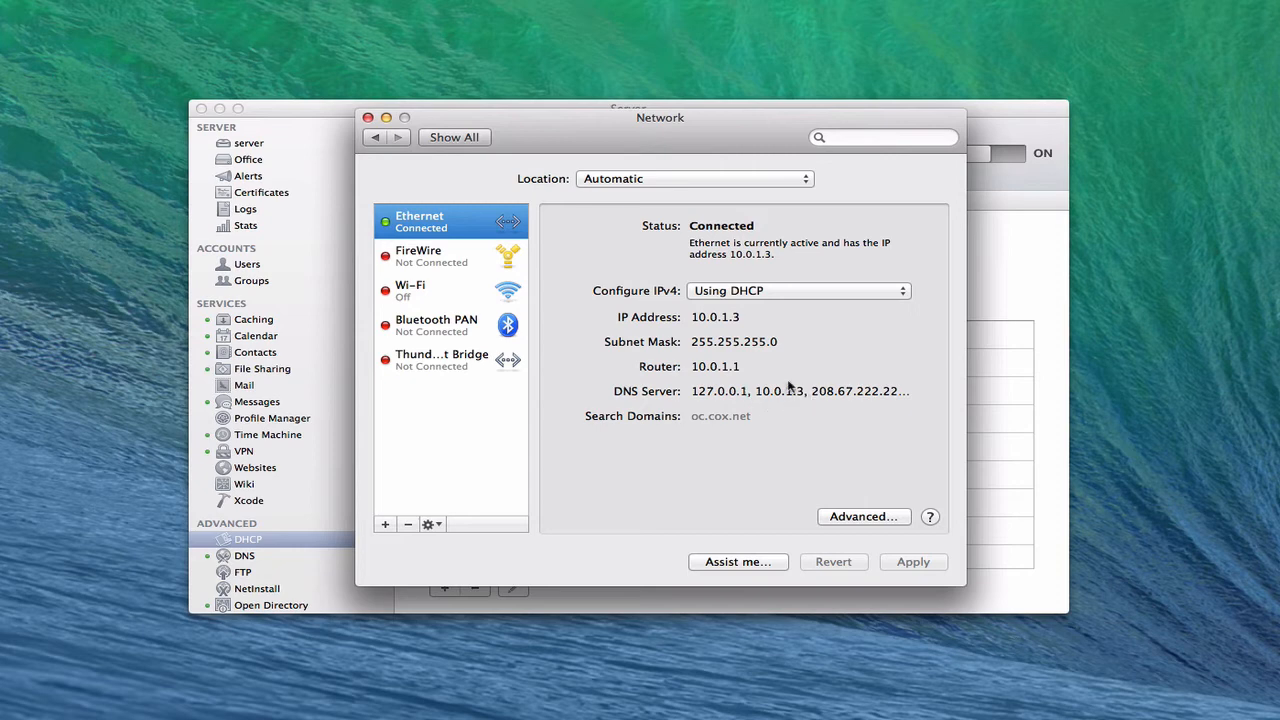
pyautogui.moveTo(784, 398)
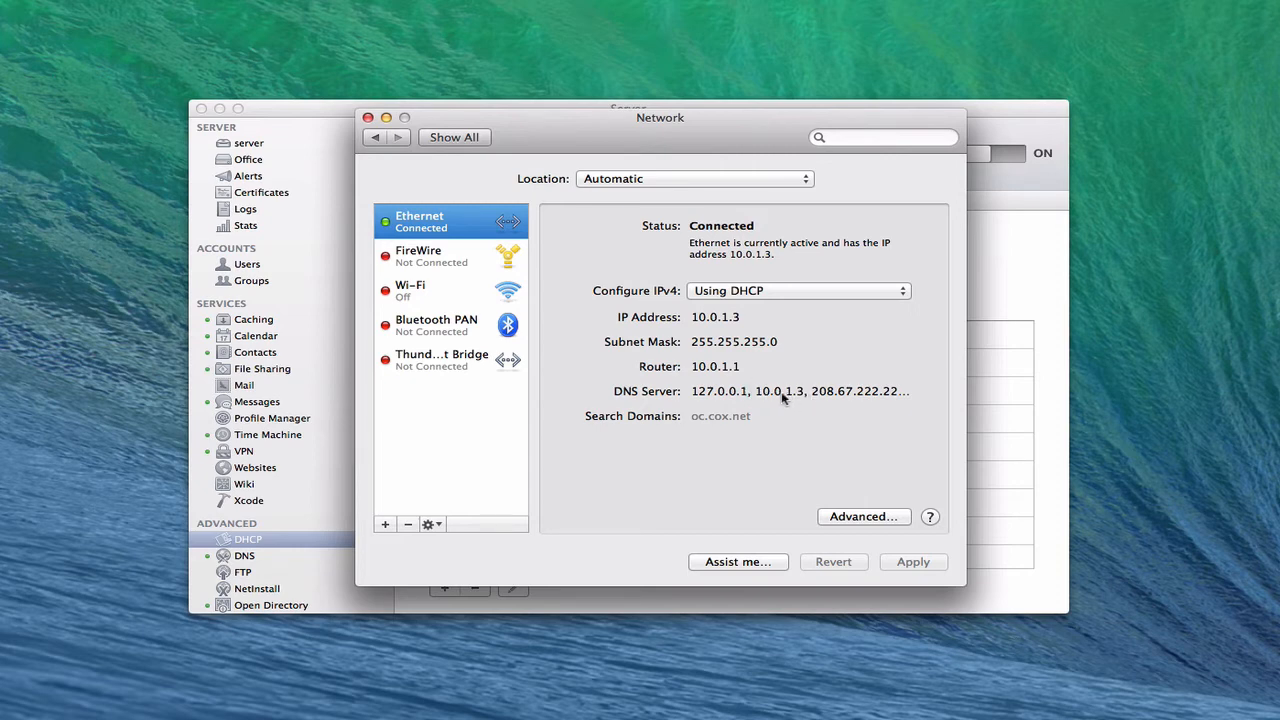
pyautogui.moveTo(724, 404)
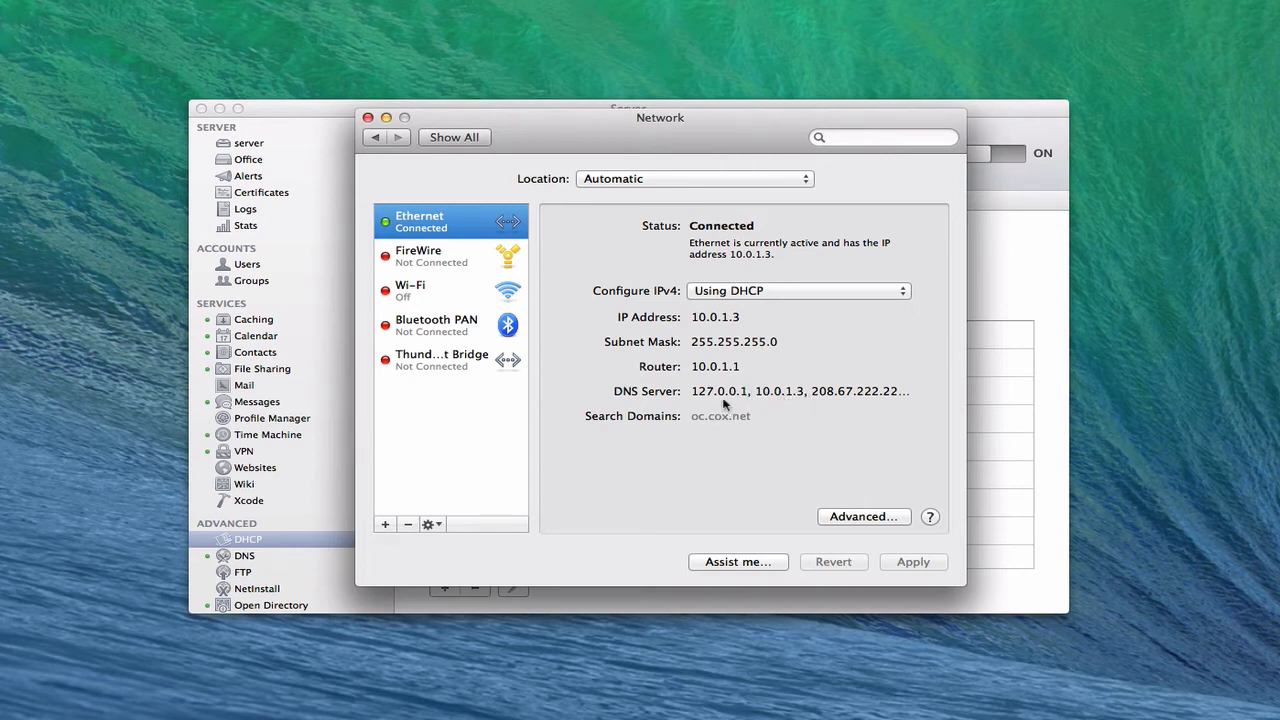
pyautogui.moveTo(710, 328)
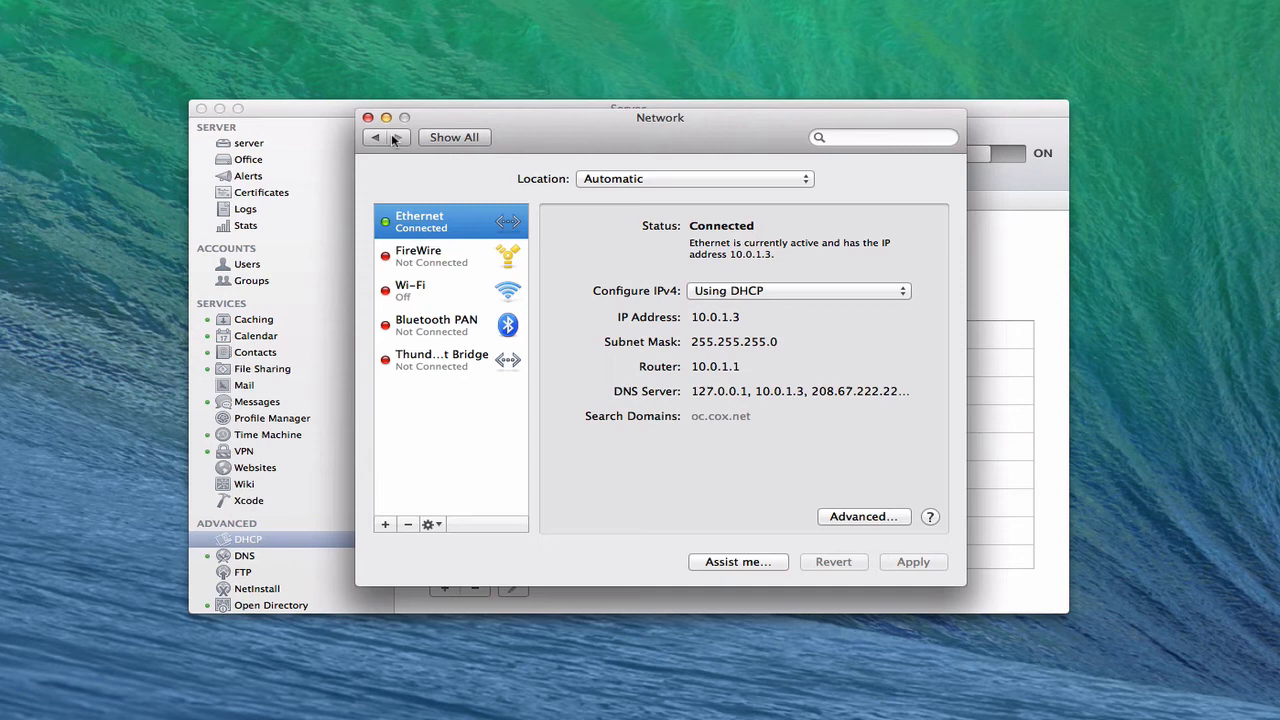
# Return to OS X Server's DHCP service listing the 10.0.1 Ethernet network, 10.0.1.2 to 10.0.1.253
pyautogui.click(368, 116)
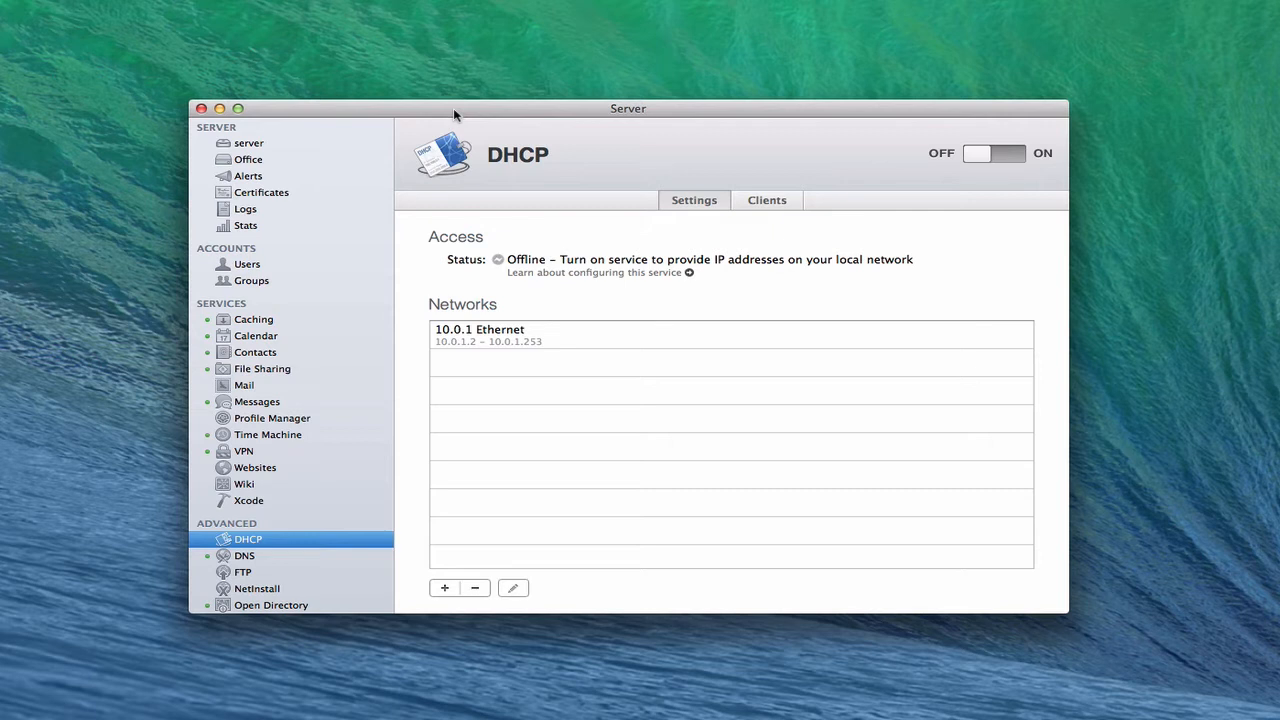
pyautogui.moveTo(520, 356)
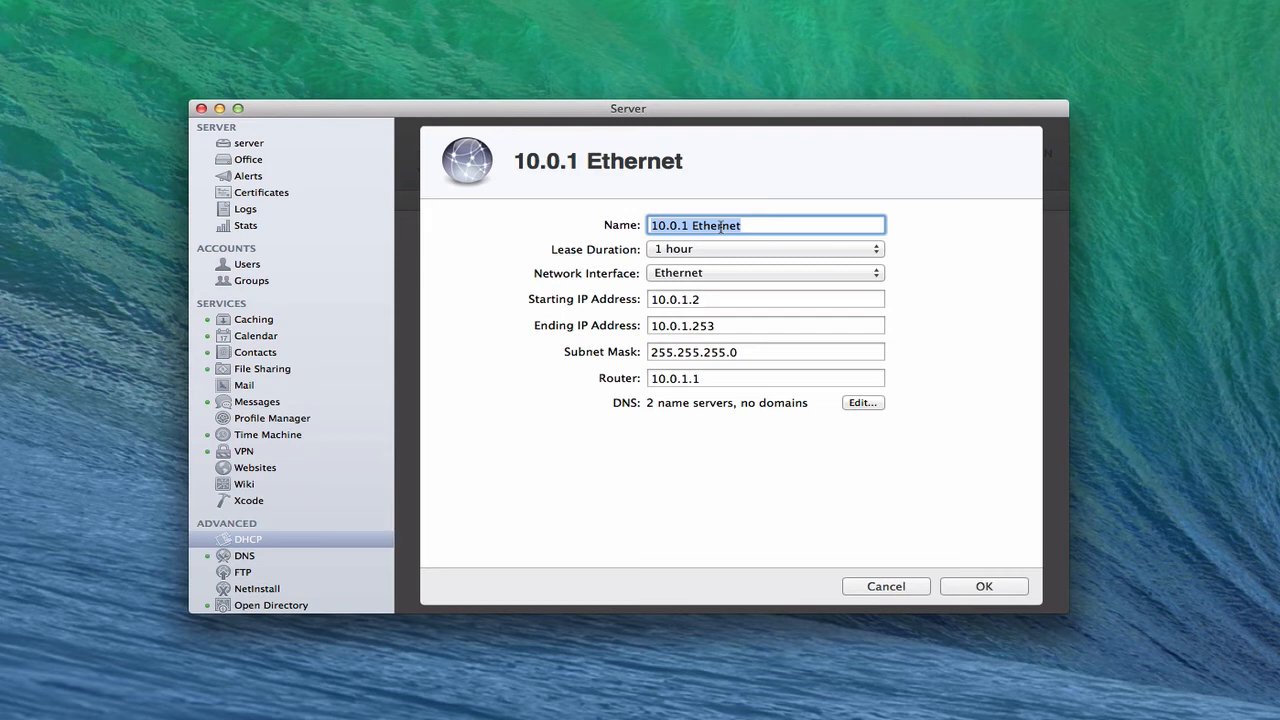
pyautogui.moveTo(728, 224)
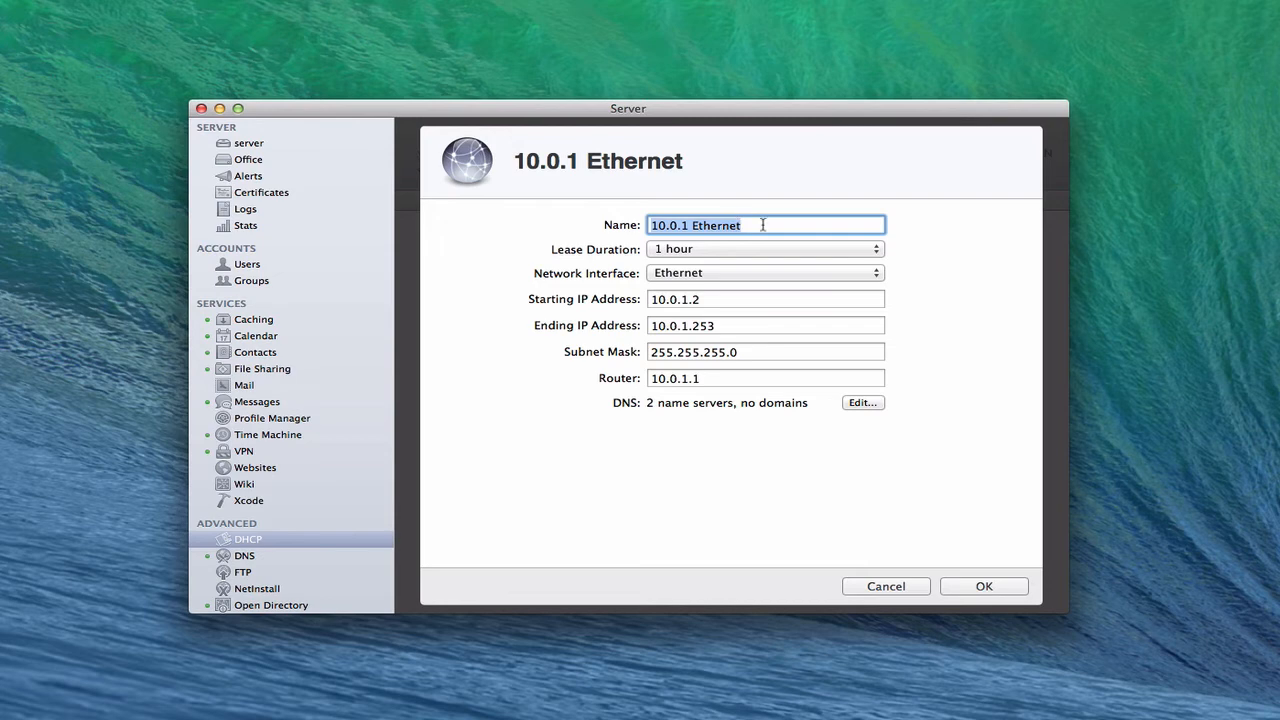
pyautogui.moveTo(744, 224)
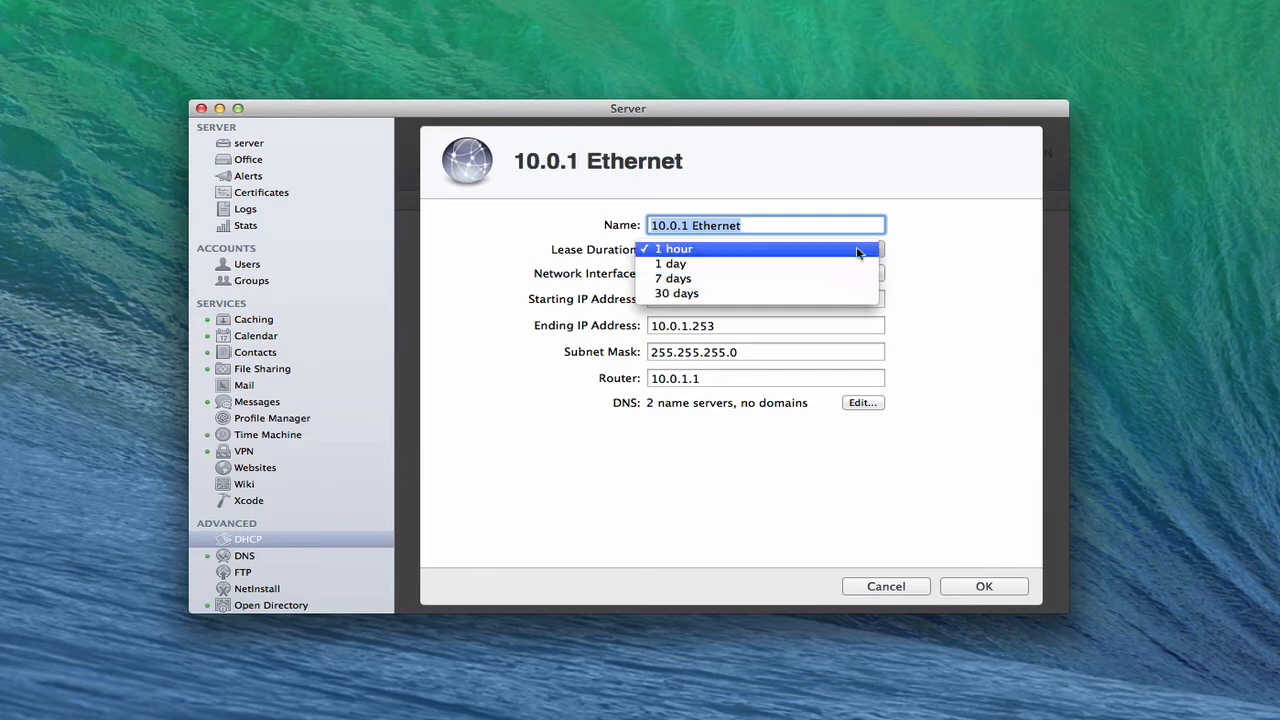
pyautogui.moveTo(860, 292)
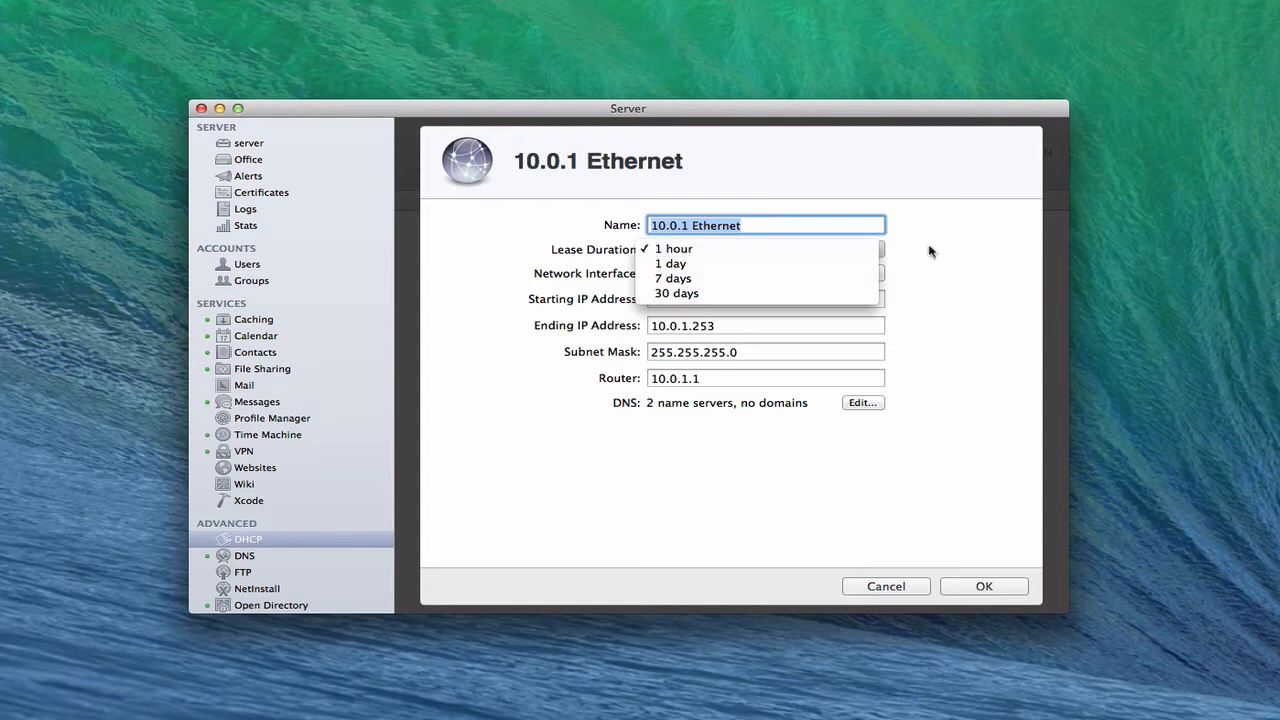
# Keep the 1-hour lease and Ethernet interface, then bring up the DNS servers 10.0.1.3 and 208.67.222.222
pyautogui.click(672, 248)
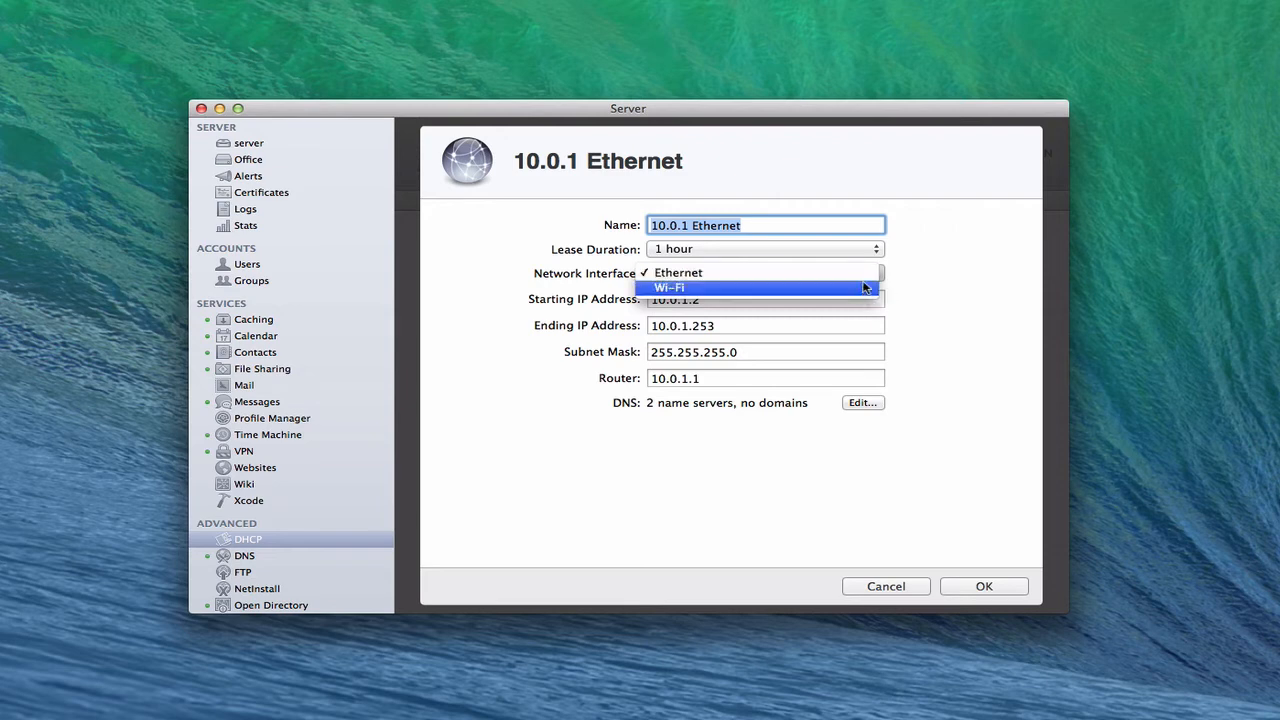
pyautogui.moveTo(920, 274)
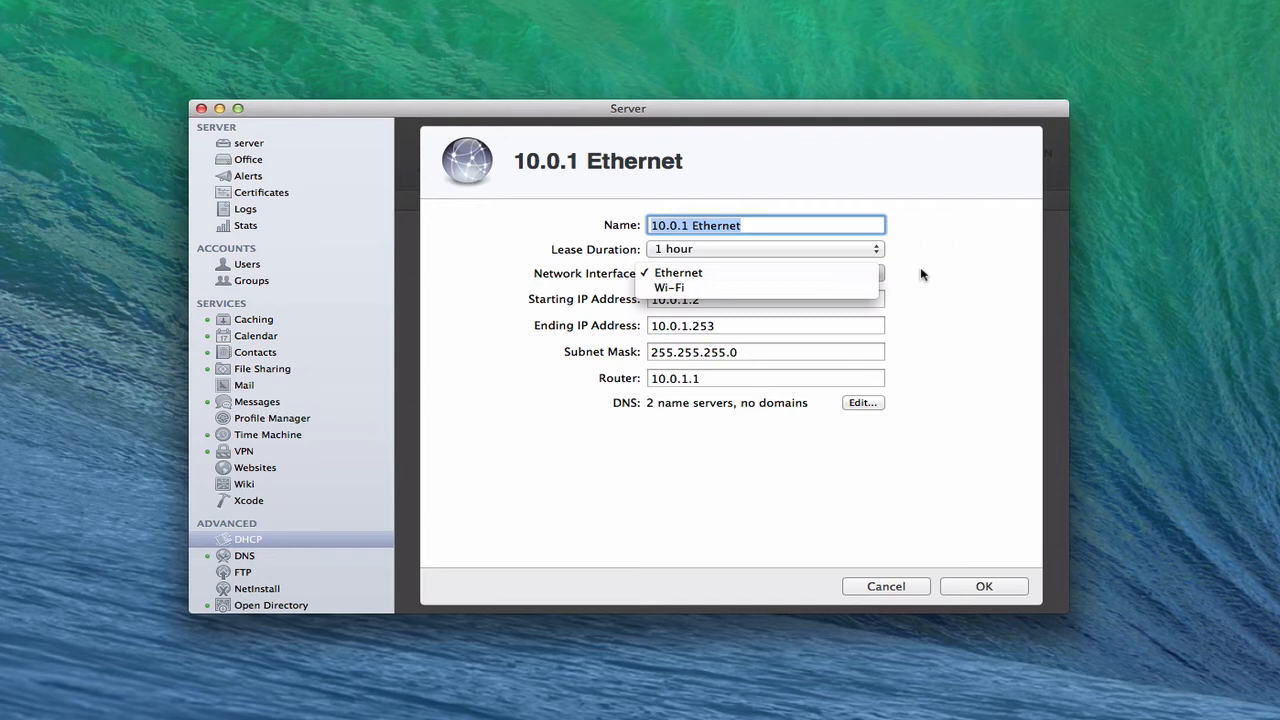
pyautogui.click(678, 272)
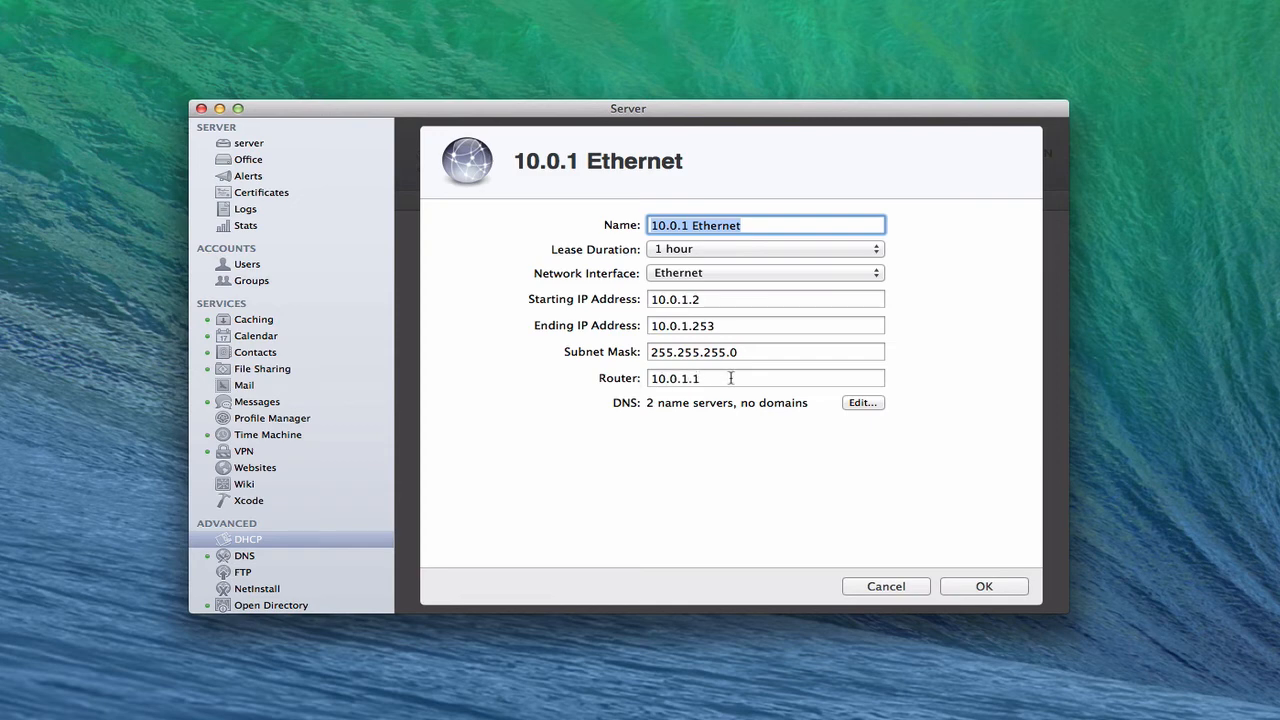
pyautogui.moveTo(630, 420)
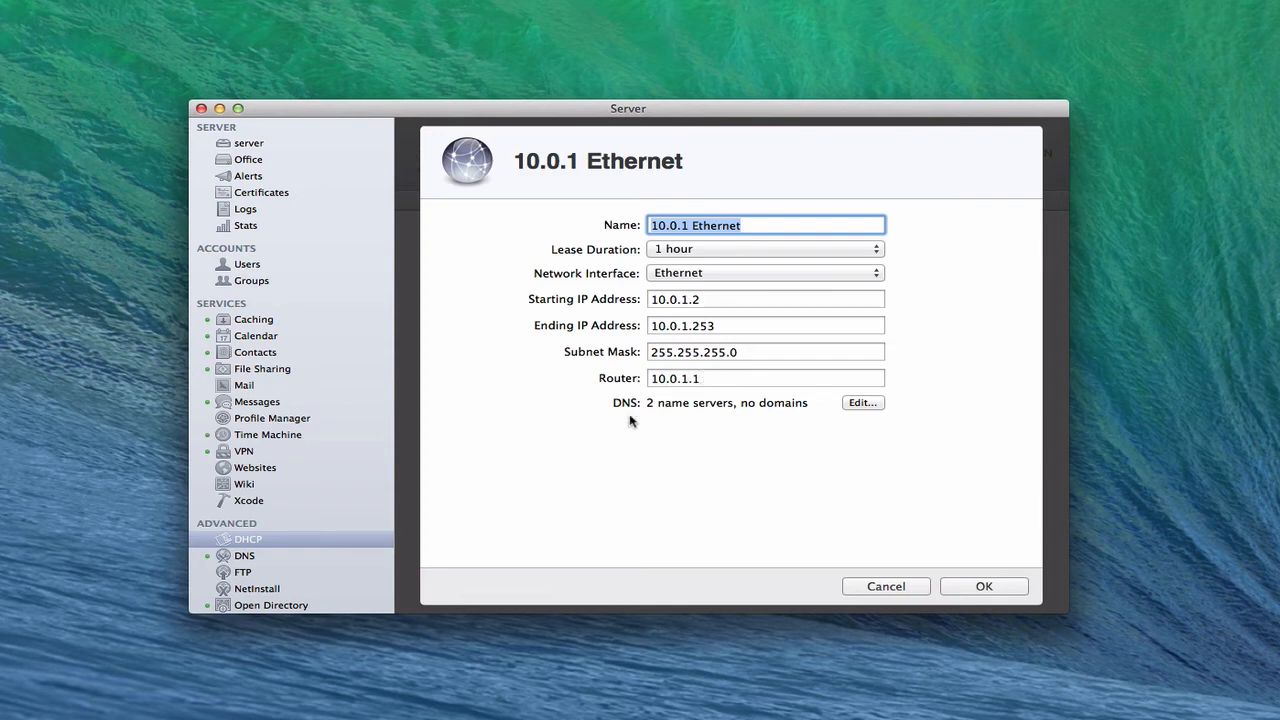
pyautogui.moveTo(866, 410)
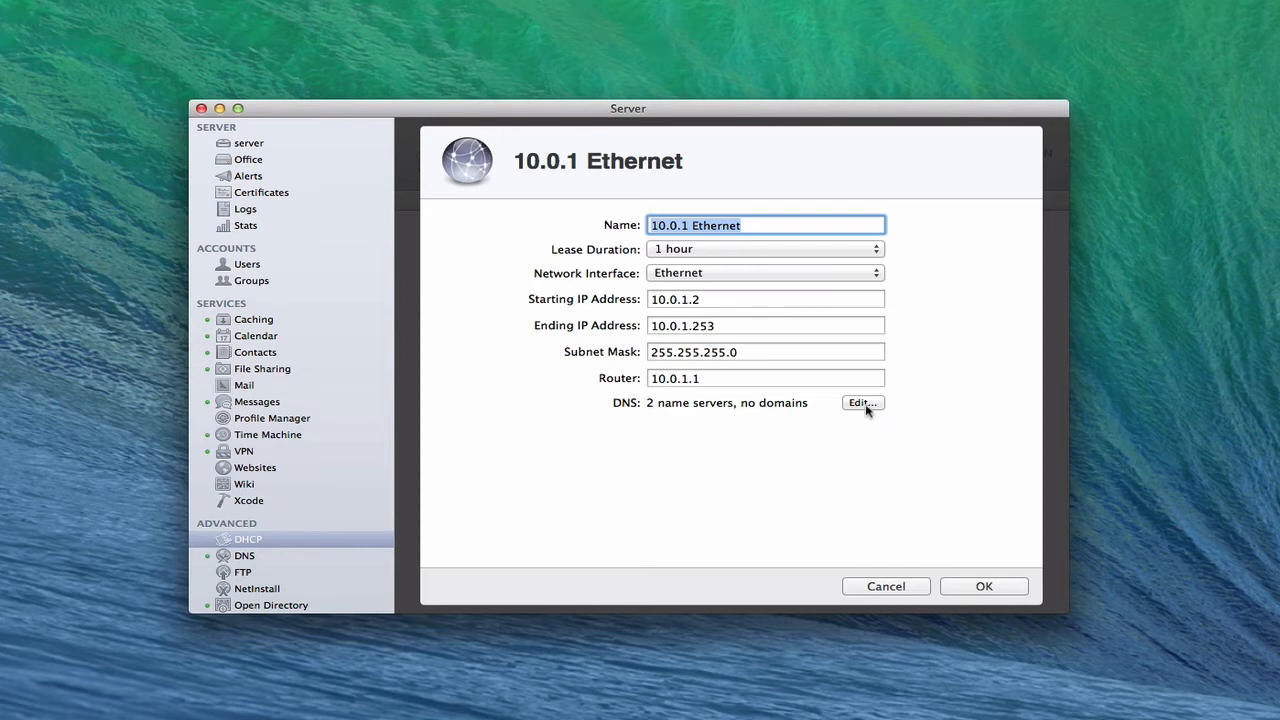
pyautogui.click(860, 402)
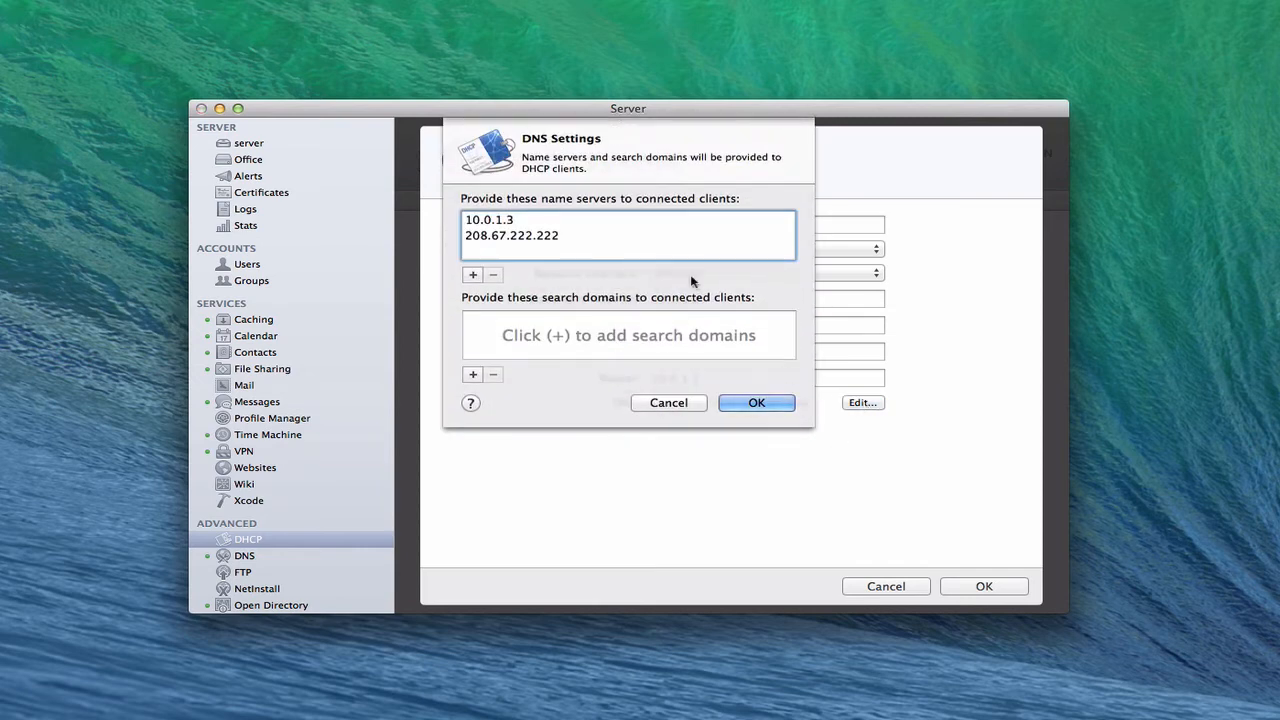
pyautogui.moveTo(588, 230)
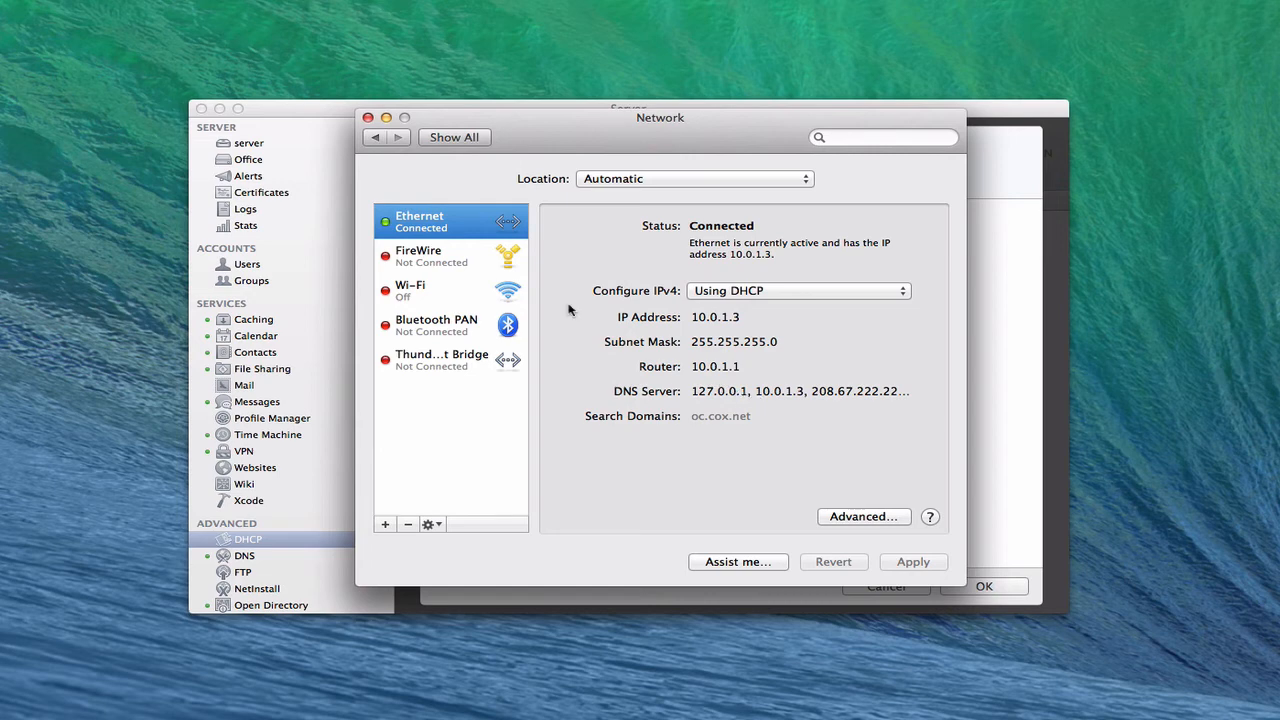
pyautogui.moveTo(436, 268)
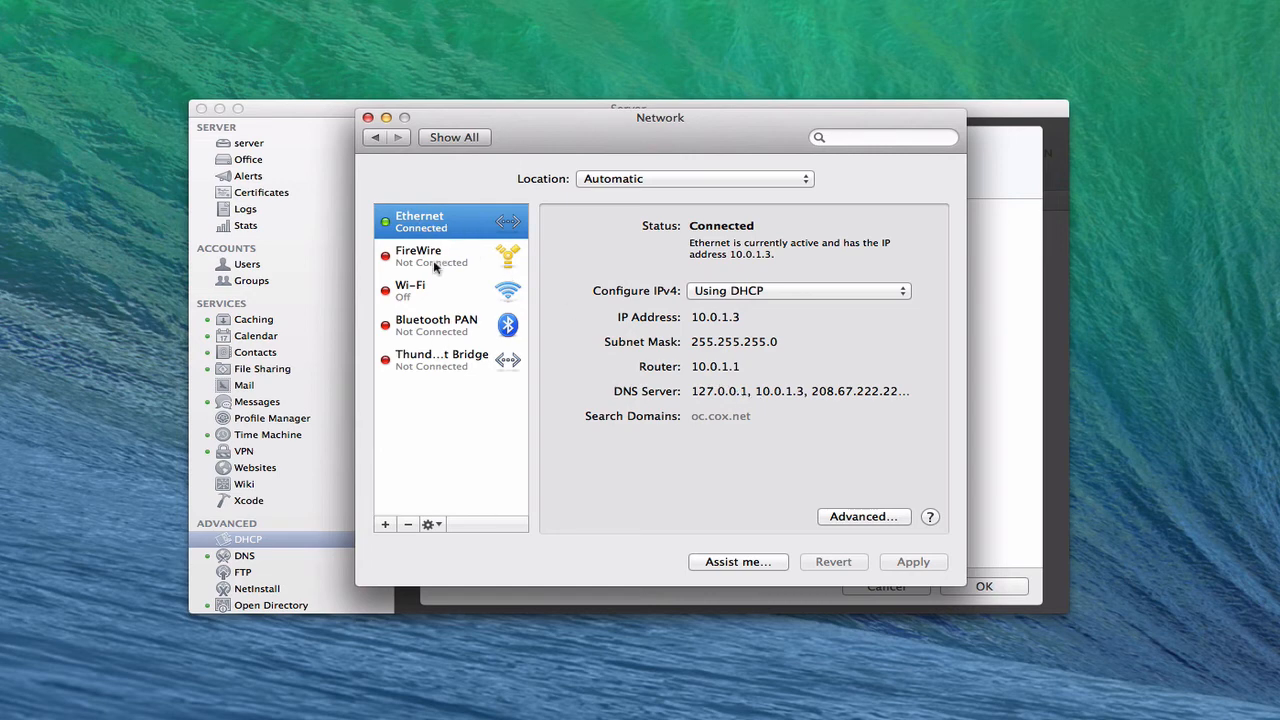
pyautogui.moveTo(700, 396)
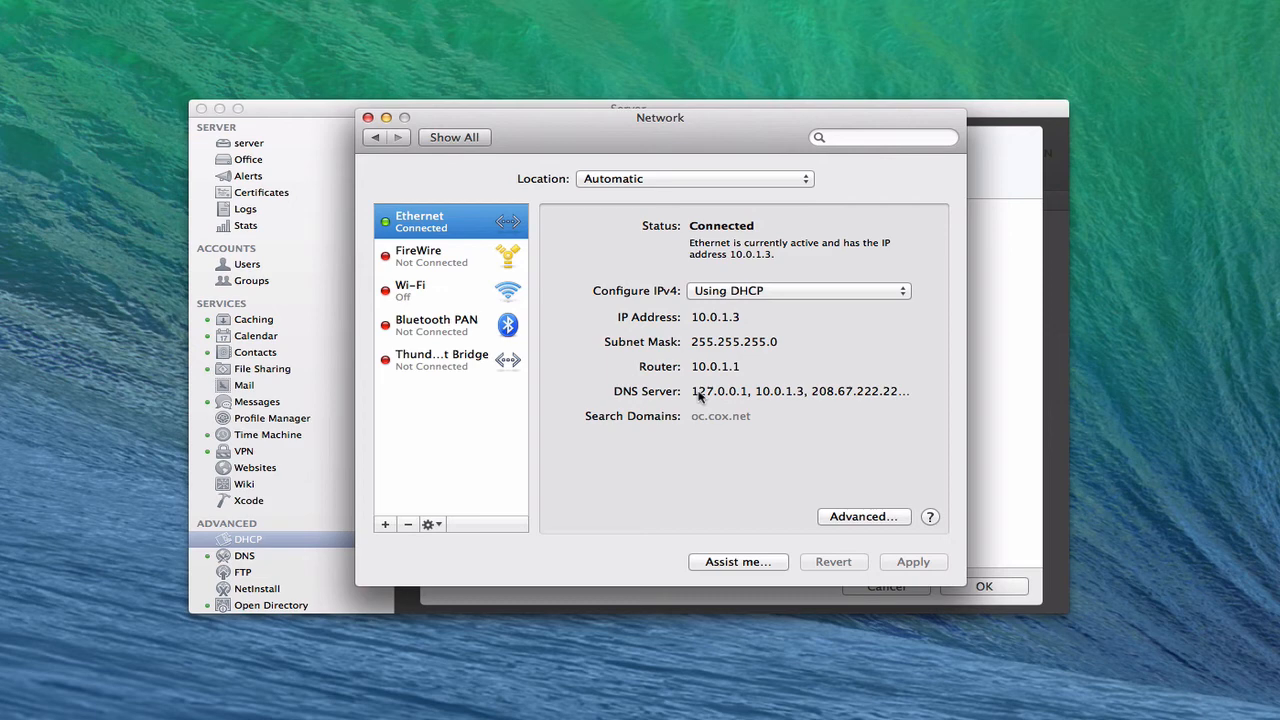
pyautogui.moveTo(890, 398)
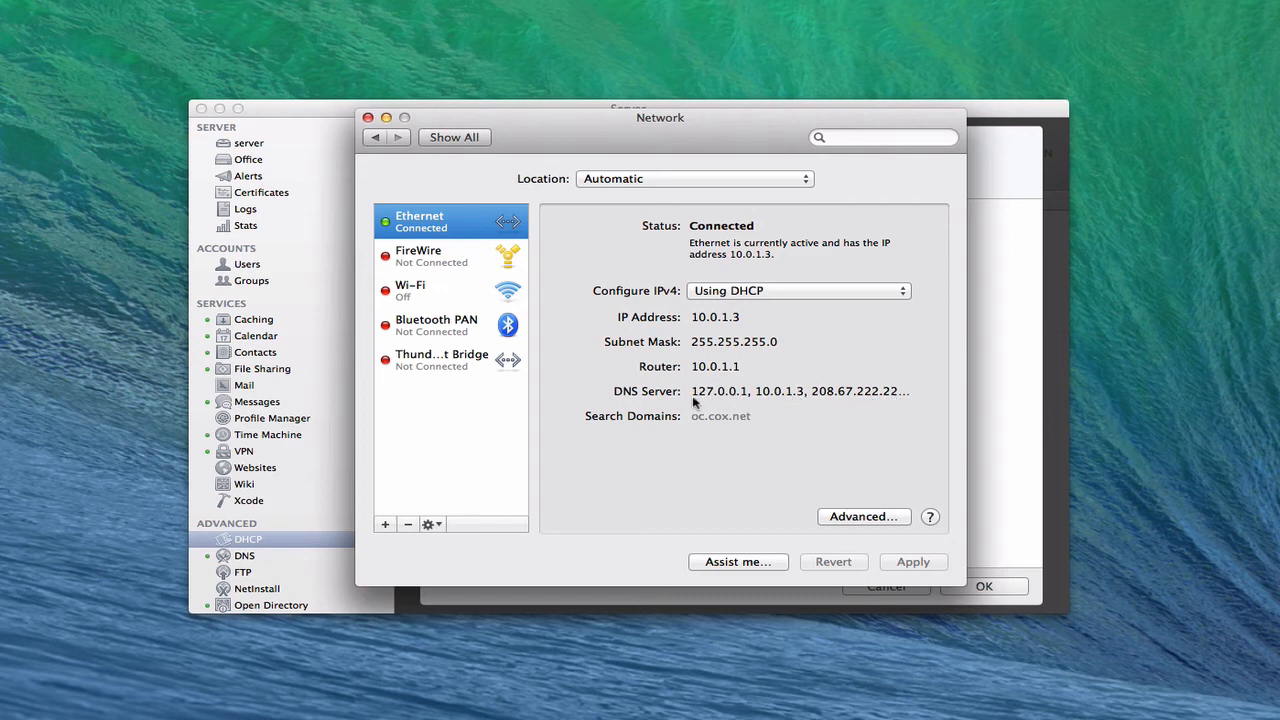
pyautogui.moveTo(632, 422)
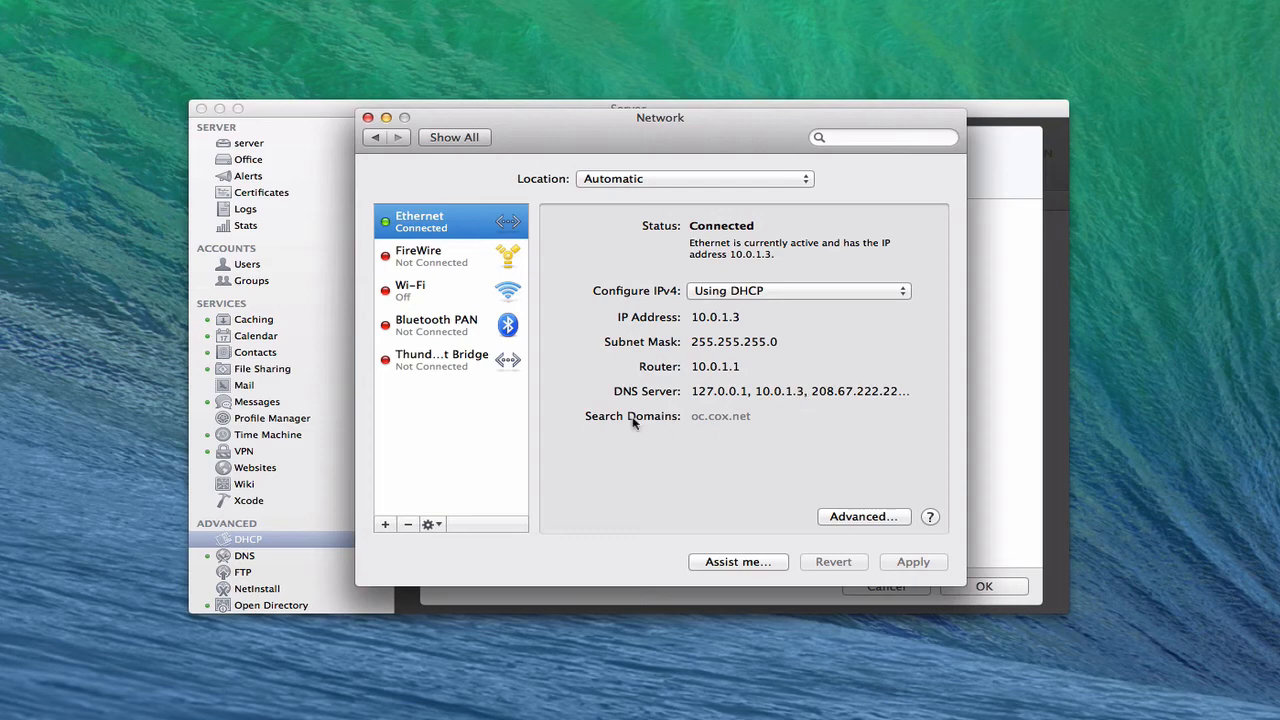
# Move the Network window beside the DNS Settings sheet to compare the Mac's DNS servers
pyautogui.moveTo(660, 116); pyautogui.dragTo(686, 138)
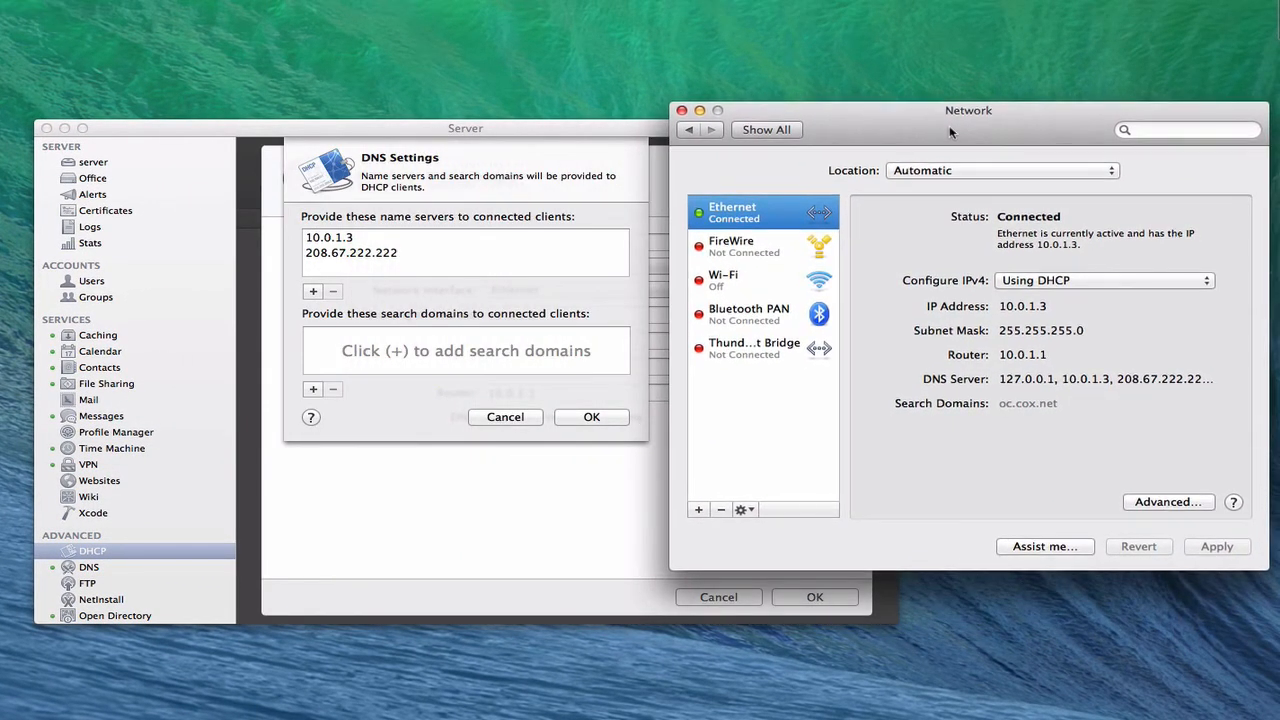
pyautogui.moveTo(1090, 388)
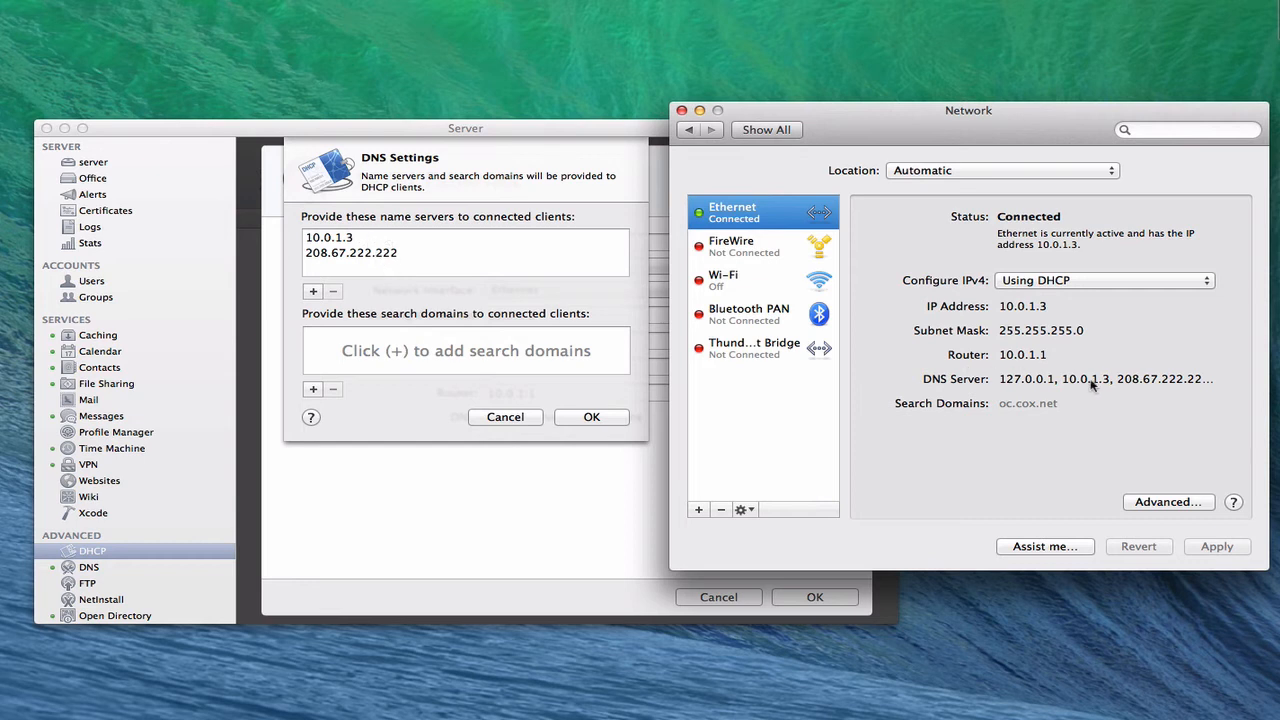
pyautogui.moveTo(1100, 388)
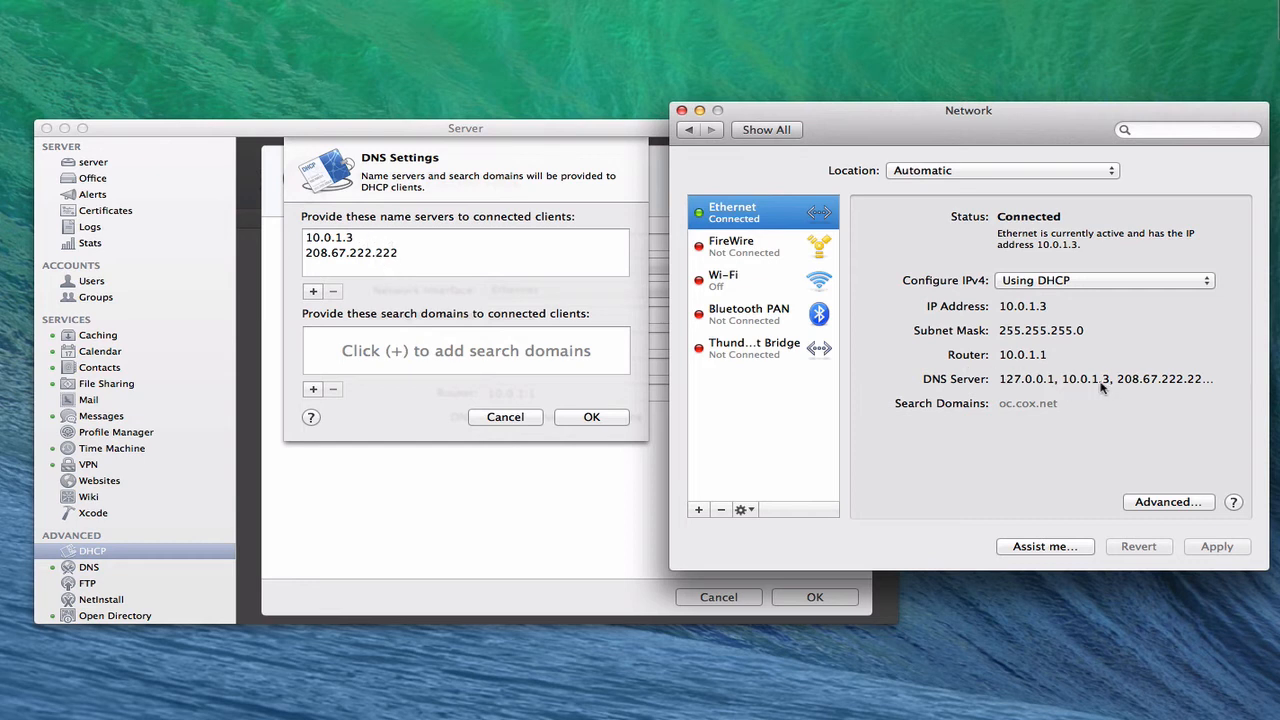
pyautogui.moveTo(1000, 382)
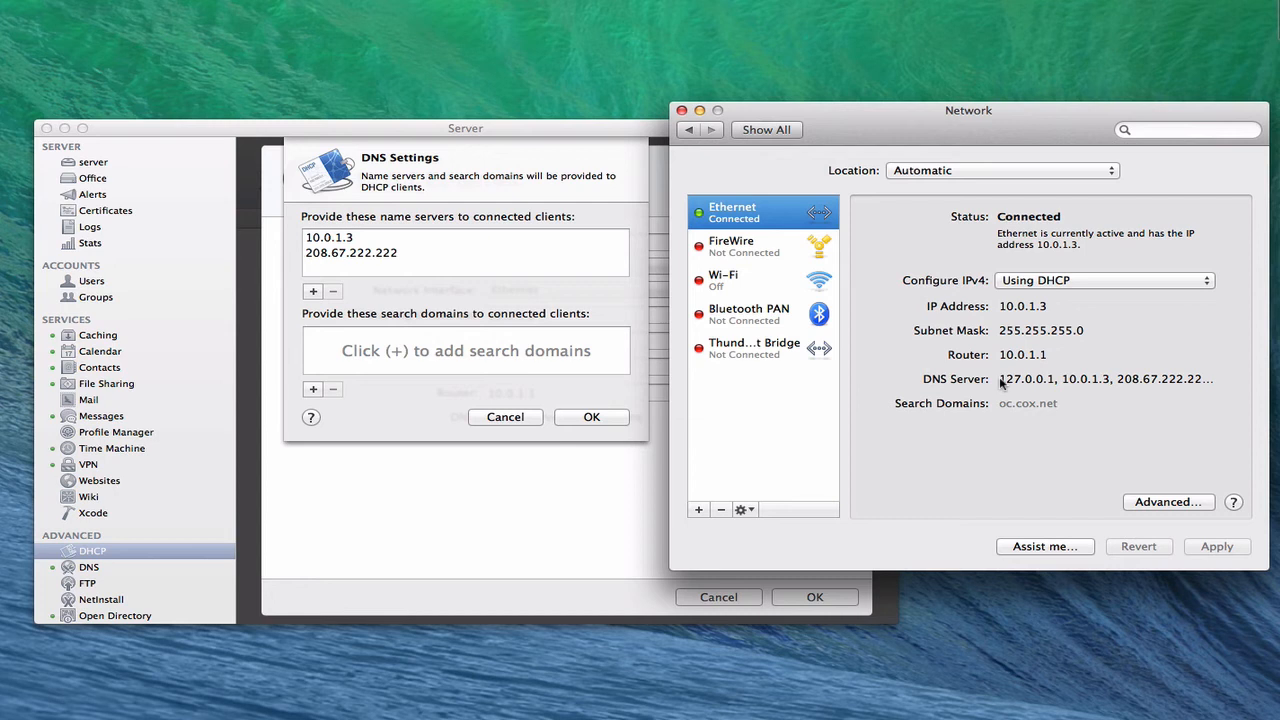
pyautogui.moveTo(1032, 390)
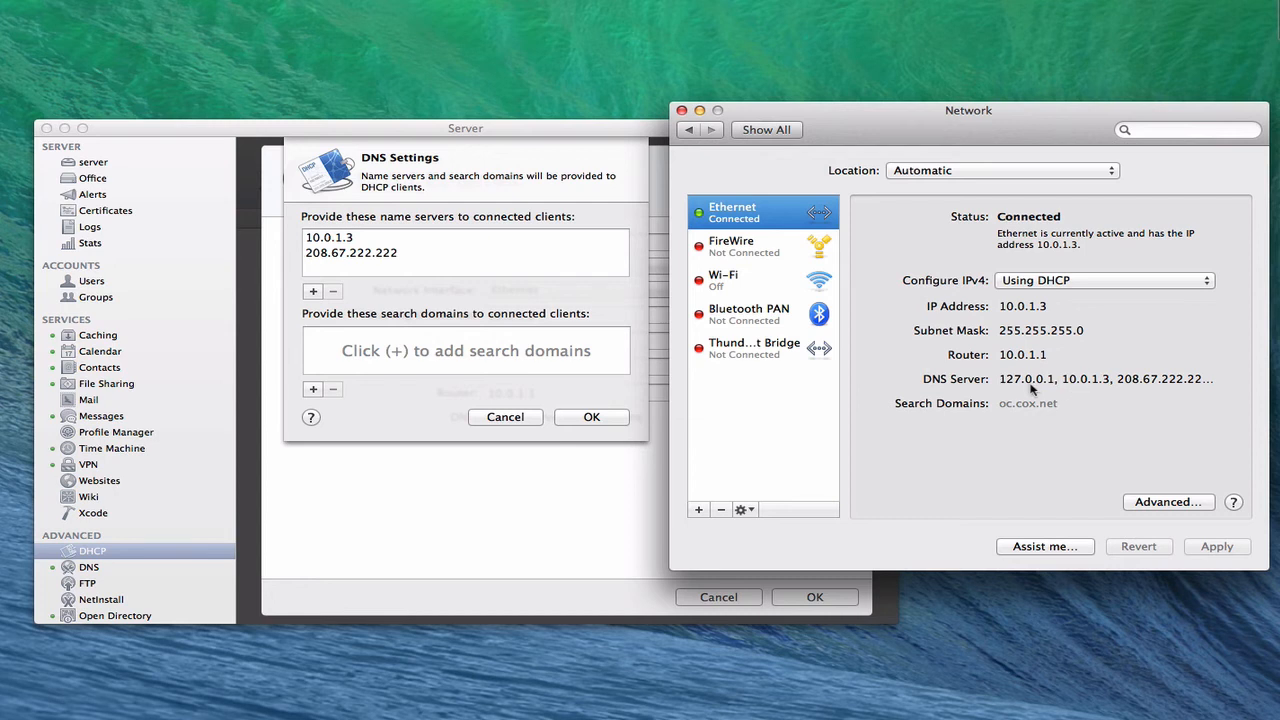
pyautogui.moveTo(530, 370)
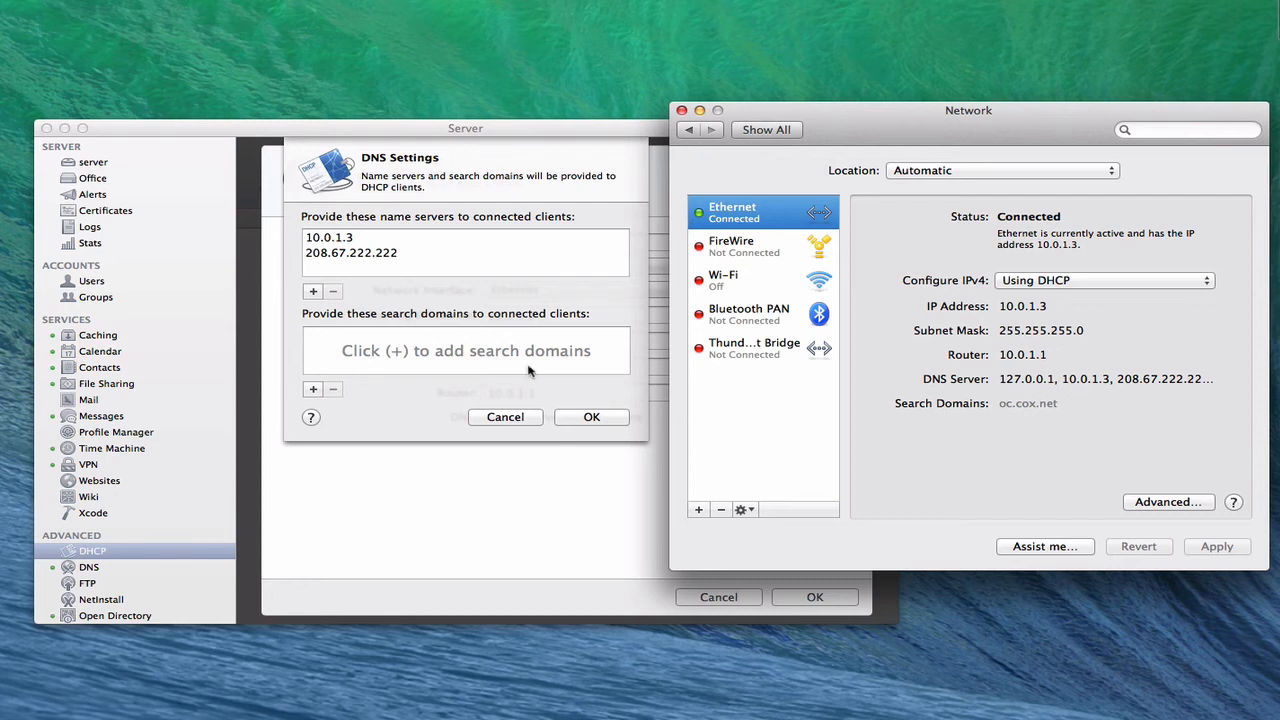
pyautogui.moveTo(610, 356)
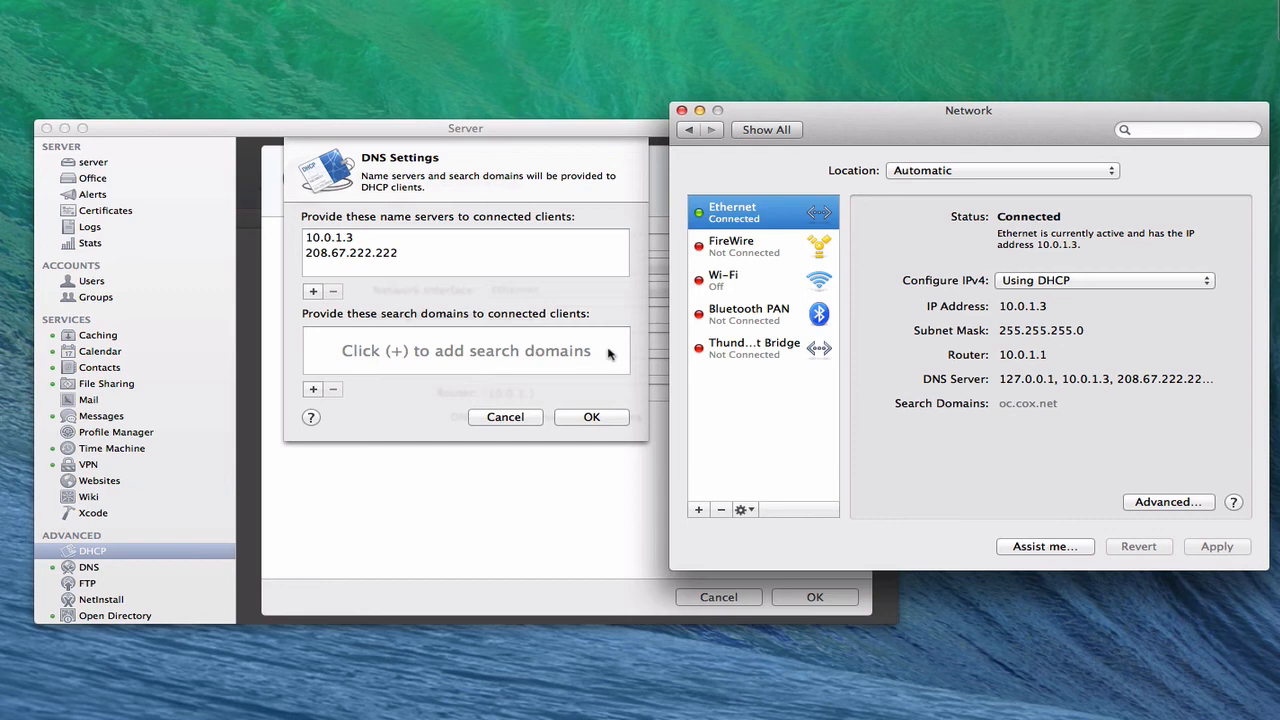
pyautogui.moveTo(1032, 418)
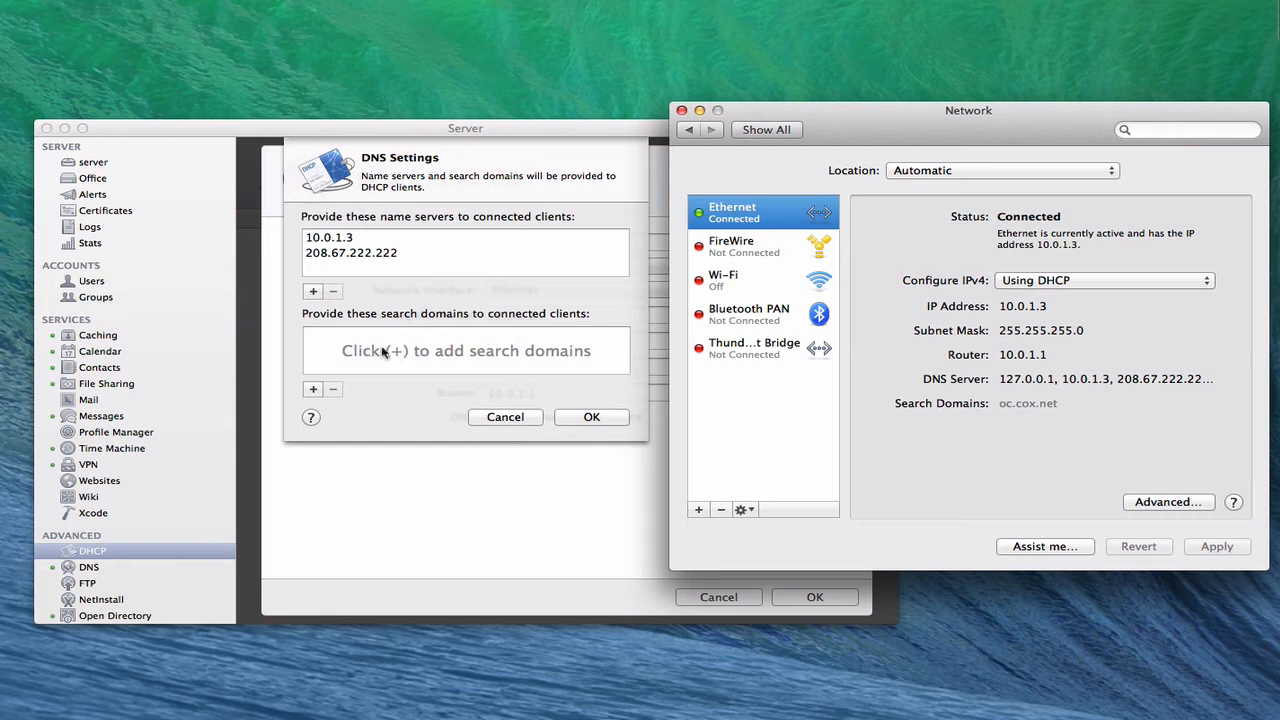
pyautogui.moveTo(784, 214)
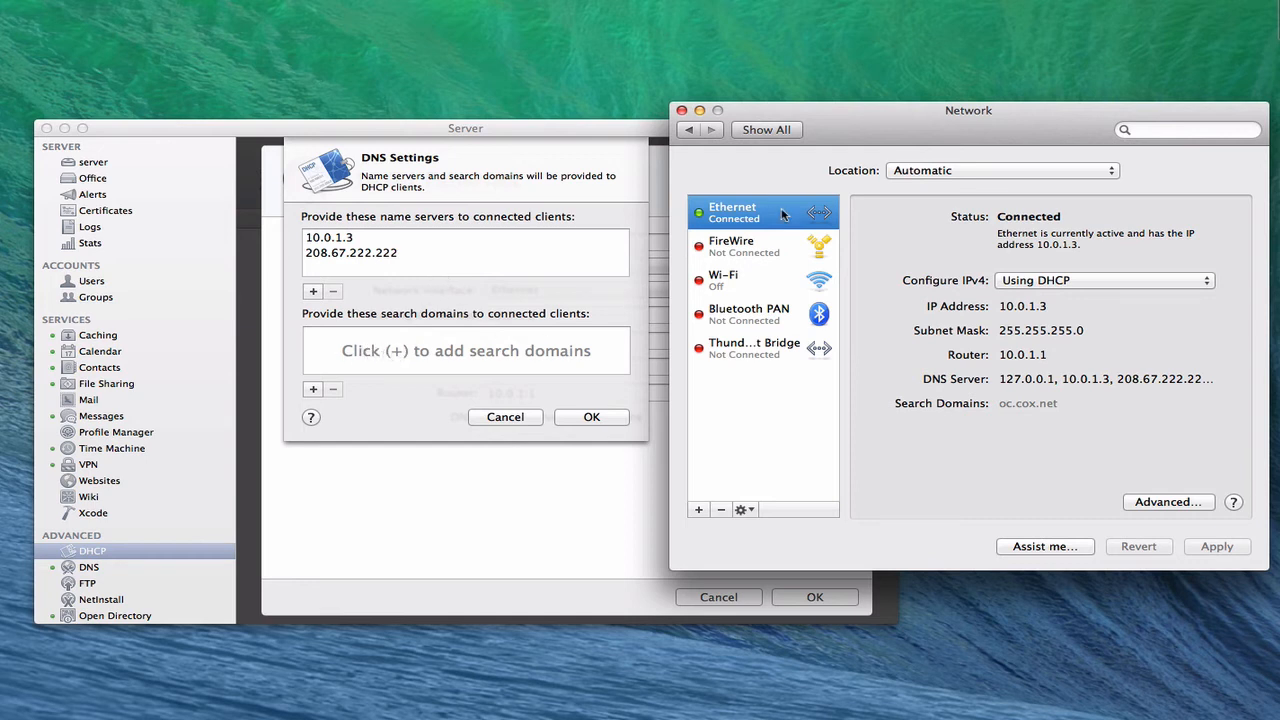
pyautogui.moveTo(748, 276)
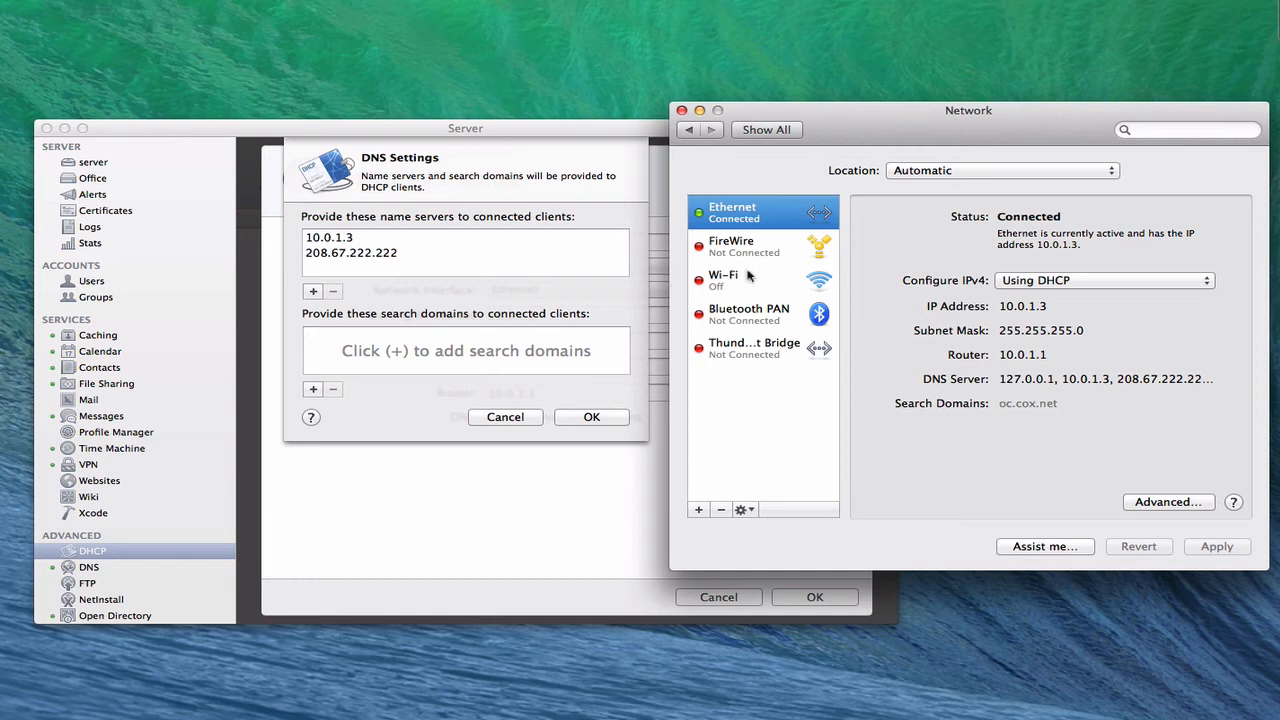
pyautogui.moveTo(448, 256)
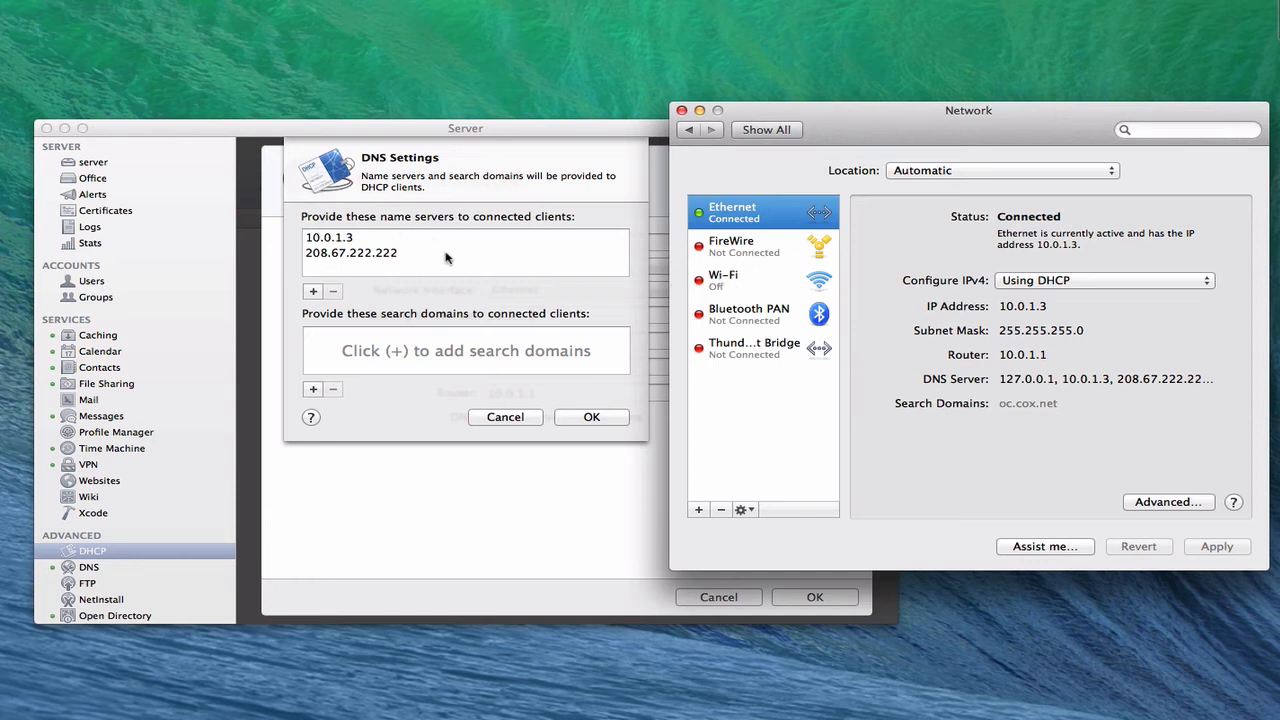
pyautogui.moveTo(1056, 388)
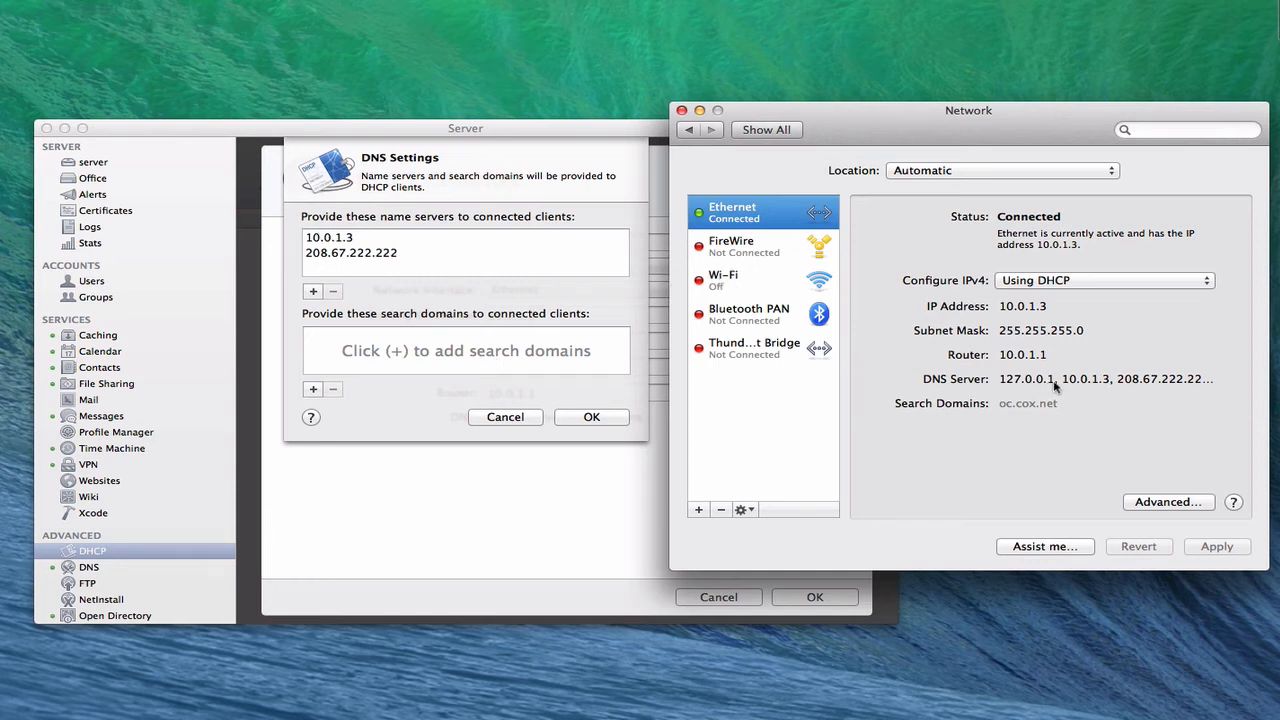
pyautogui.moveTo(1036, 420)
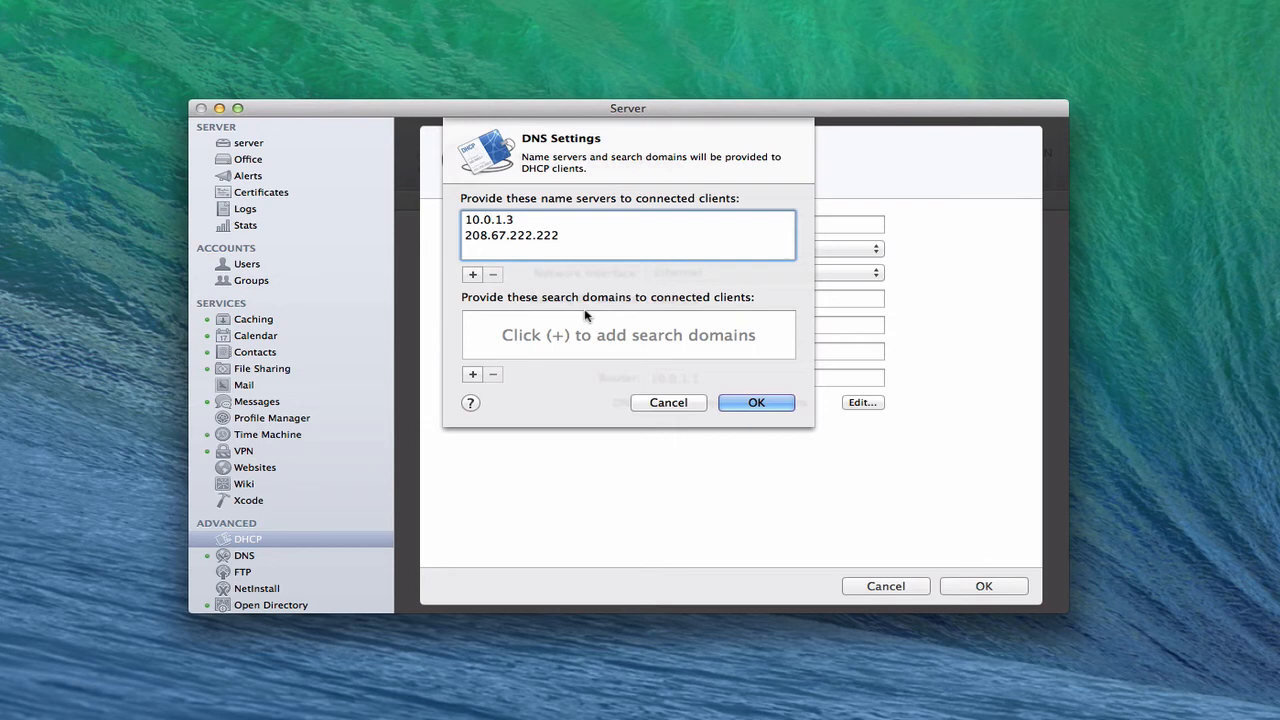
# Confirm 10.0.1.3 and 208.67.222.222 as the name servers given to DHCP clients
pyautogui.click(756, 402)
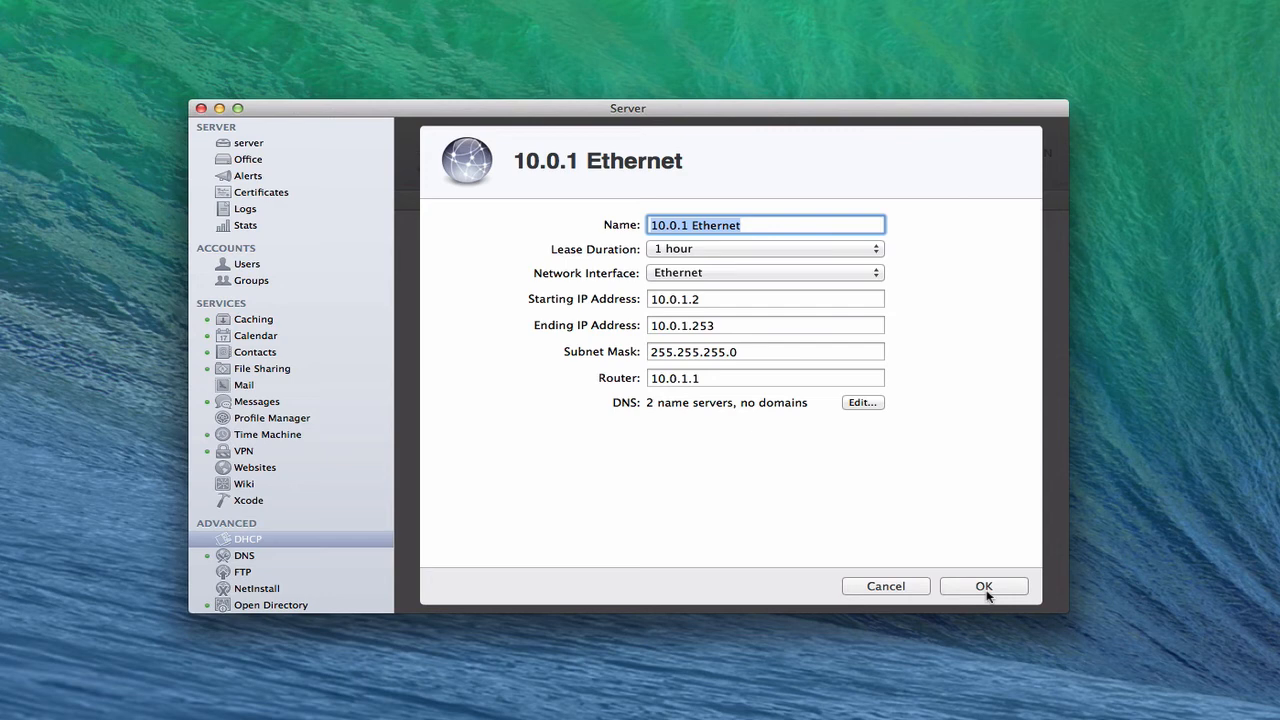
# Save the 10.0.1 Ethernet network, reopen its settings to verify, and close them again
pyautogui.click(984, 586)
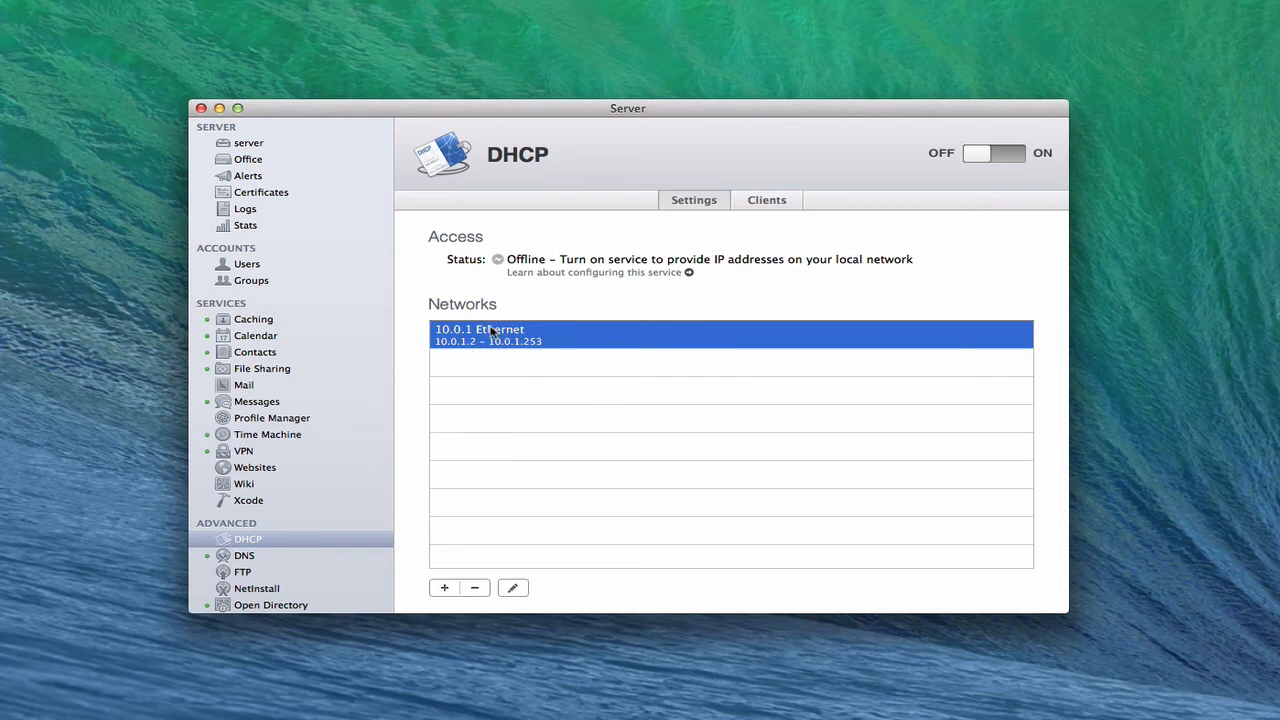
pyautogui.moveTo(1022, 164)
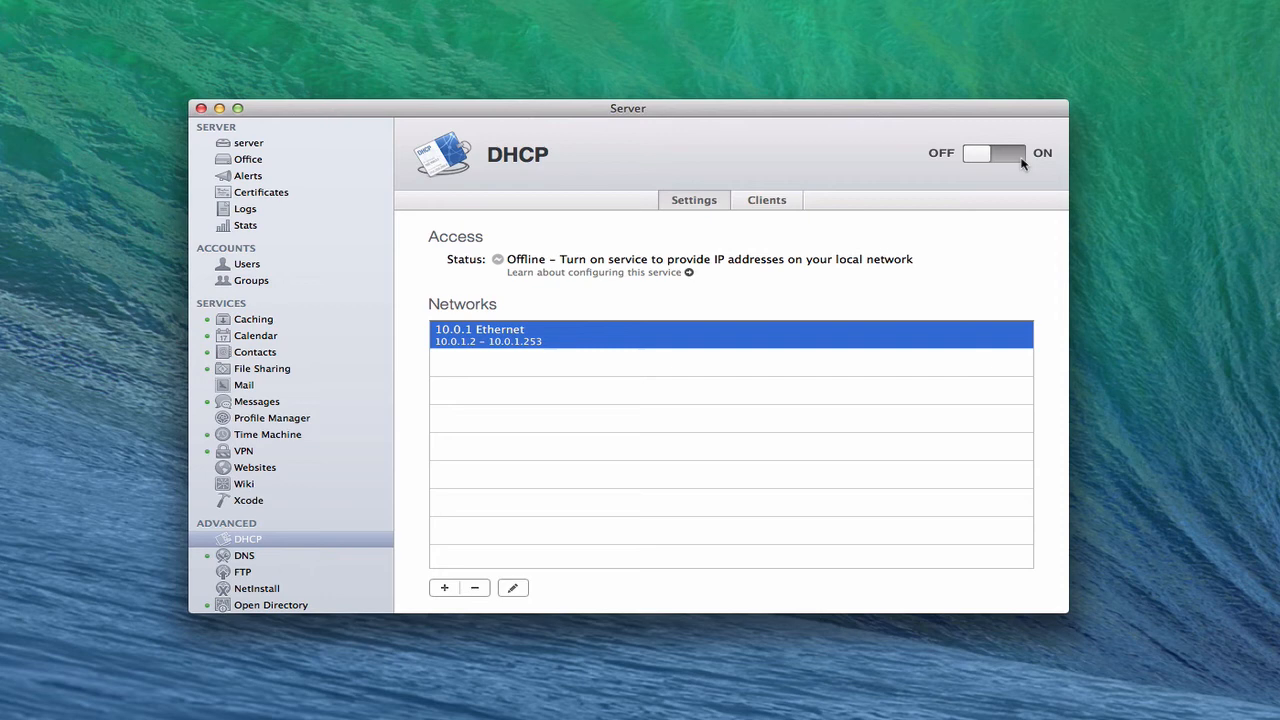
pyautogui.moveTo(874, 312)
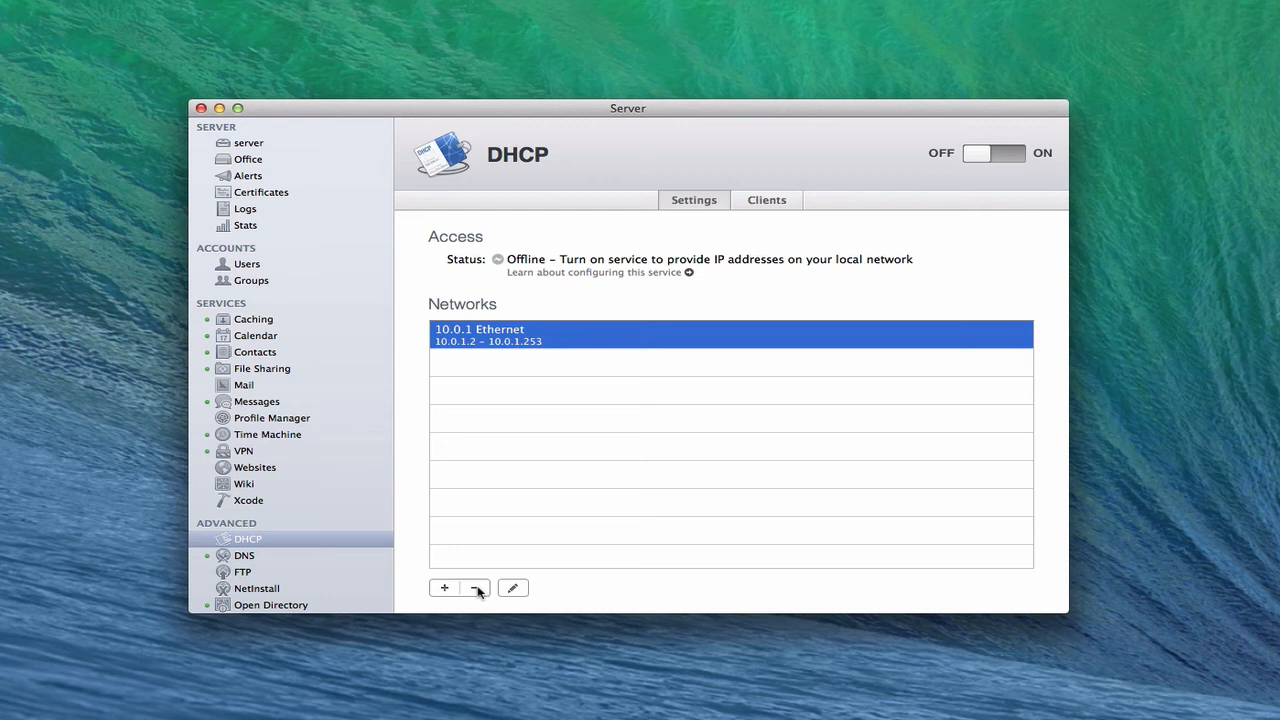
pyautogui.moveTo(444, 590)
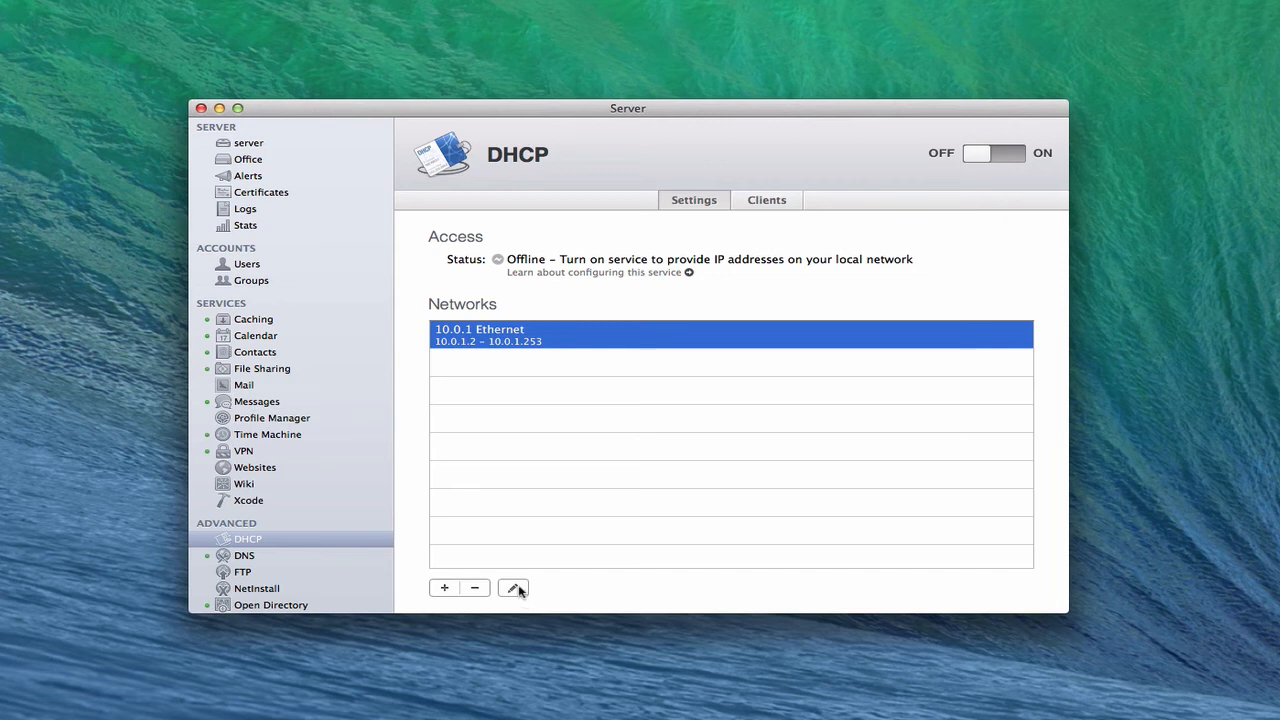
pyautogui.click(512, 588)
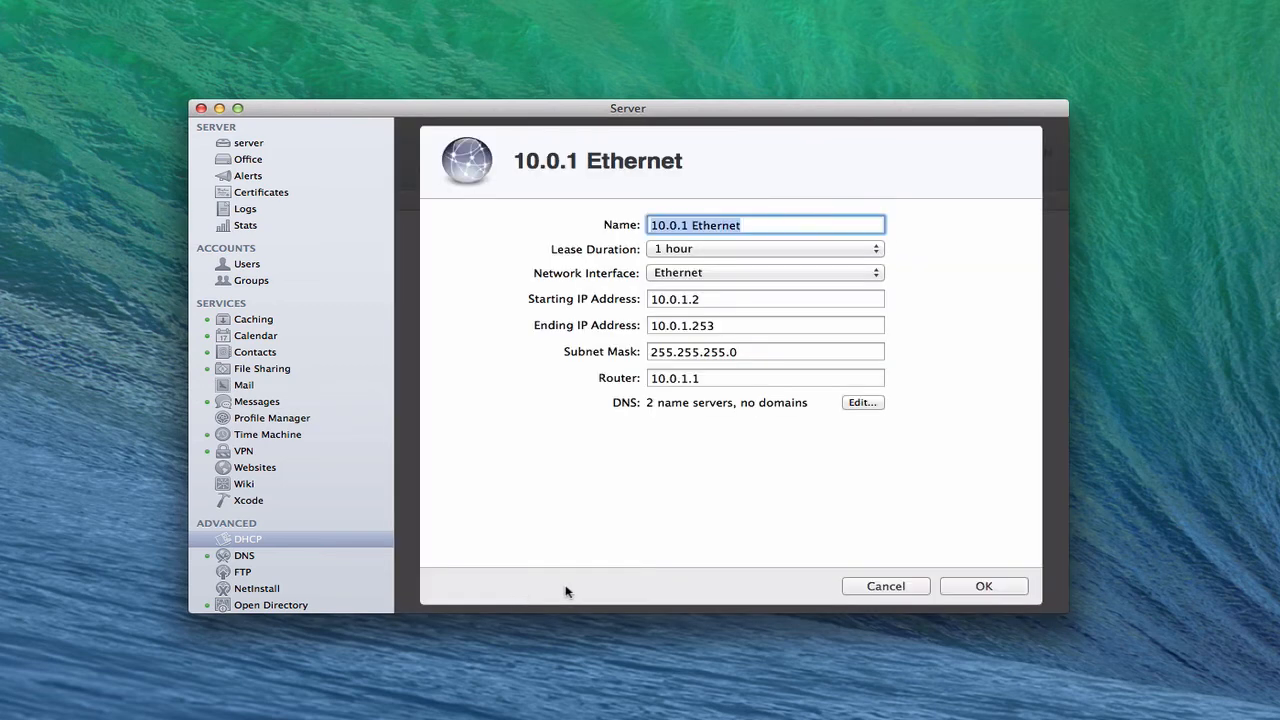
pyautogui.click(984, 586)
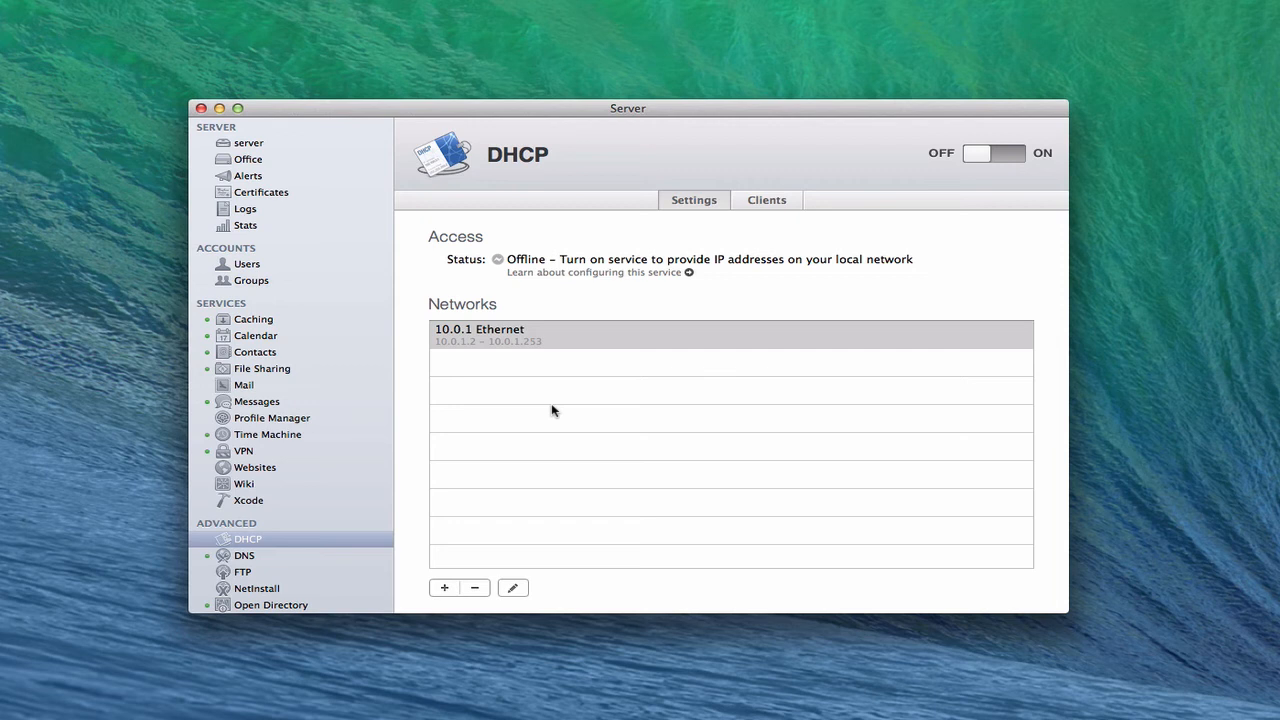
pyautogui.moveTo(694, 200)
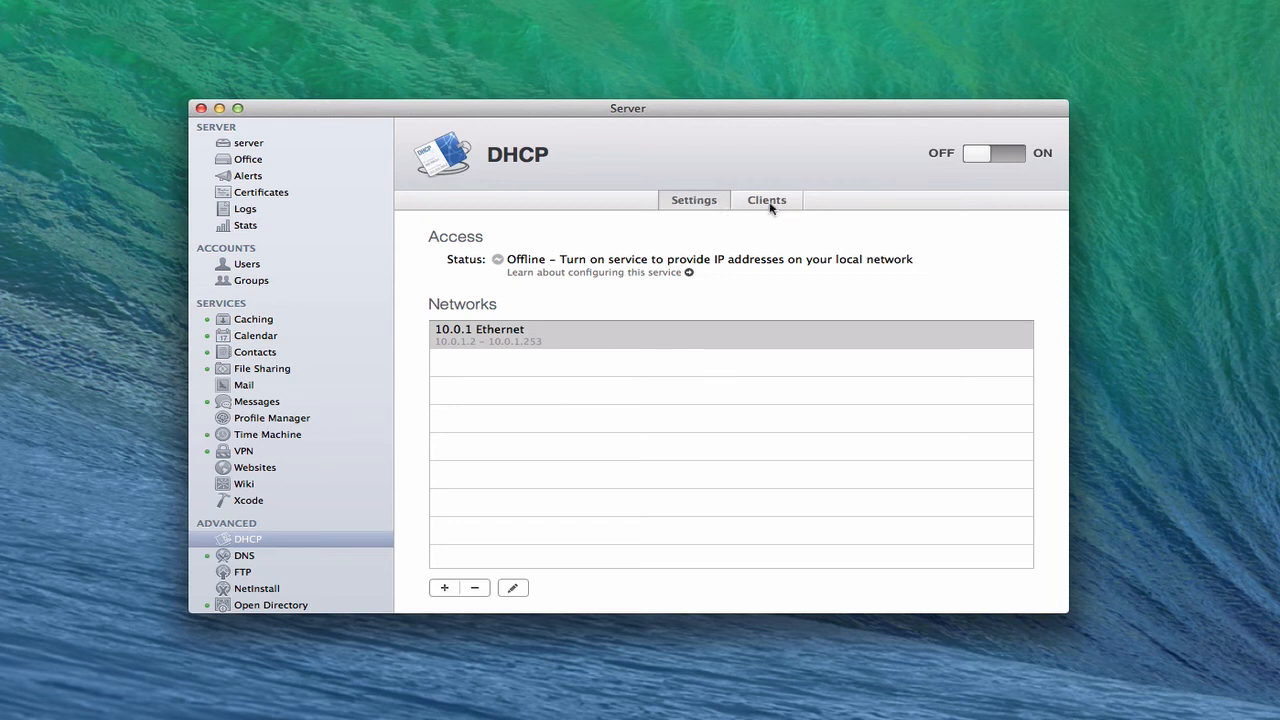
# Show the empty DHCP Clients list, dismiss AirPort's reservations, and start a static address reservation at 10.0.1.253
pyautogui.click(766, 200)
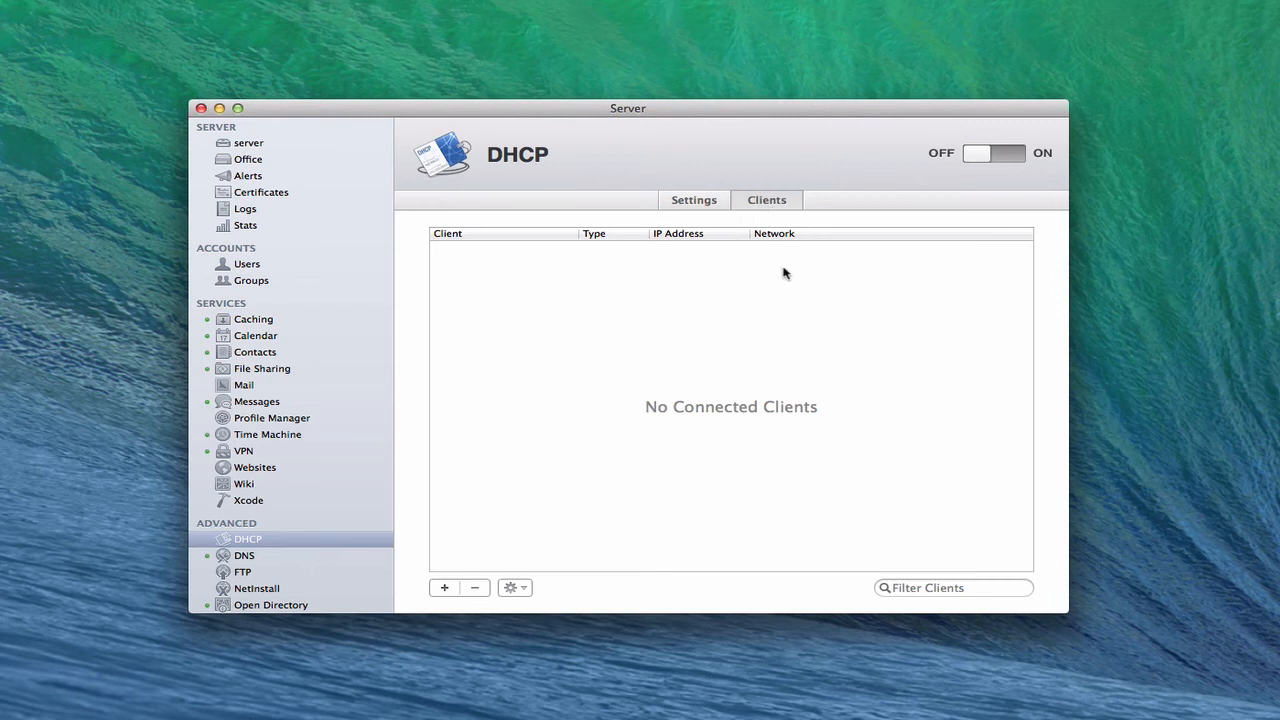
pyautogui.moveTo(724, 256)
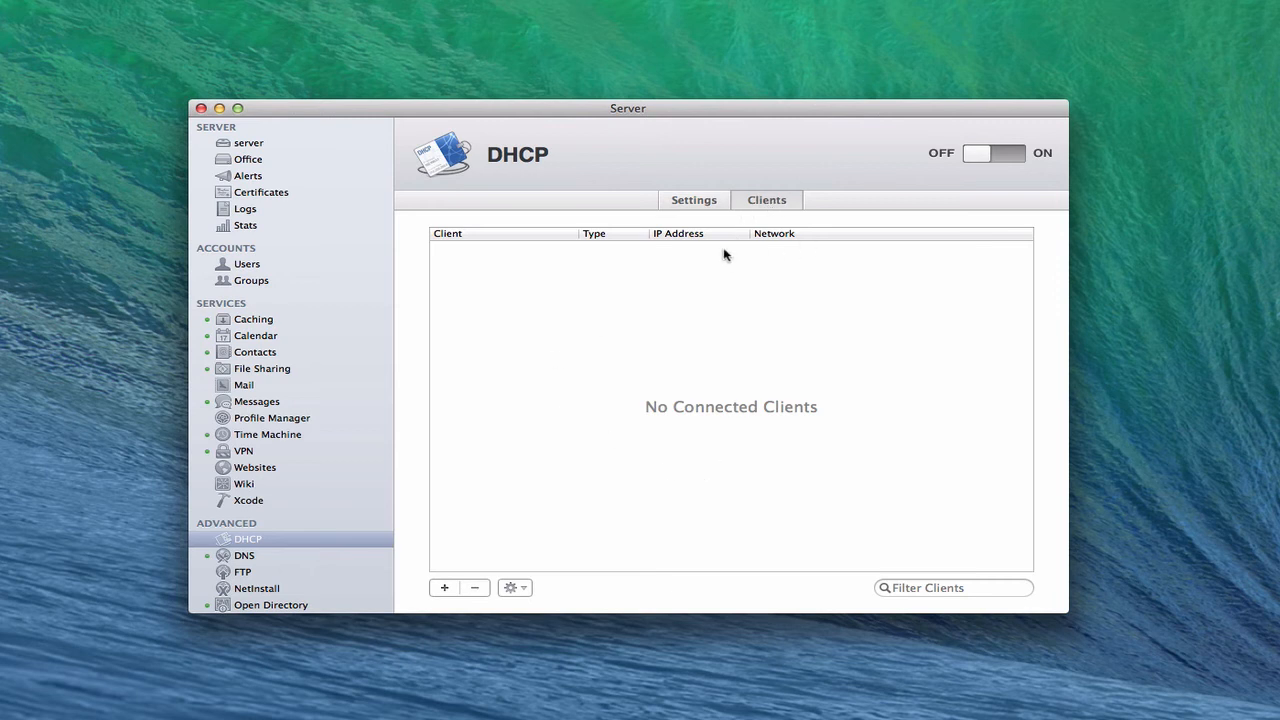
pyautogui.moveTo(768, 262)
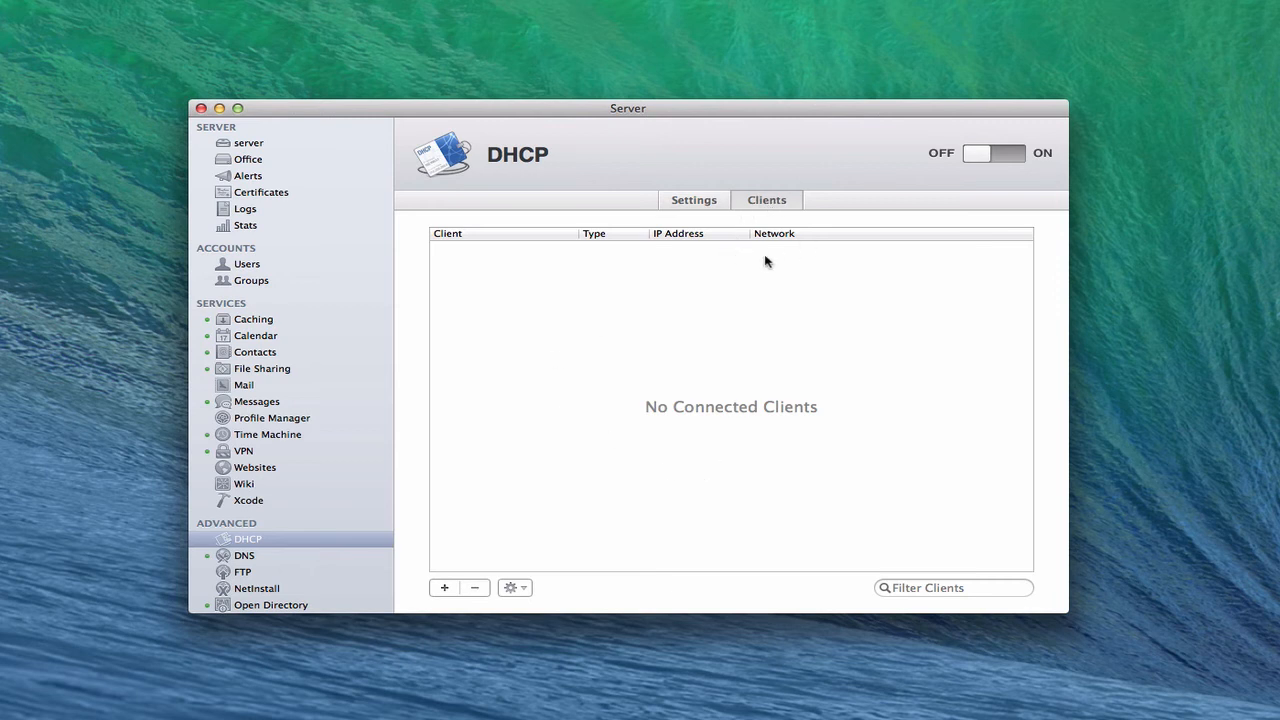
pyautogui.moveTo(576, 264)
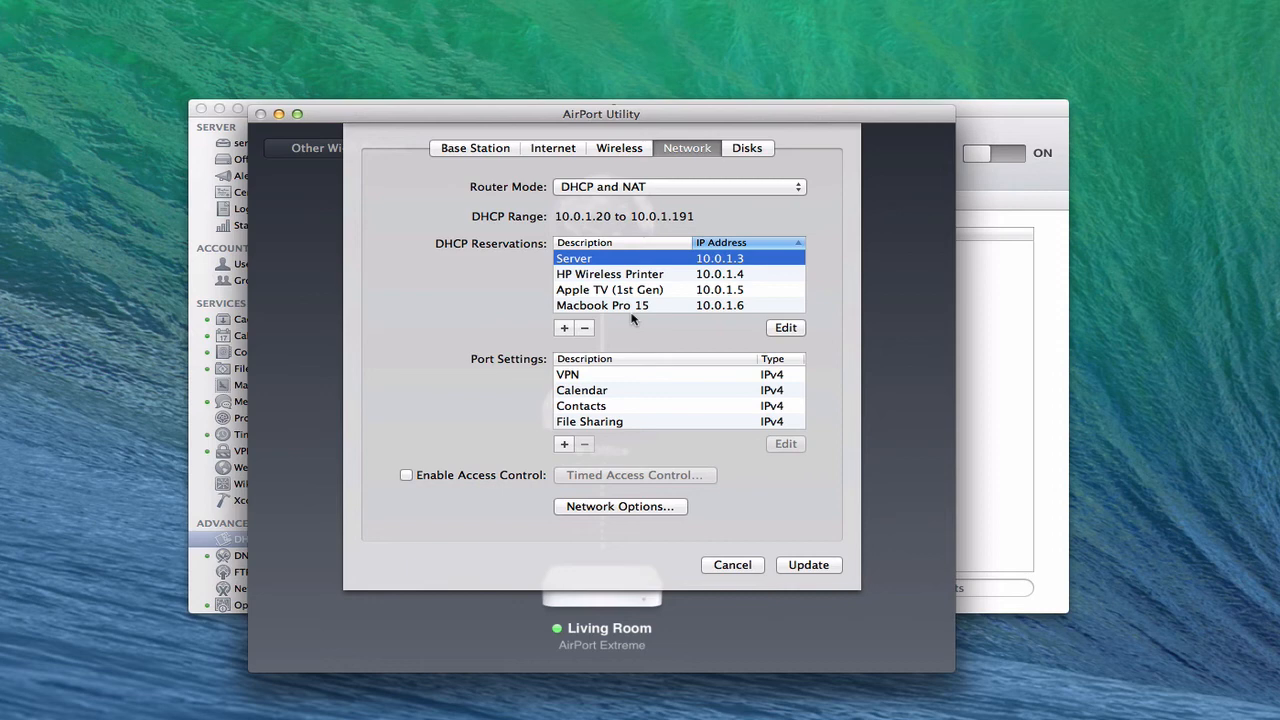
pyautogui.click(732, 564)
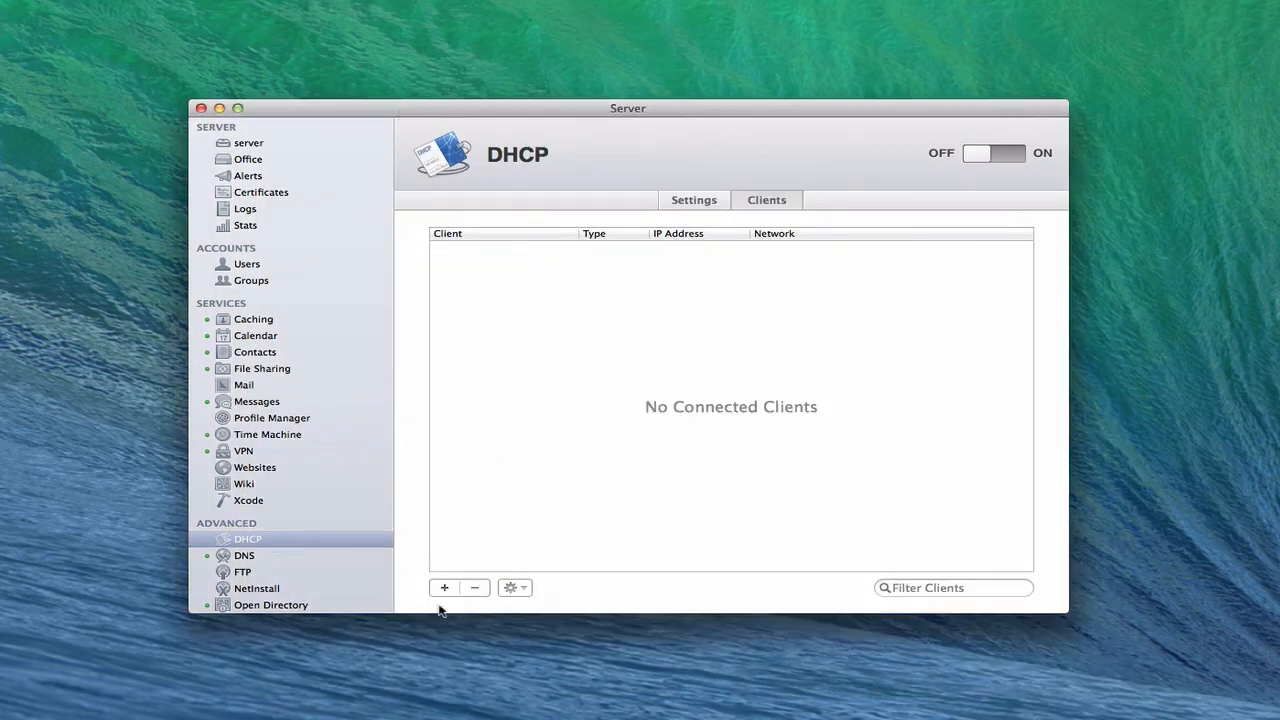
pyautogui.click(444, 588)
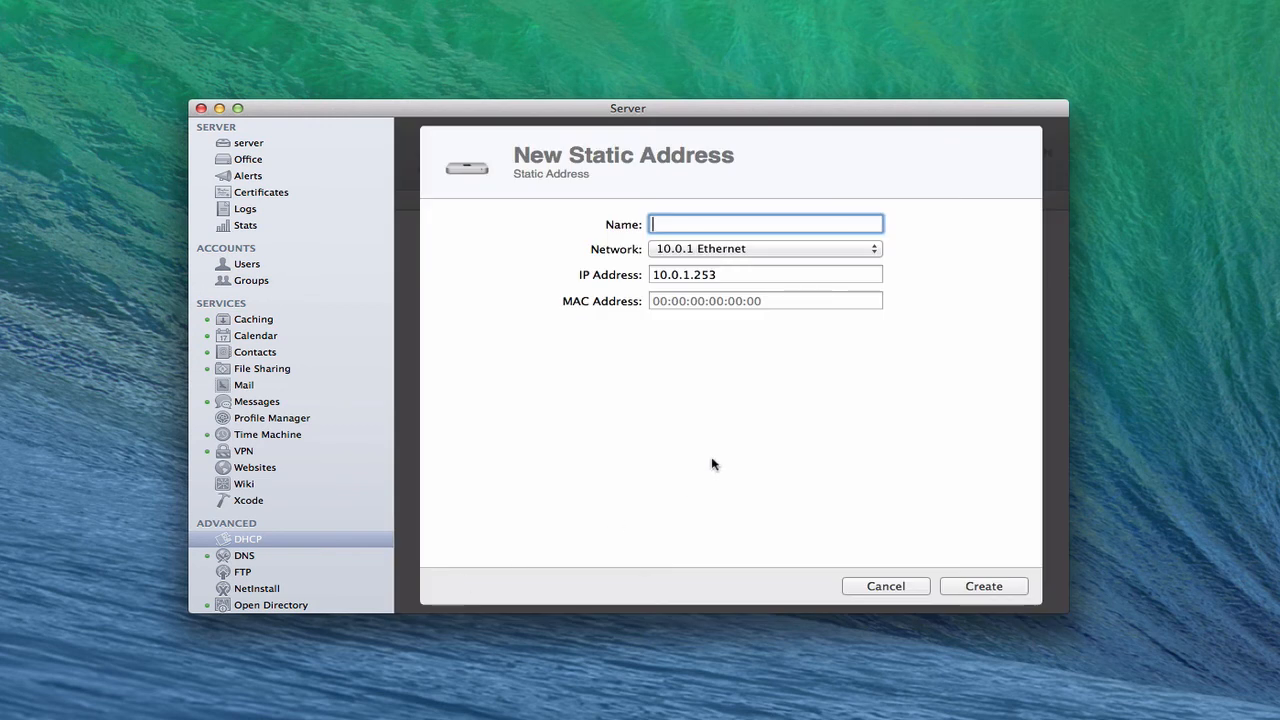
pyautogui.moveTo(734, 544)
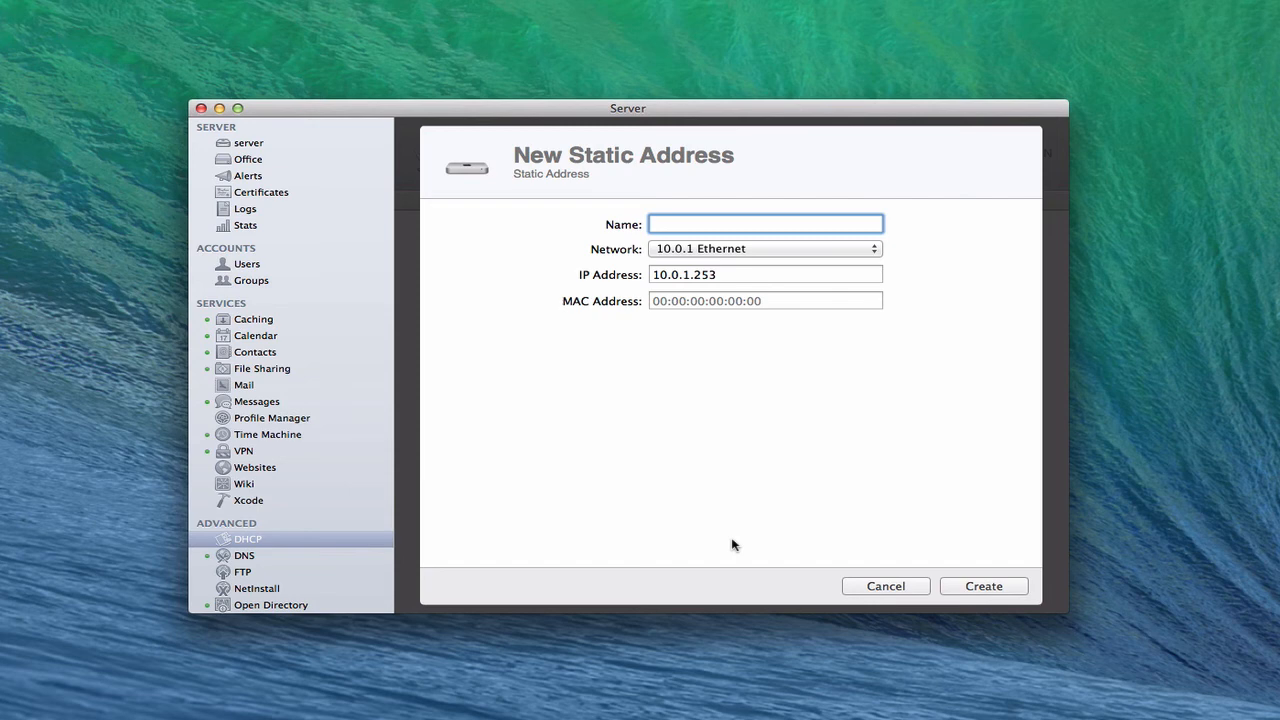
# Create static reservation 'Test' at 10.0.1.253 for MAC d8:7a:12:55:c8:7c
pyautogui.write('Test')
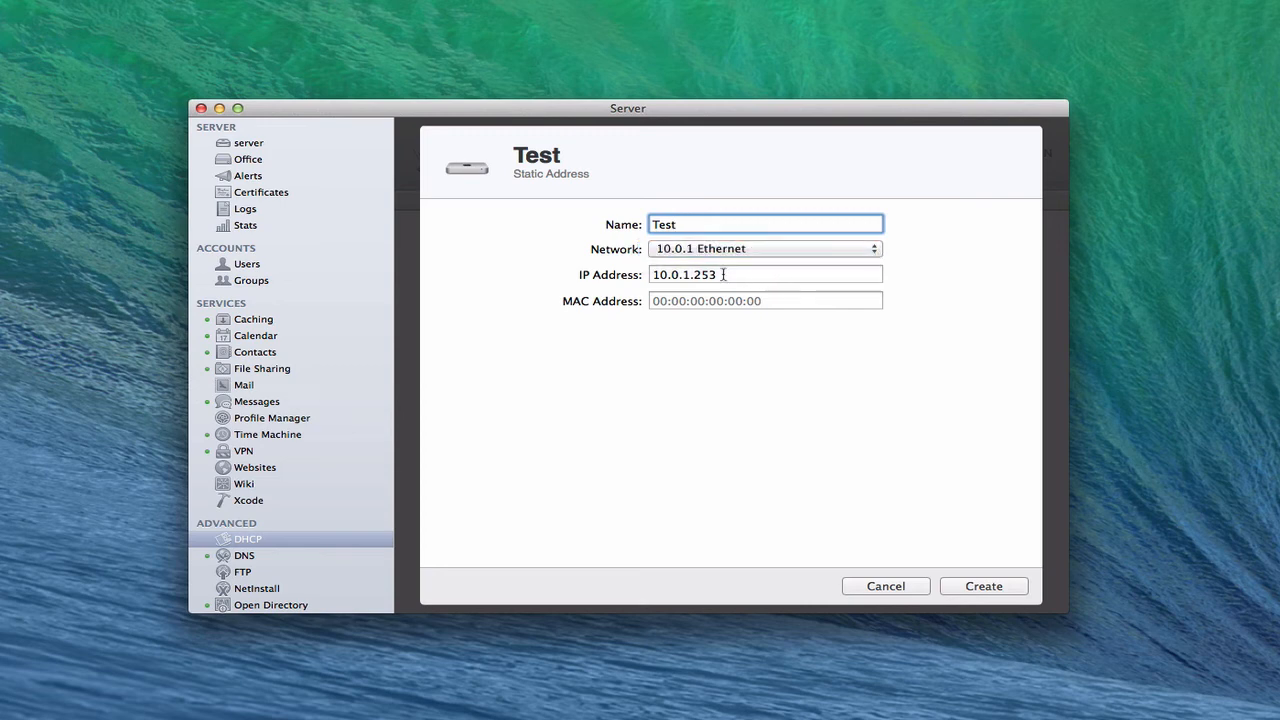
pyautogui.doubleClick(708, 274)
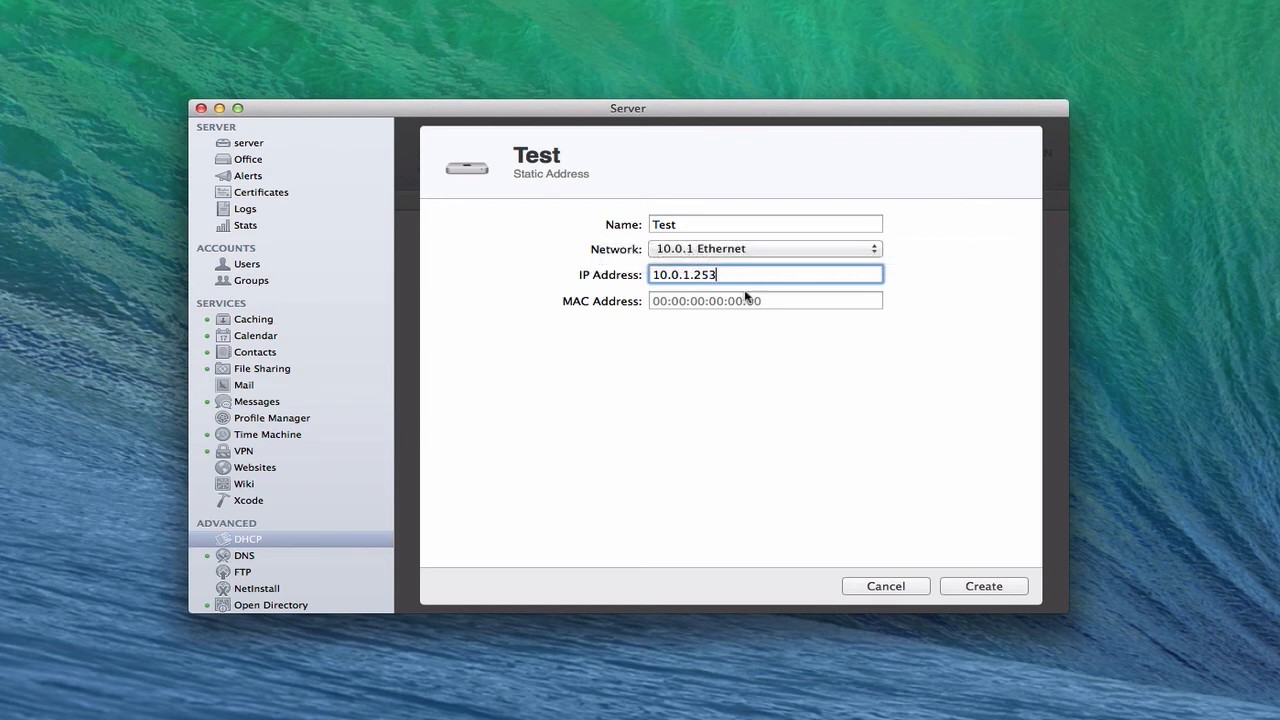
pyautogui.click(764, 300)
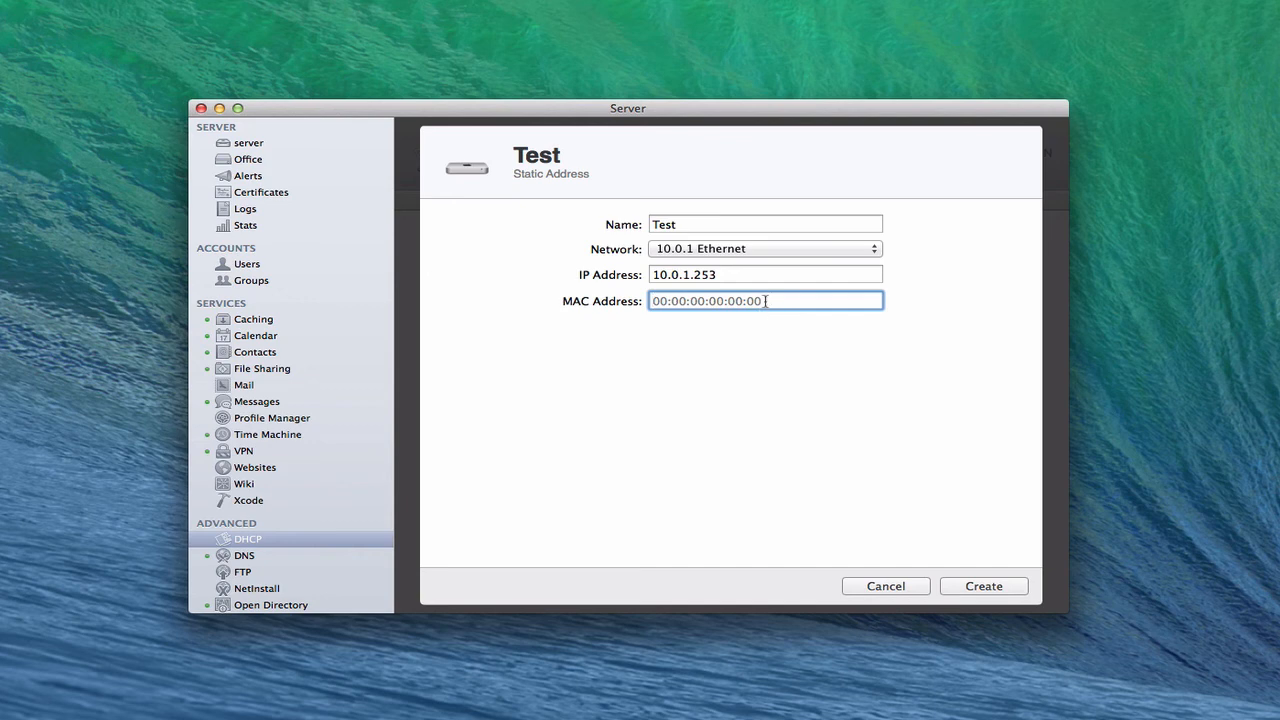
pyautogui.write('d8:7a:12:55:c8:7c')
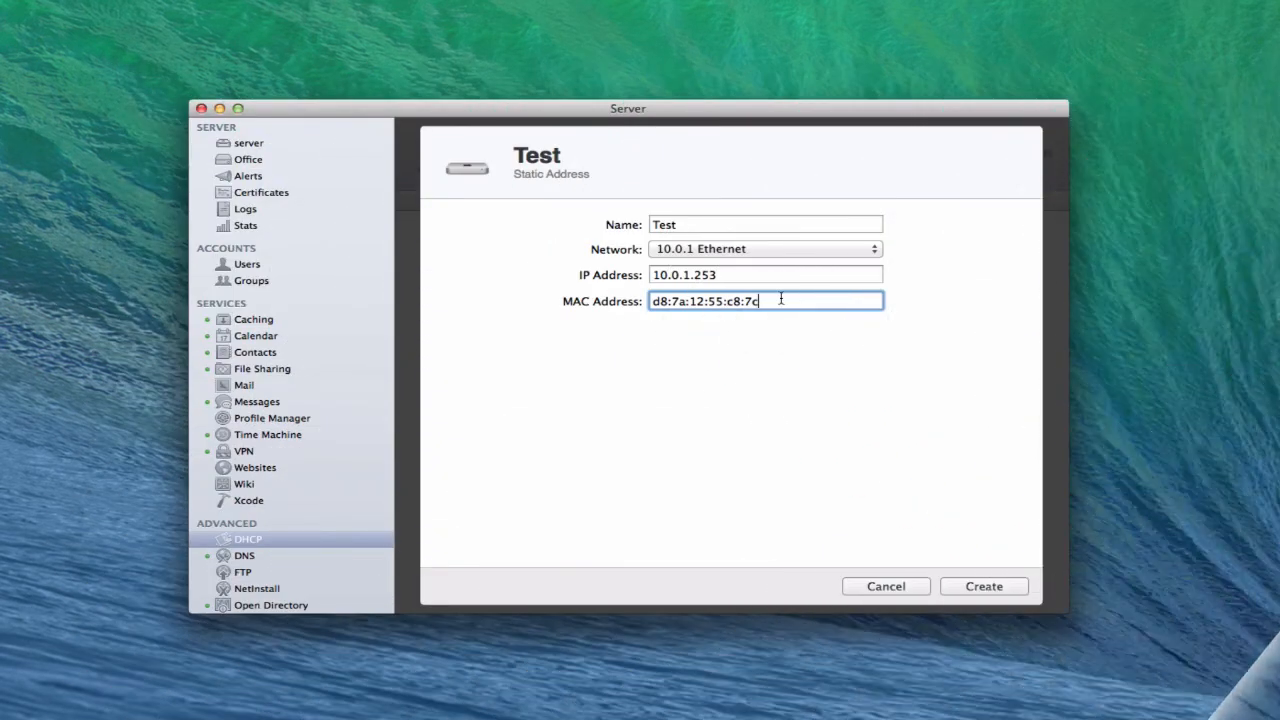
pyautogui.moveTo(788, 374)
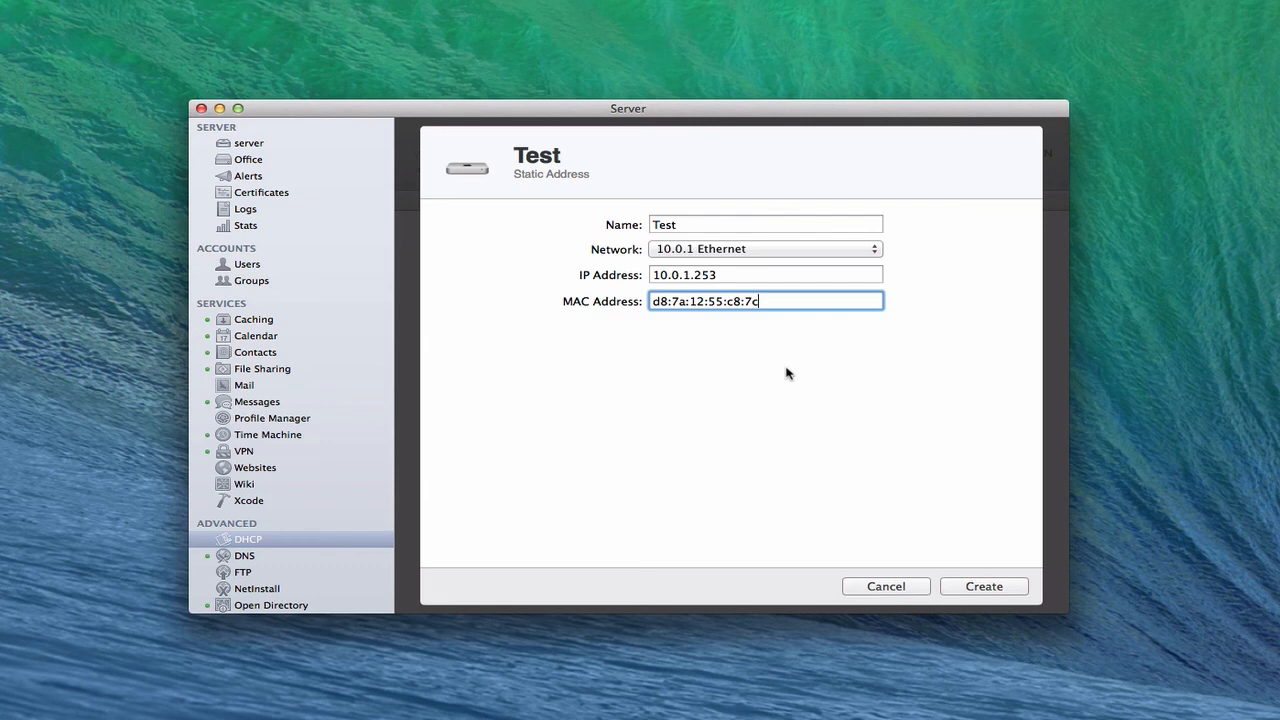
pyautogui.click(984, 586)
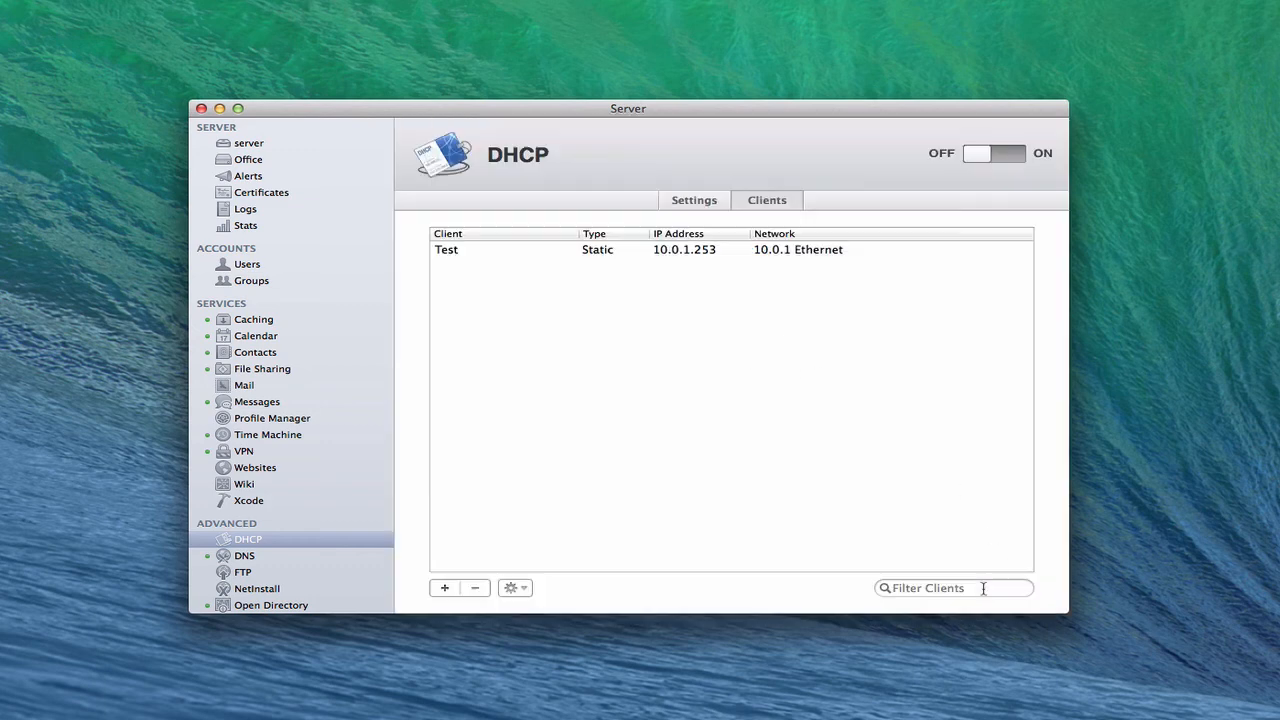
pyautogui.moveTo(596, 272)
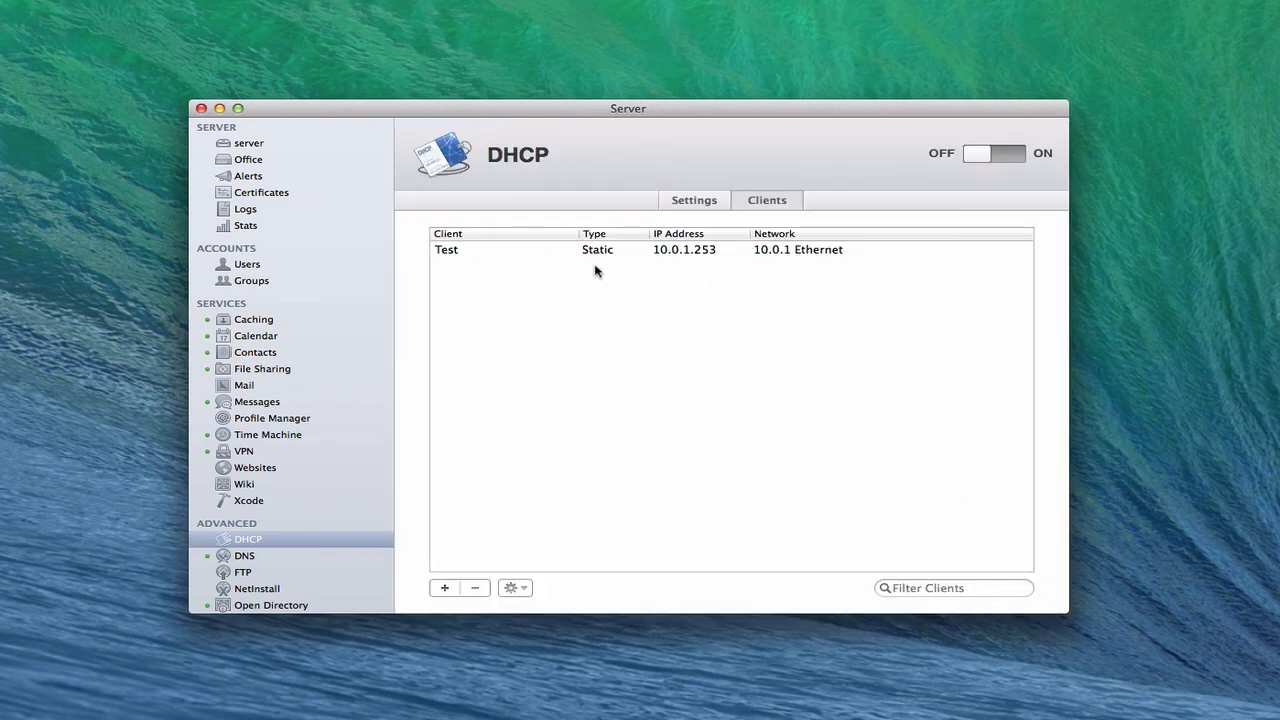
pyautogui.moveTo(724, 250)
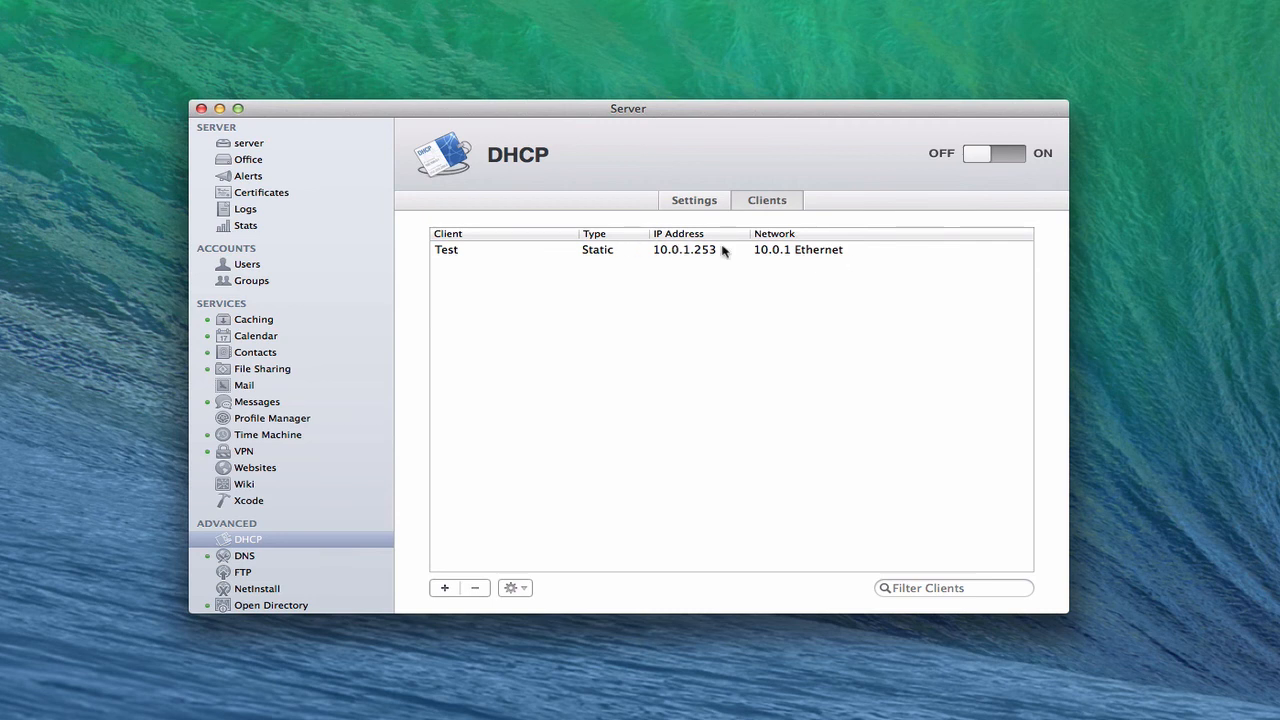
pyautogui.moveTo(604, 258)
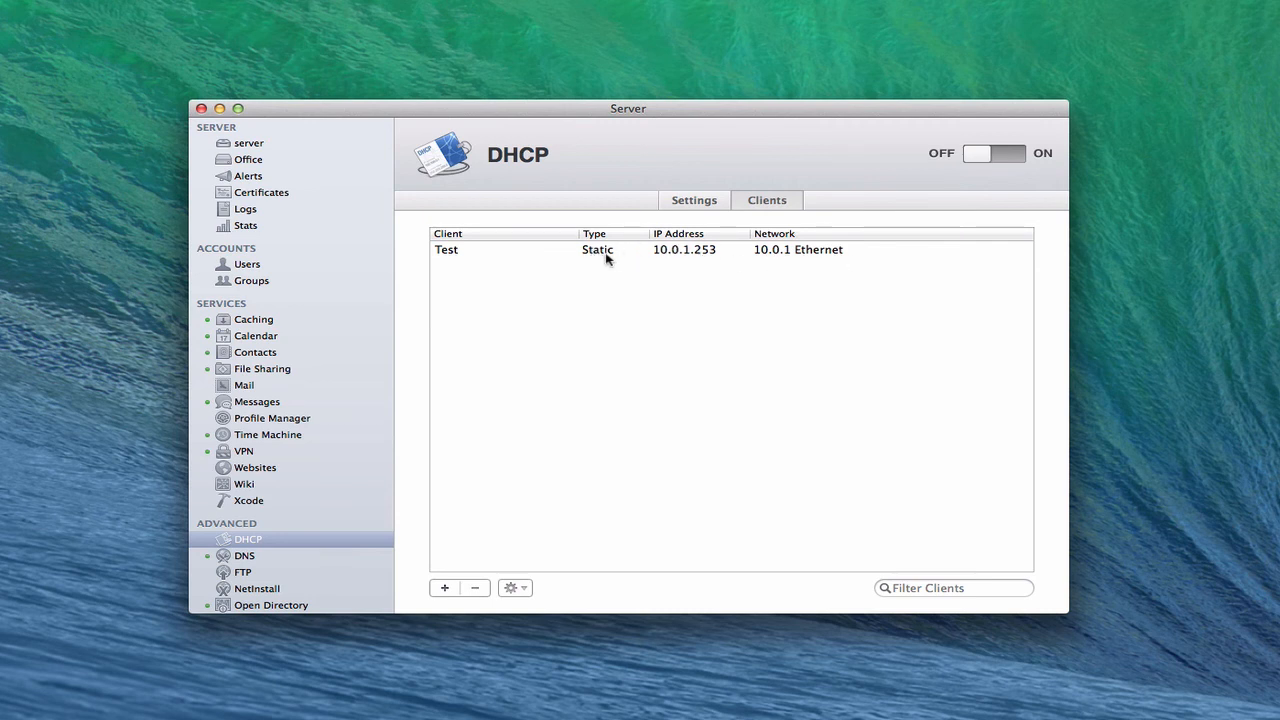
pyautogui.moveTo(722, 266)
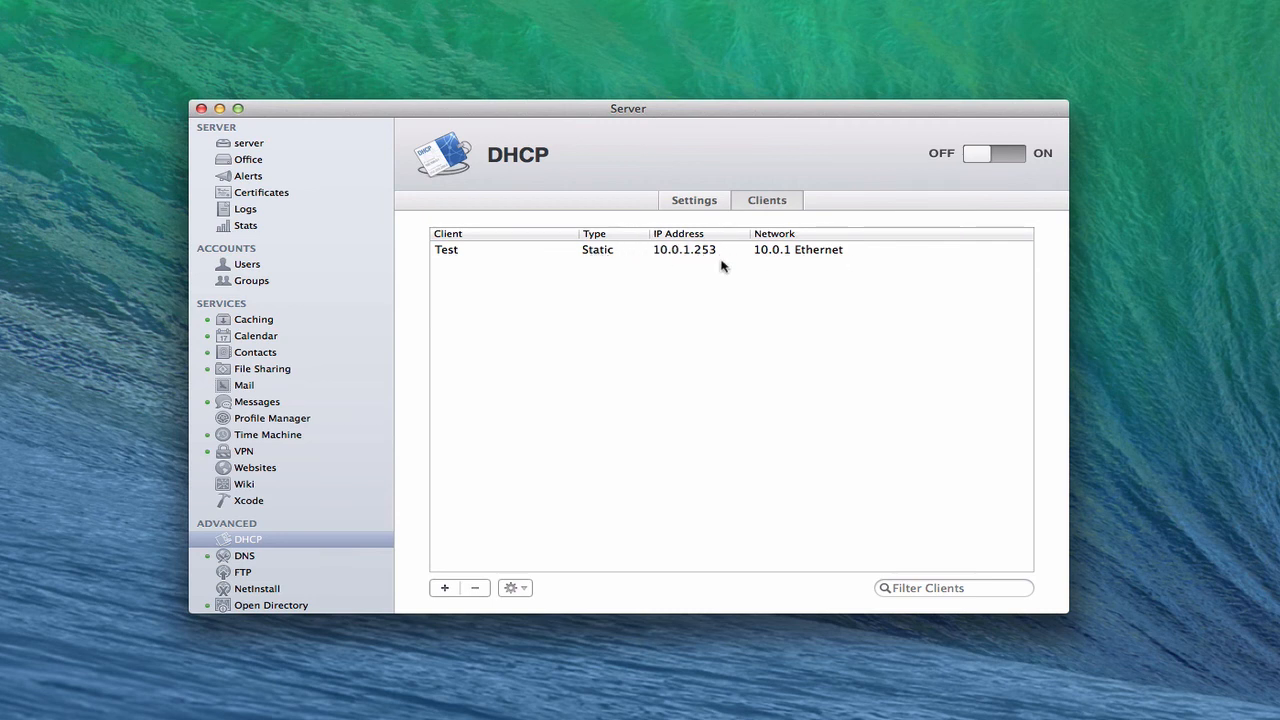
pyautogui.moveTo(448, 252)
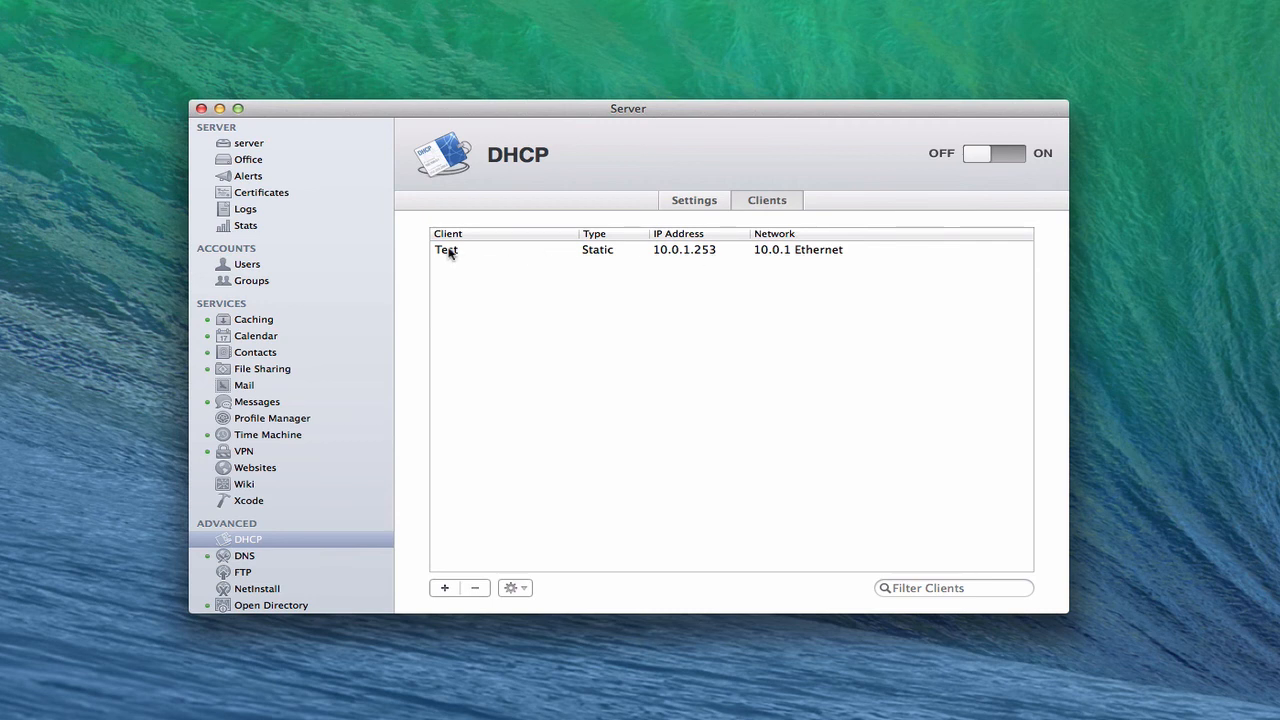
pyautogui.moveTo(710, 244)
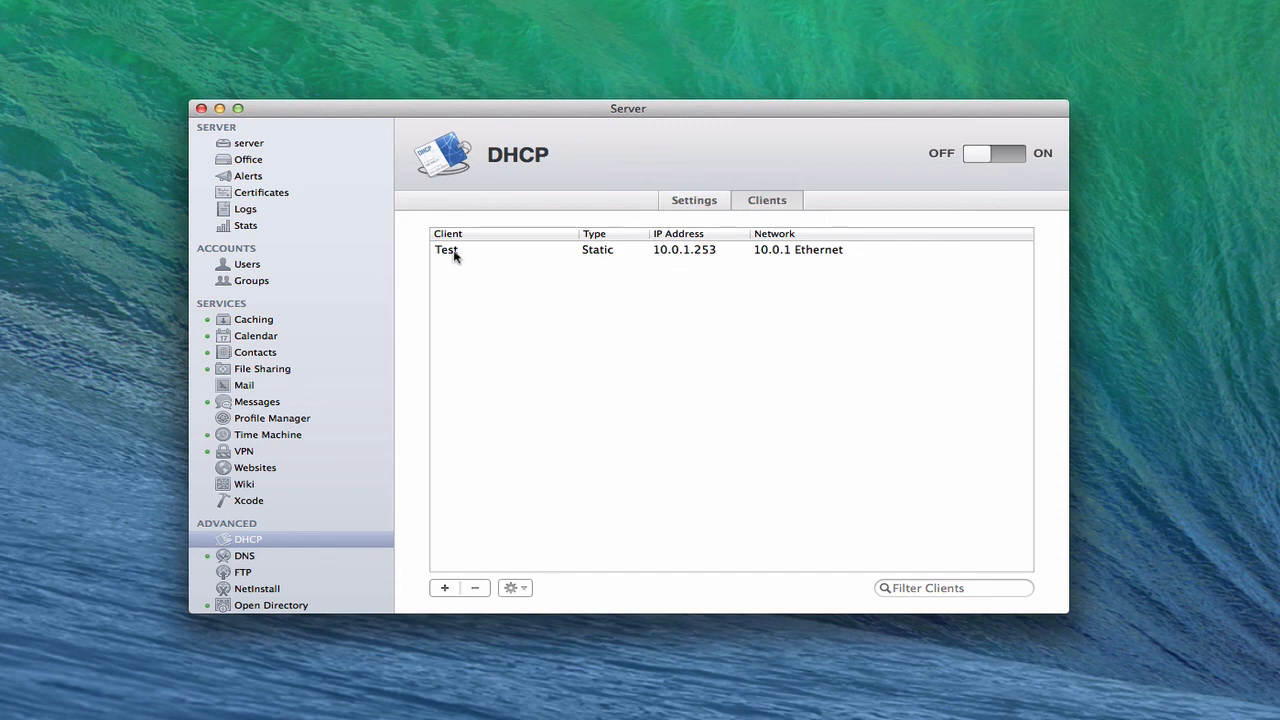
pyautogui.moveTo(698, 260)
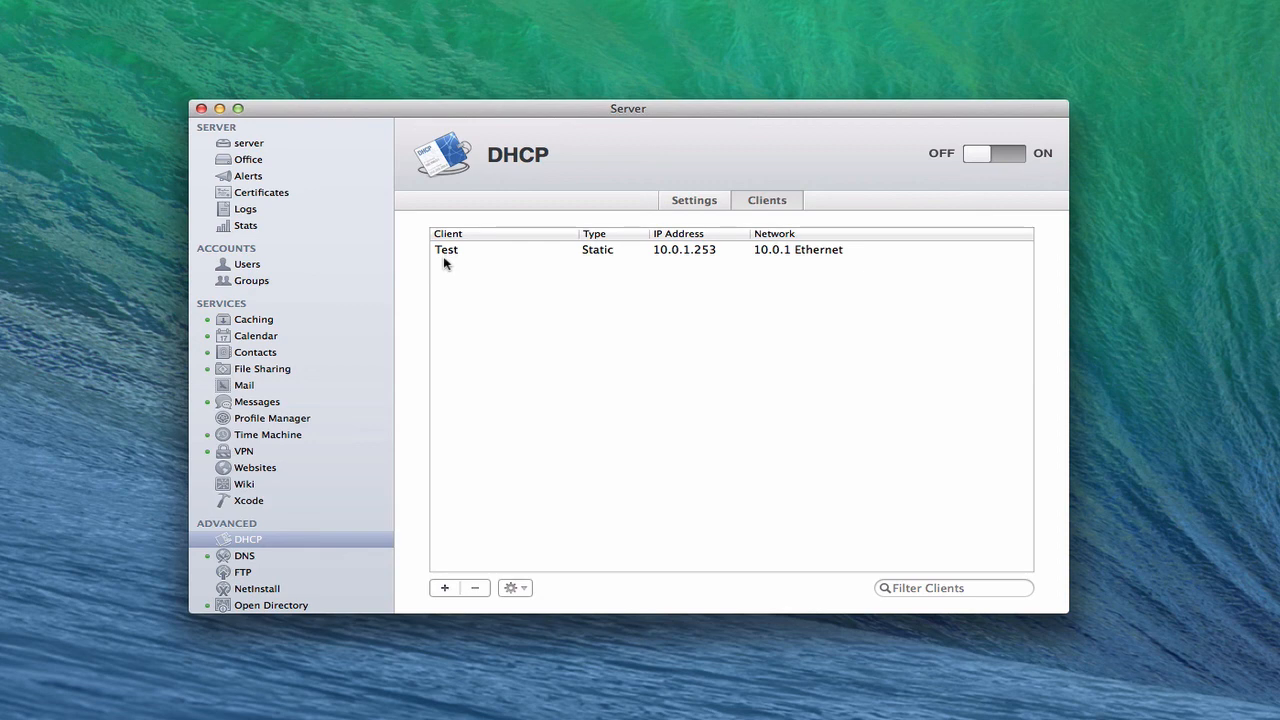
pyautogui.moveTo(630, 270)
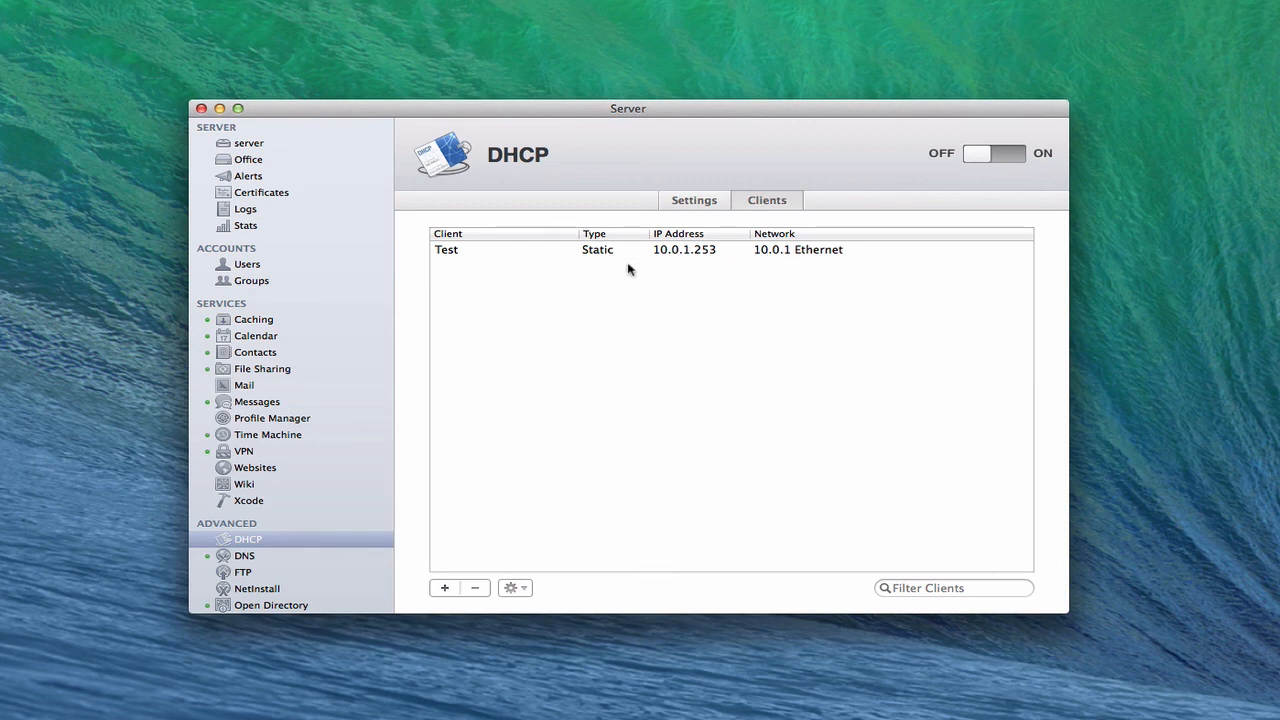
pyautogui.moveTo(460, 250)
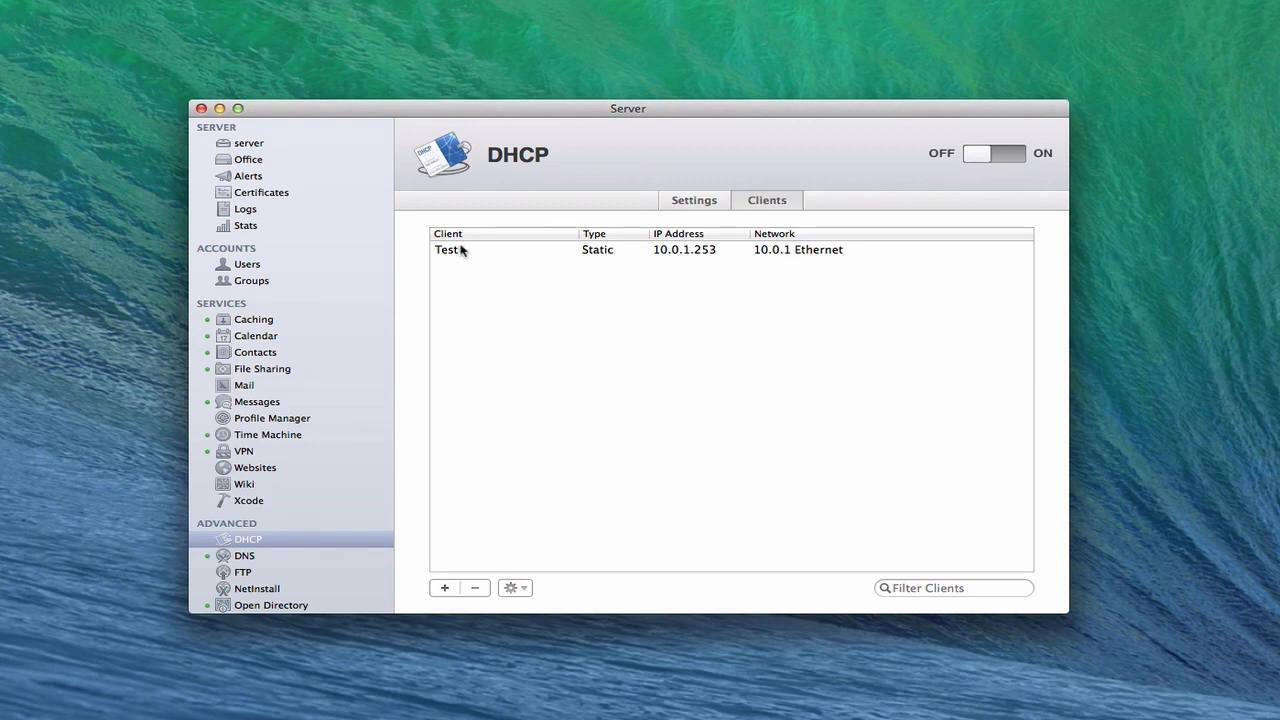
pyautogui.moveTo(448, 316)
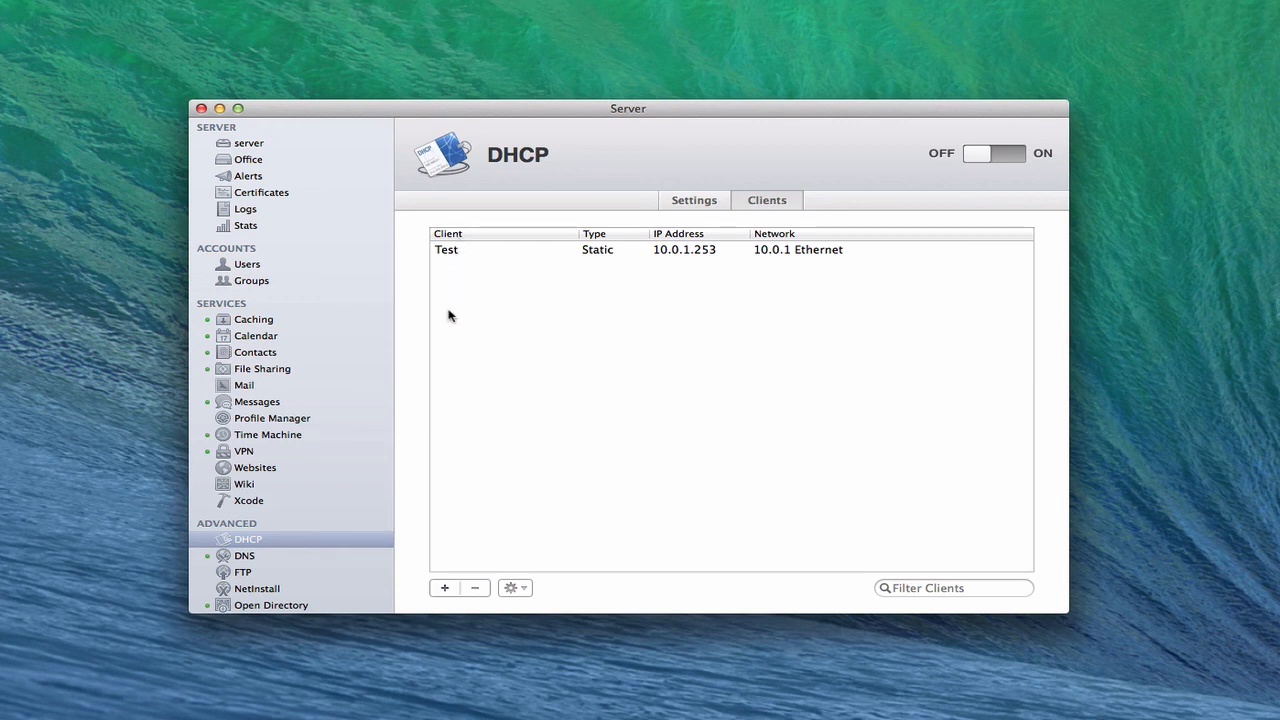
pyautogui.moveTo(456, 508)
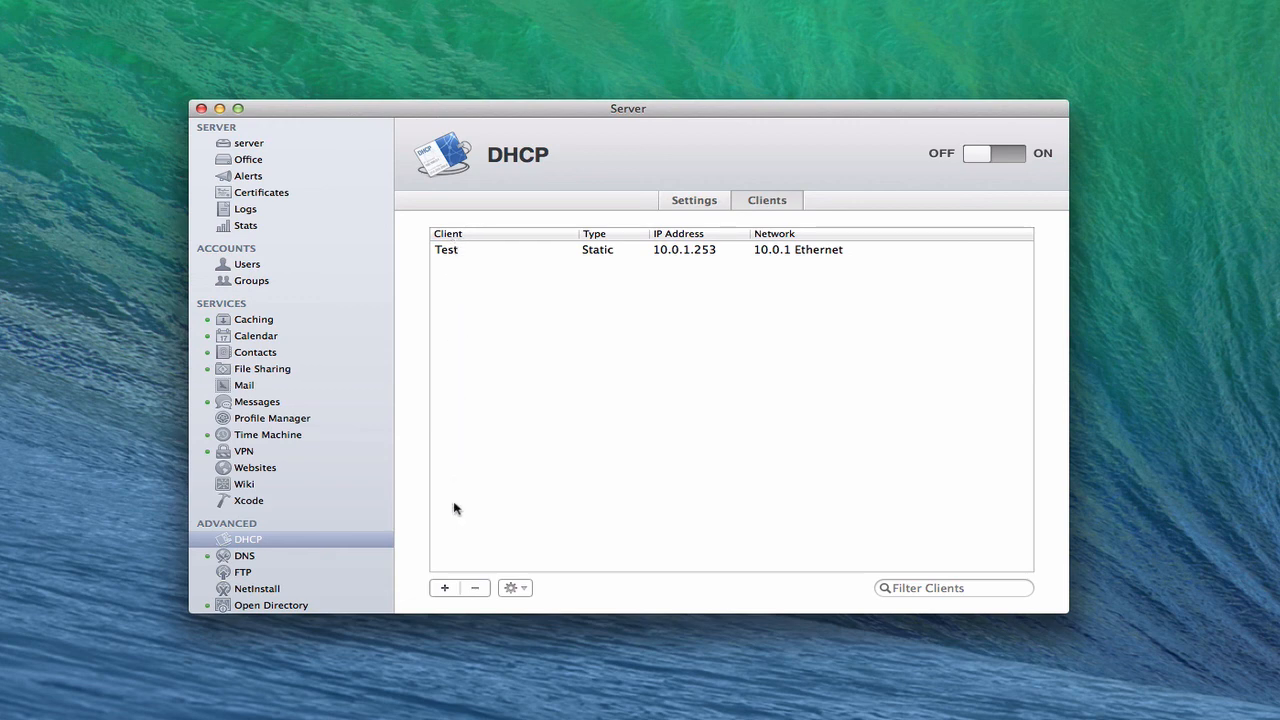
pyautogui.moveTo(696, 340)
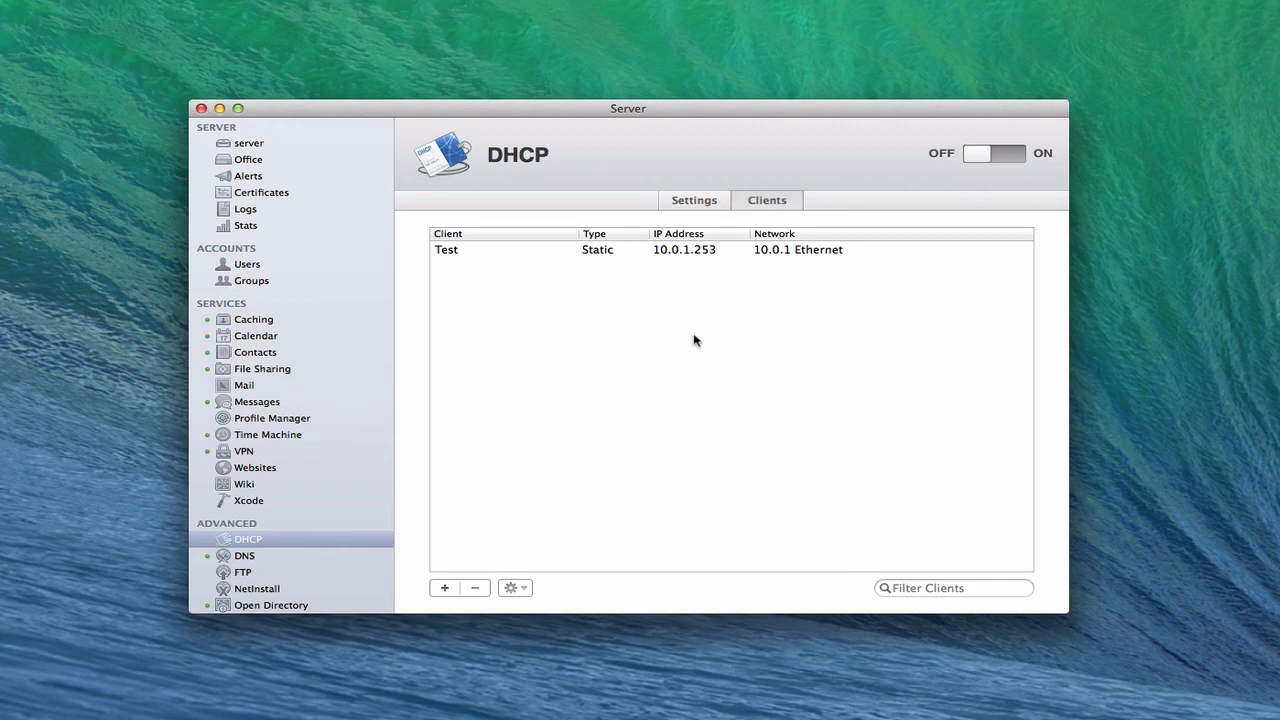
pyautogui.moveTo(456, 264)
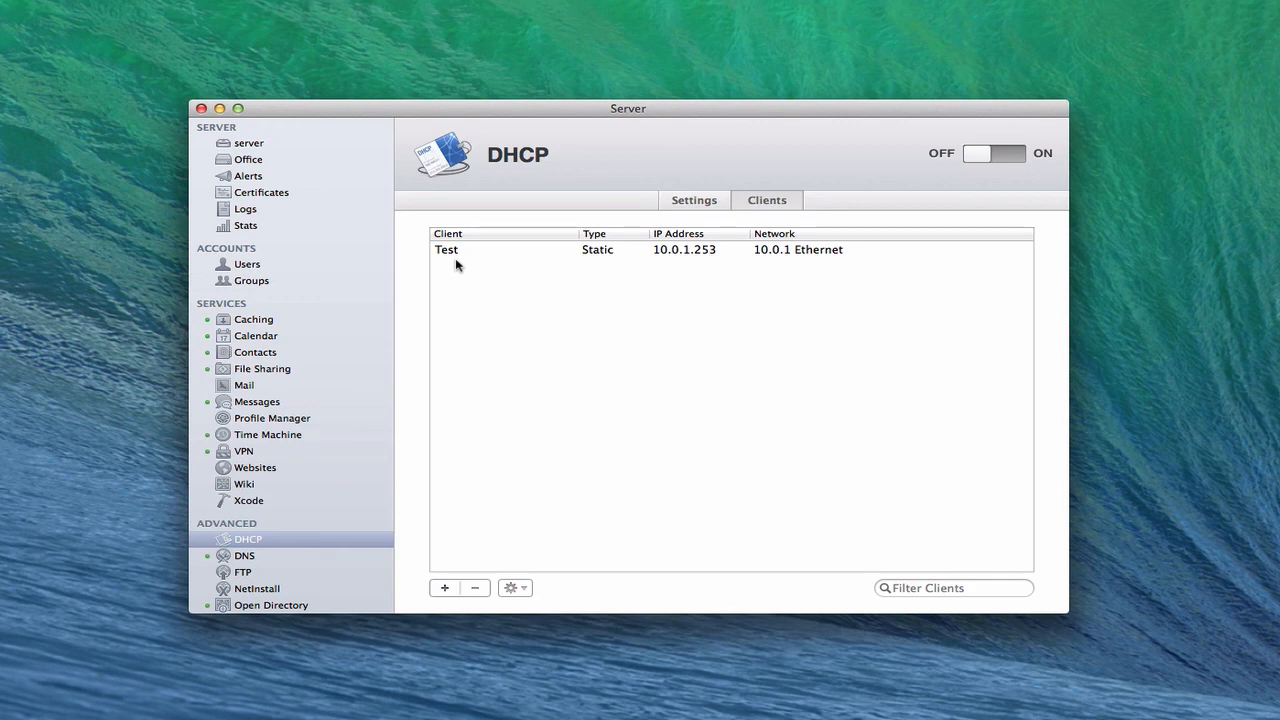
pyautogui.moveTo(458, 256)
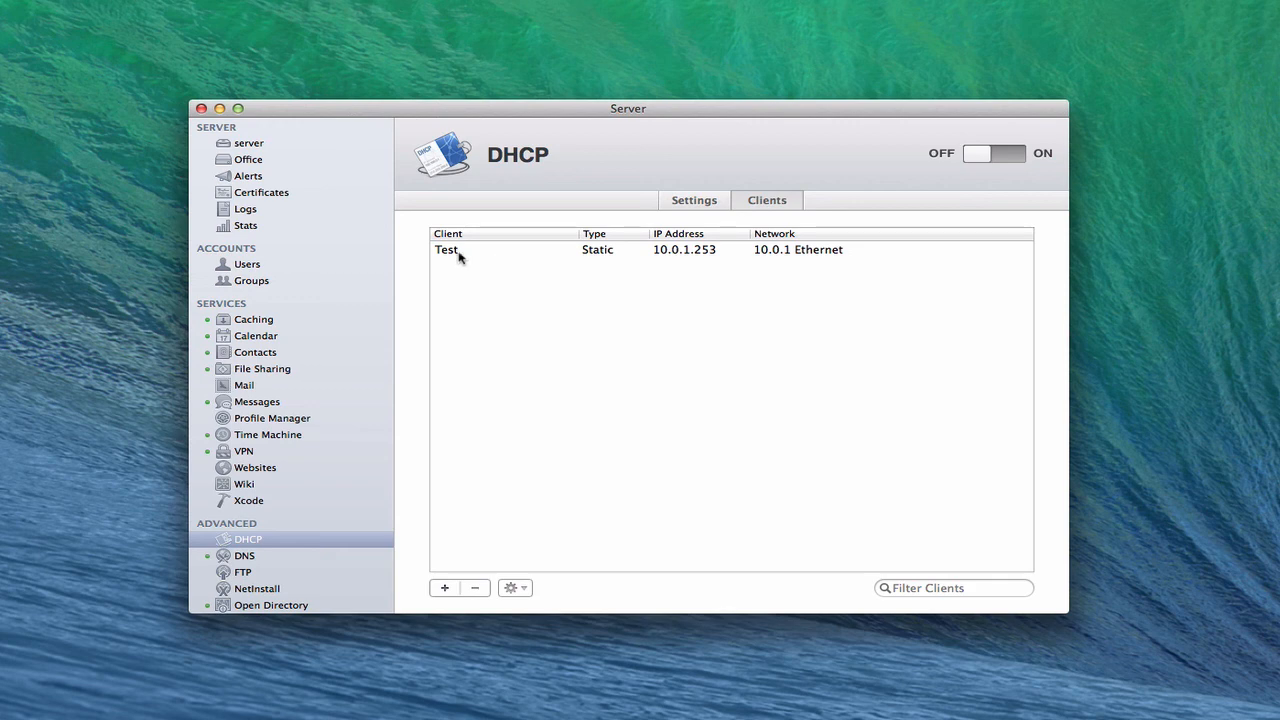
# Review the Test client's details via Edit Client…, cancel, and return to DHCP Settings
pyautogui.click(514, 588)
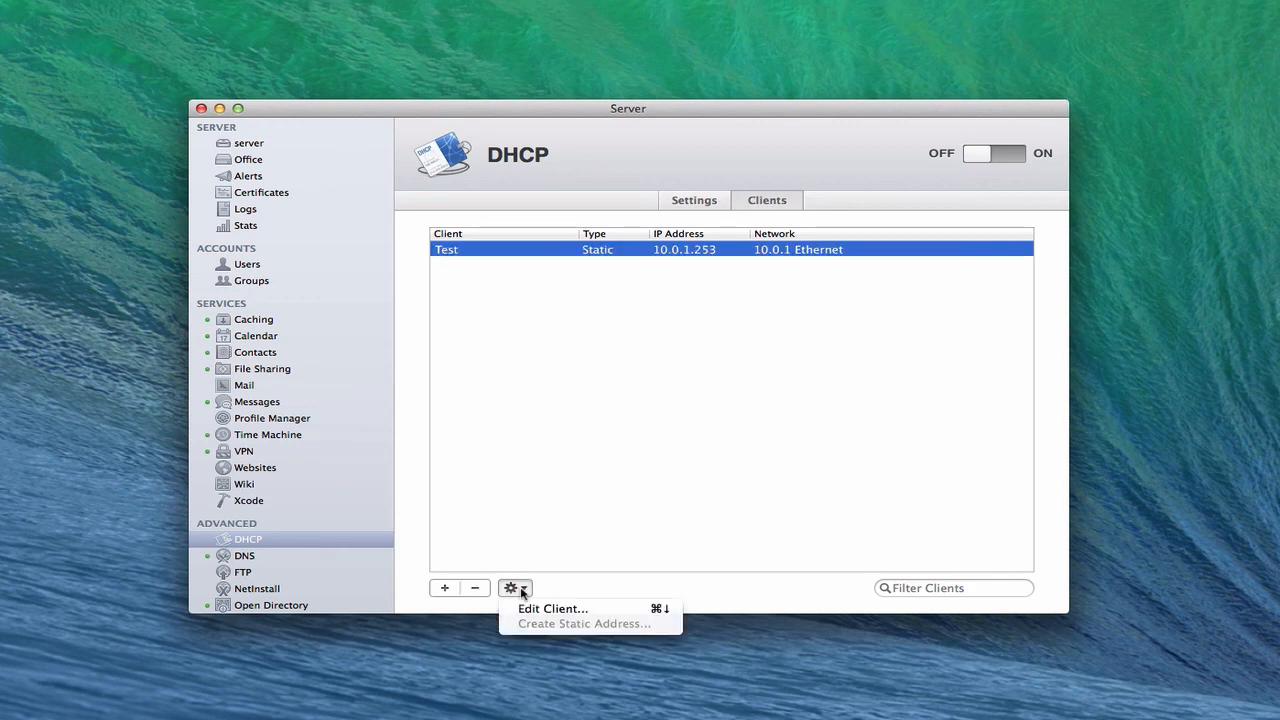
pyautogui.moveTo(552, 608)
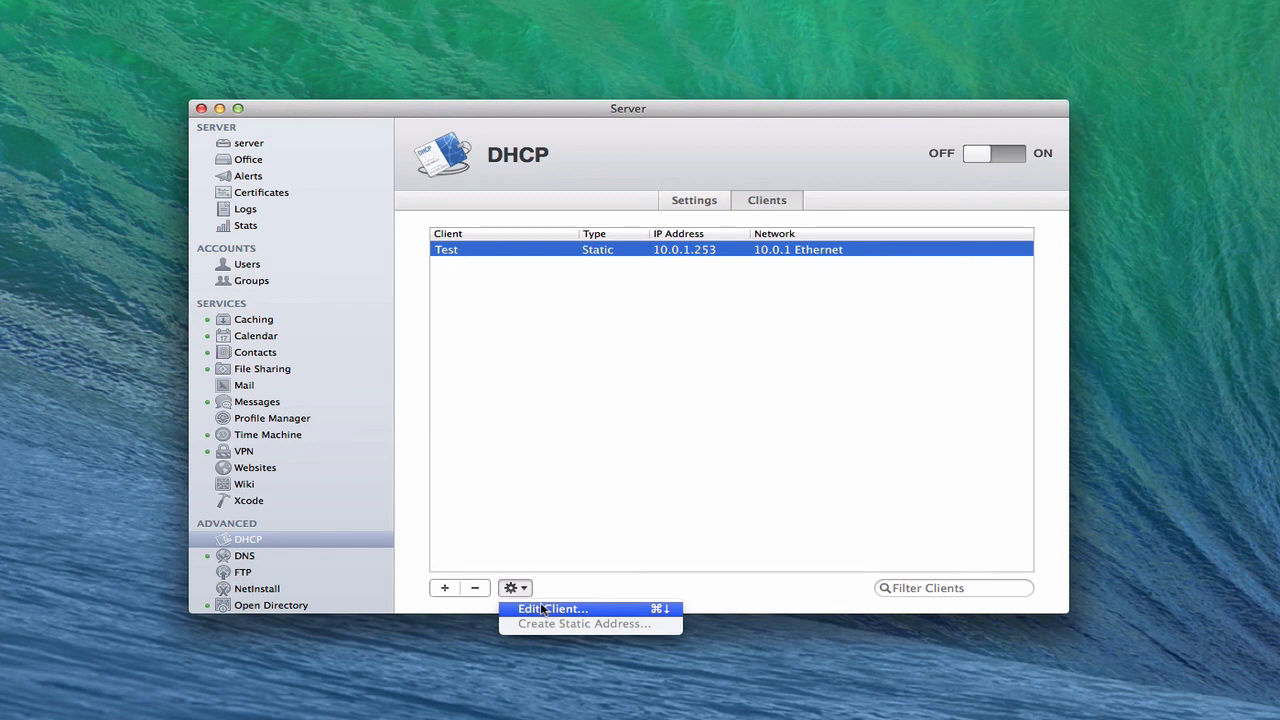
pyautogui.moveTo(560, 624)
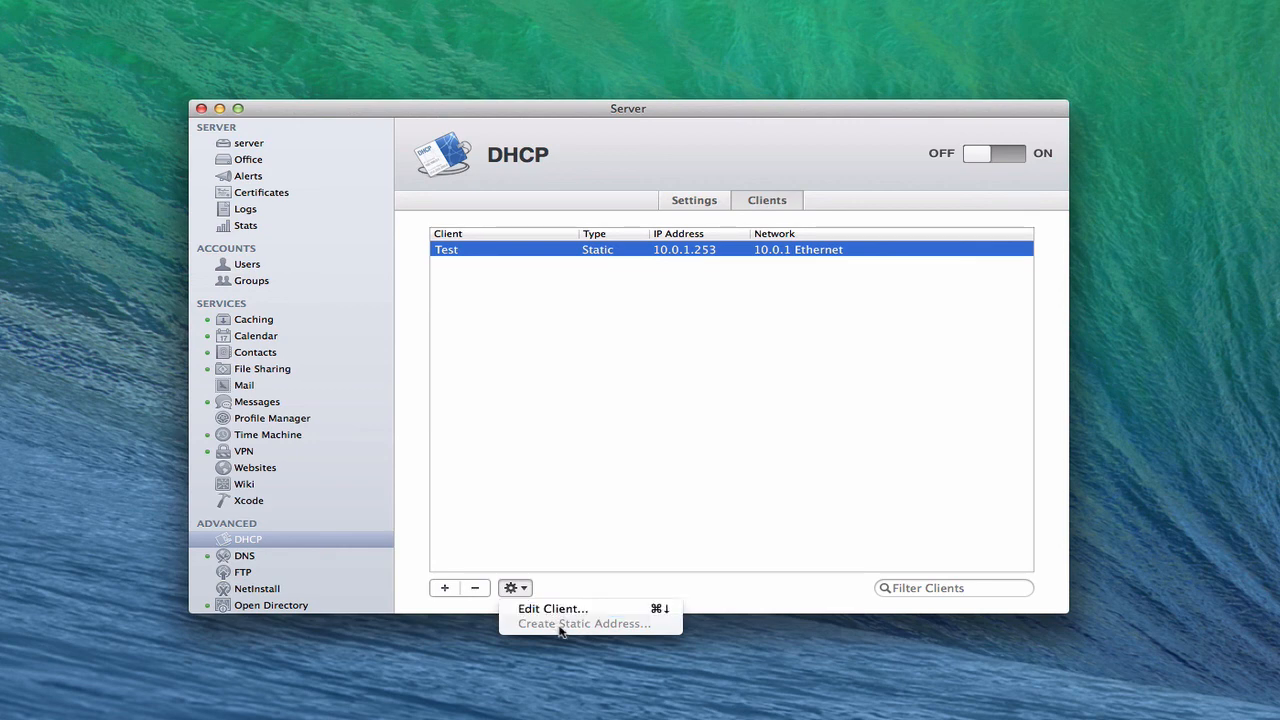
pyautogui.moveTo(618, 636)
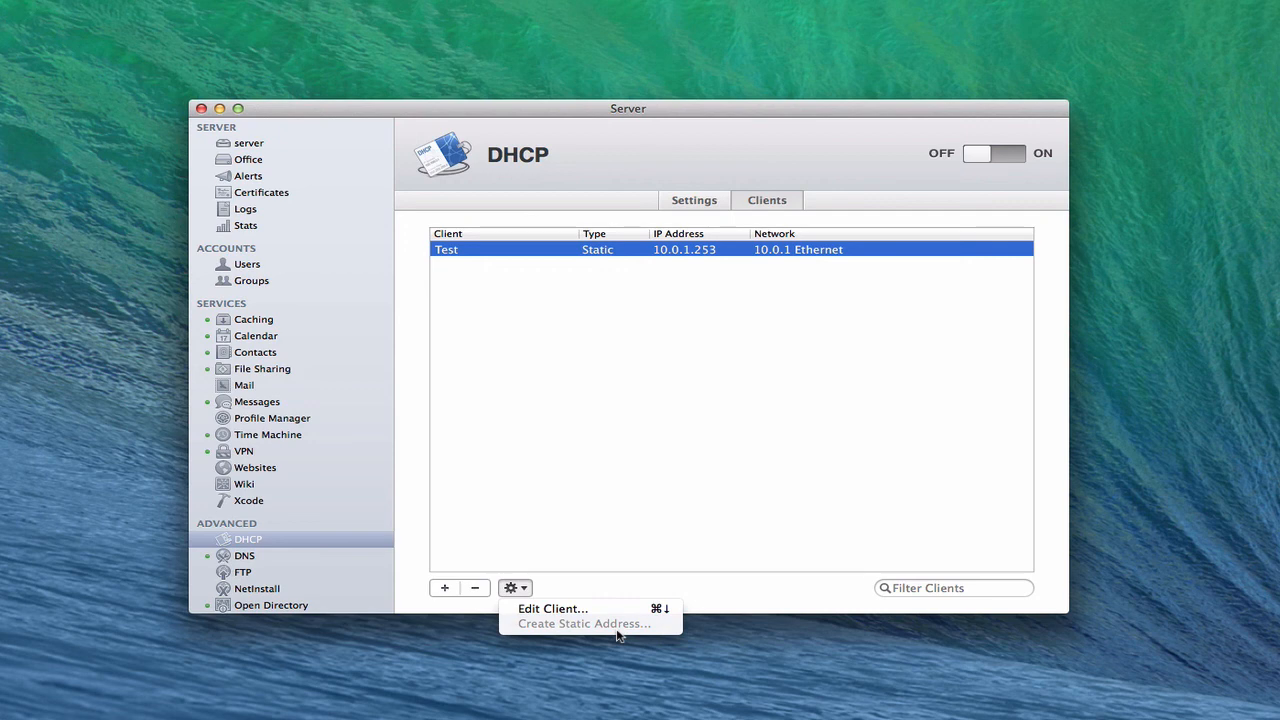
pyautogui.moveTo(552, 608)
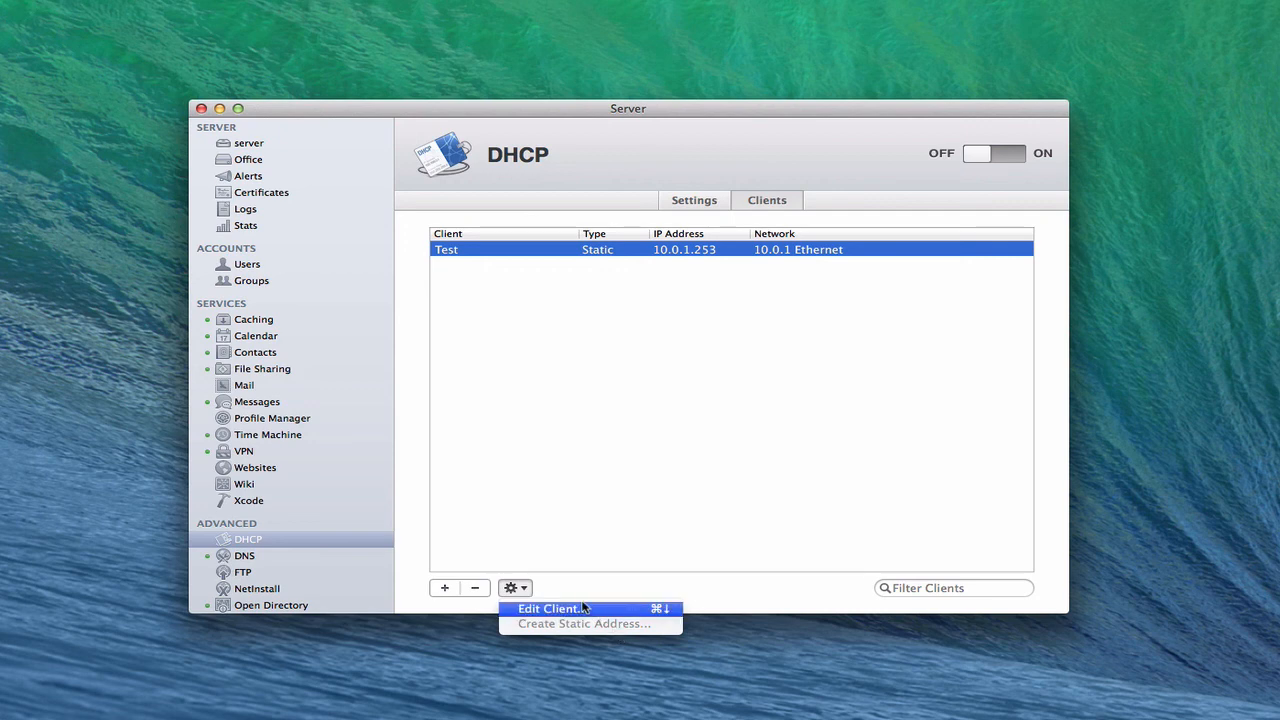
pyautogui.click(548, 608)
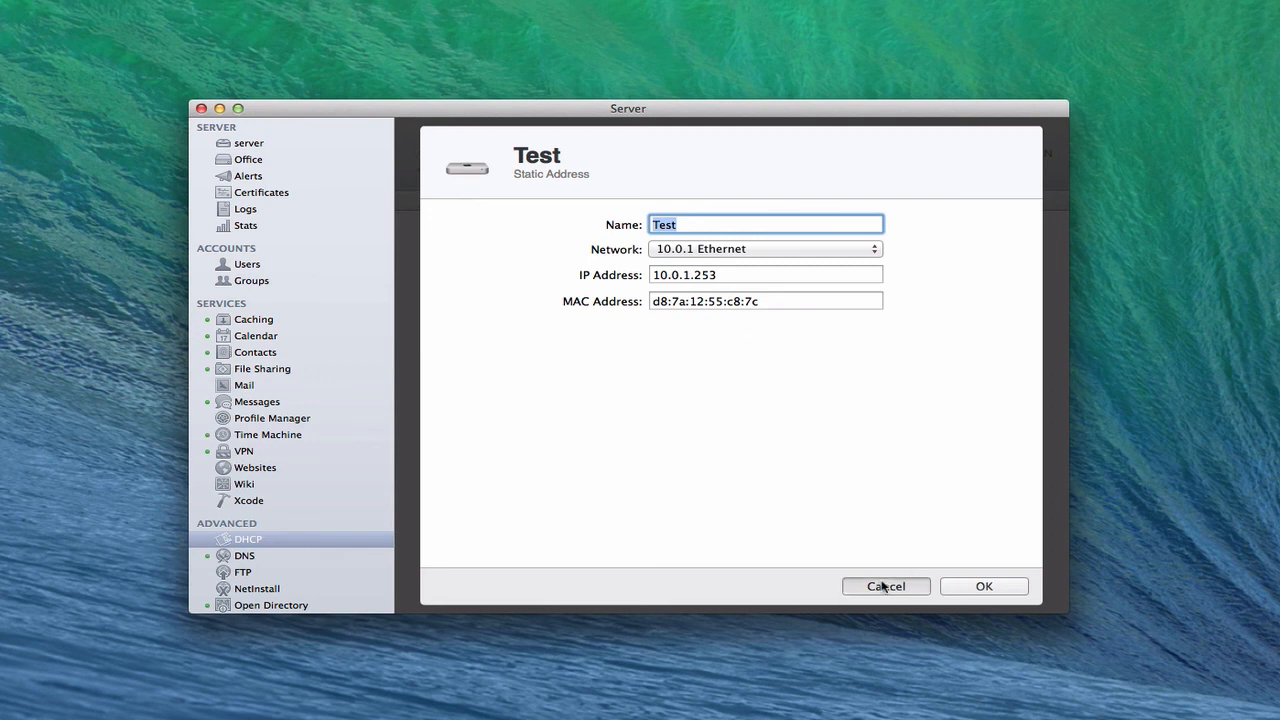
pyautogui.click(984, 586)
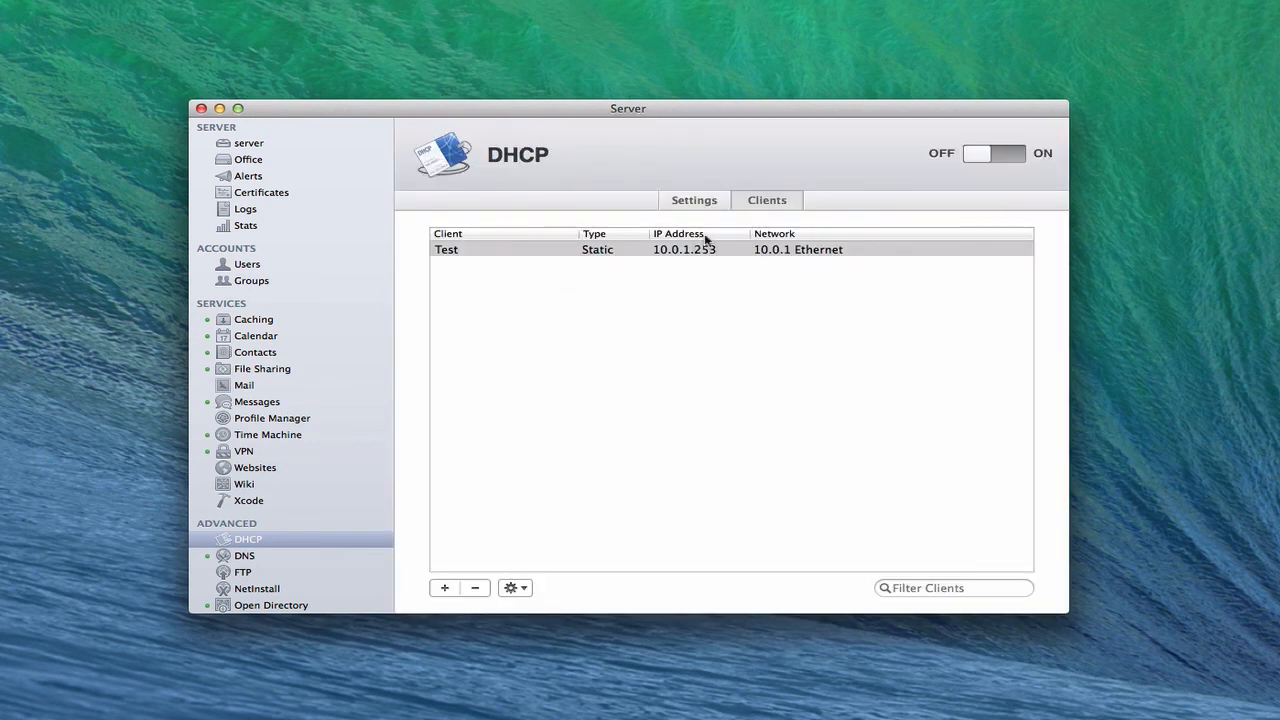
pyautogui.click(692, 200)
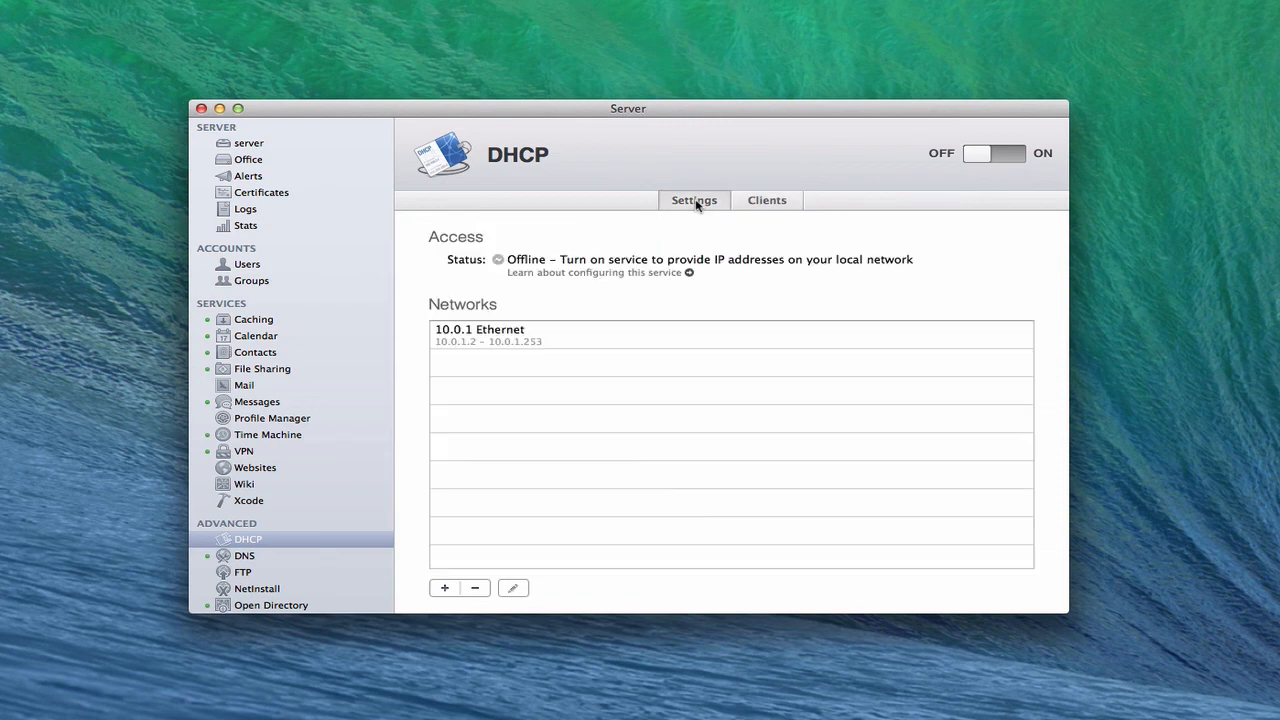
pyautogui.moveTo(888, 240)
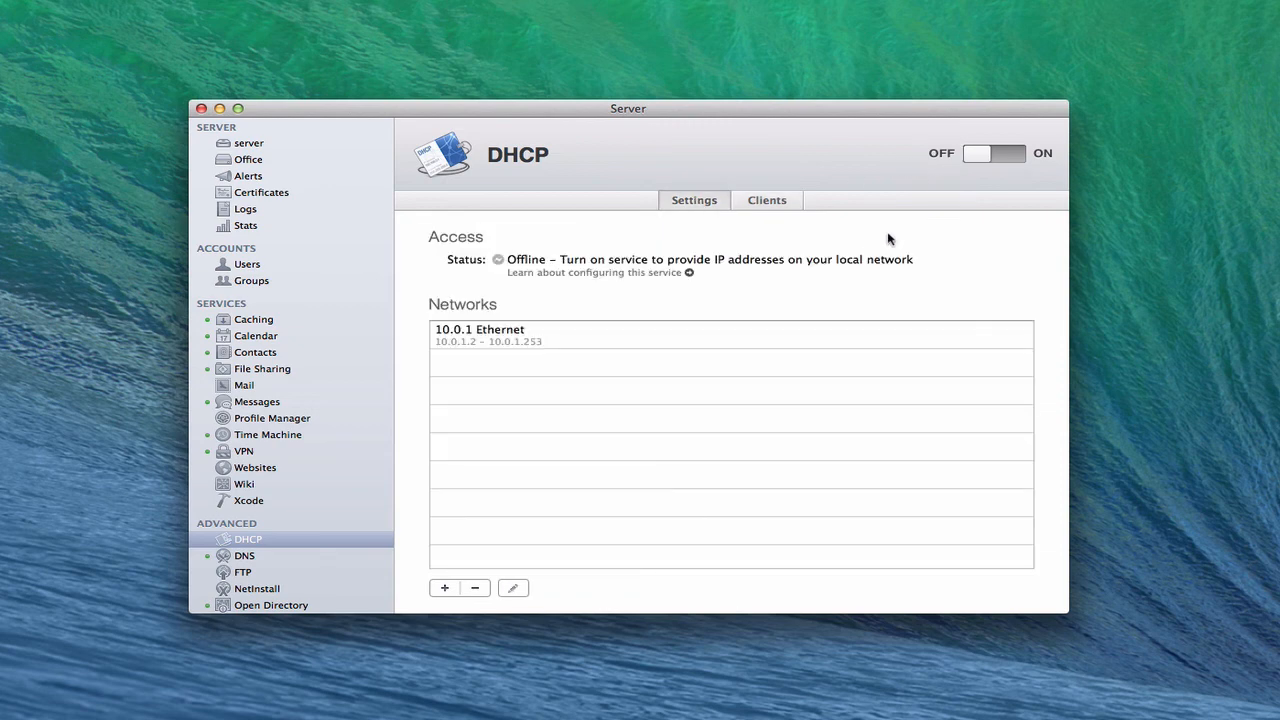